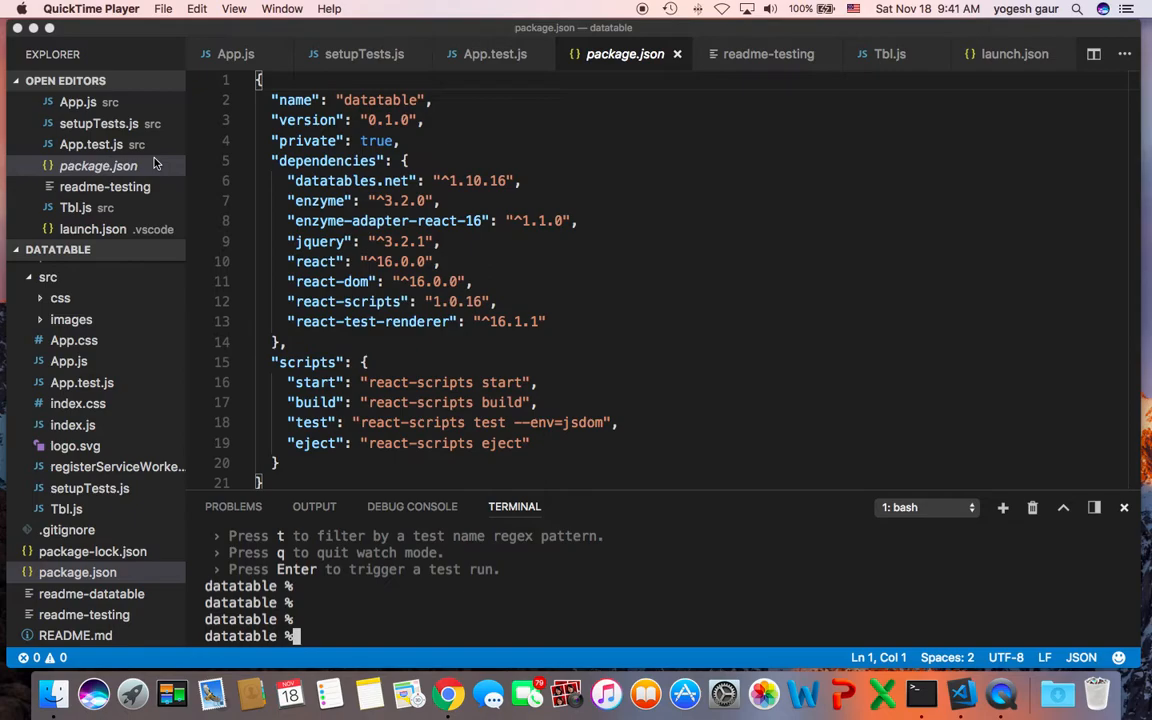
pyautogui.moveTo(643, 284)
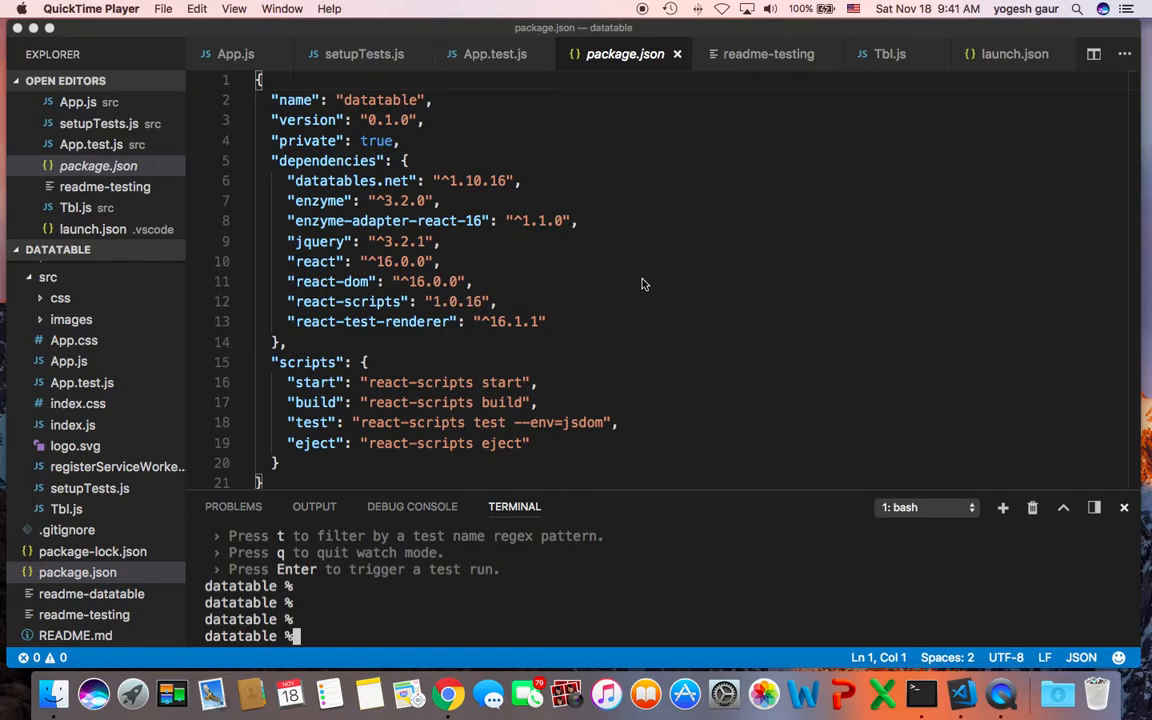
pyautogui.moveTo(628, 344)
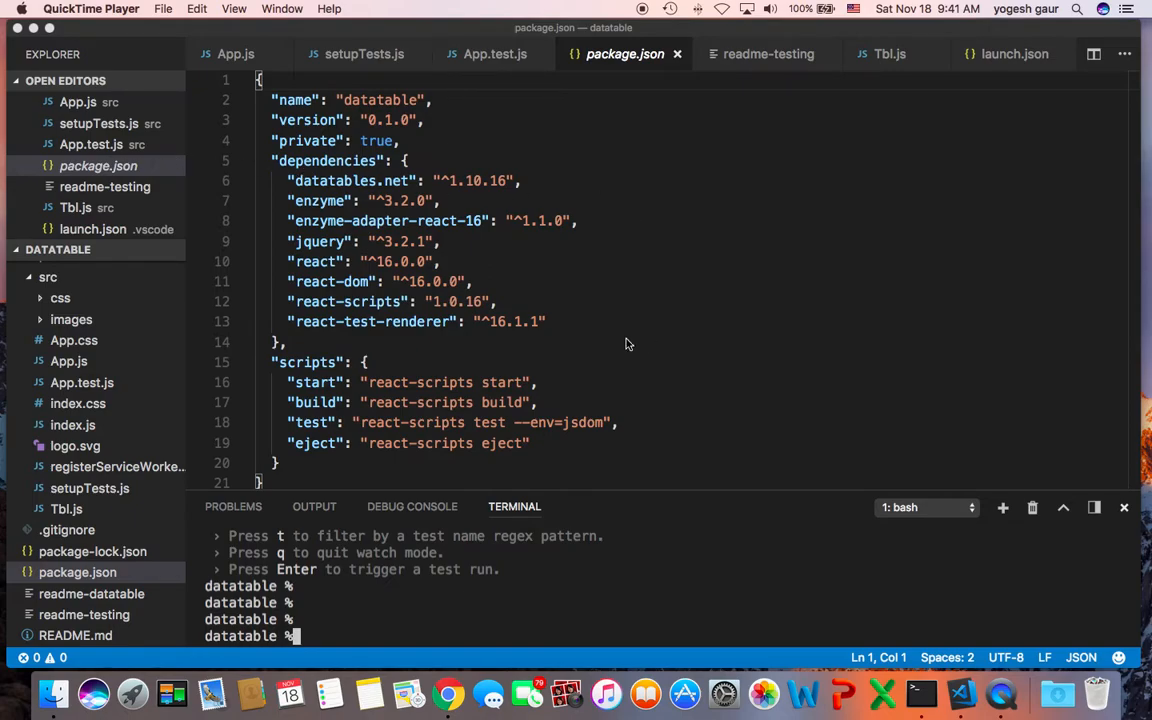
pyautogui.moveTo(313, 432)
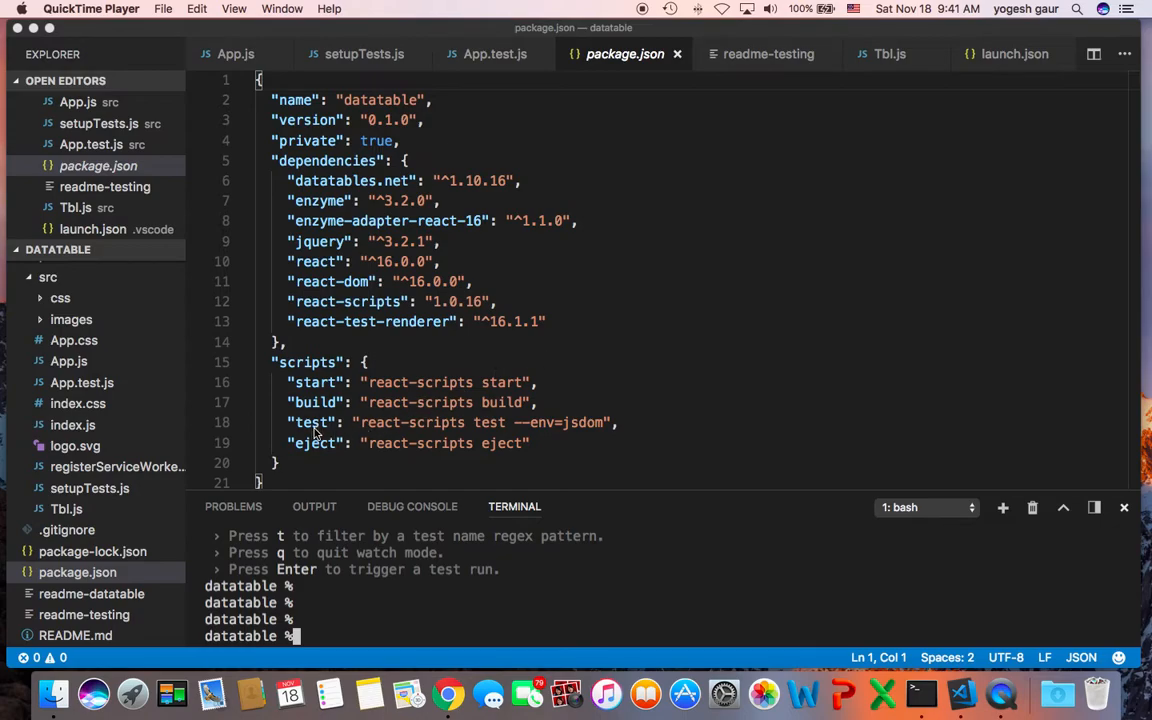
pyautogui.moveTo(480, 422)
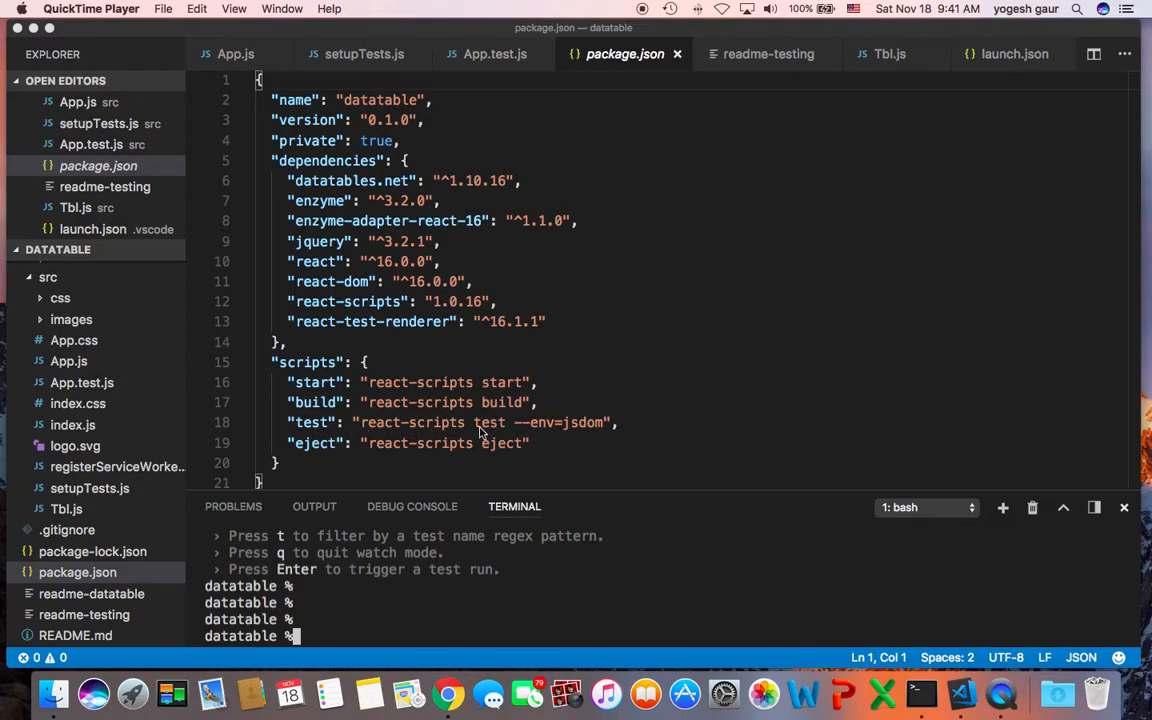
pyautogui.moveTo(585, 432)
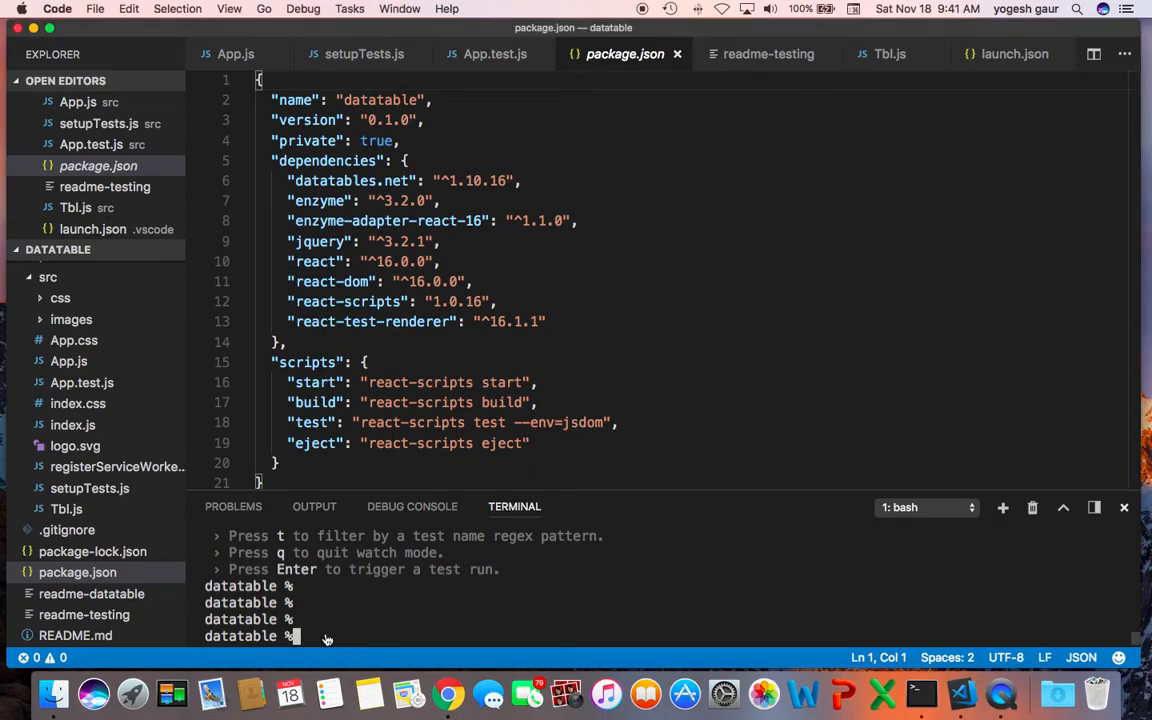
# - Run npm run test in the integrated terminal to see App.test.js fail
pyautogui.write('npm run test')
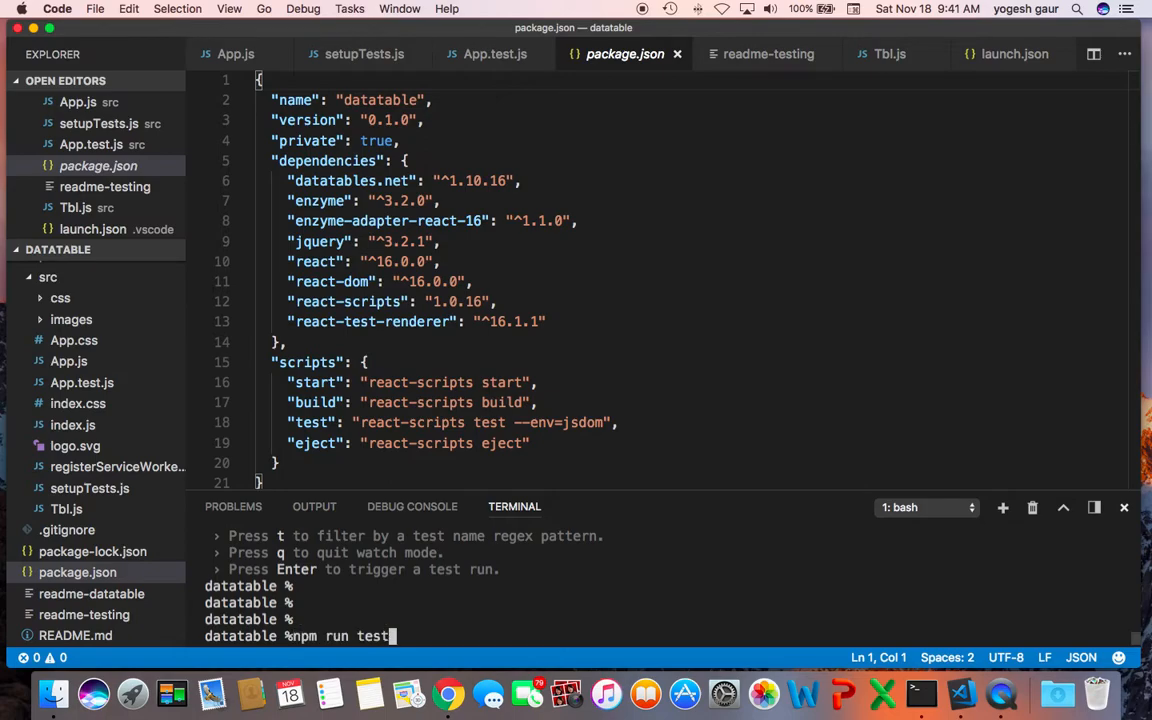
pyautogui.press('Return')
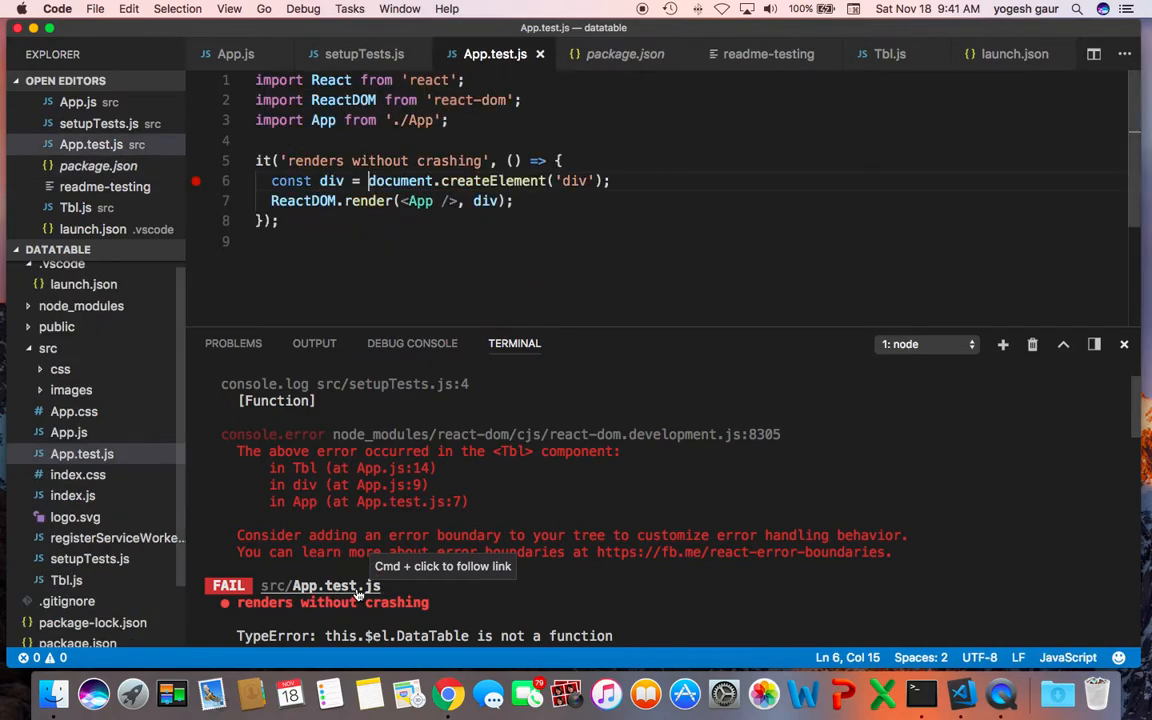
pyautogui.moveTo(500, 62)
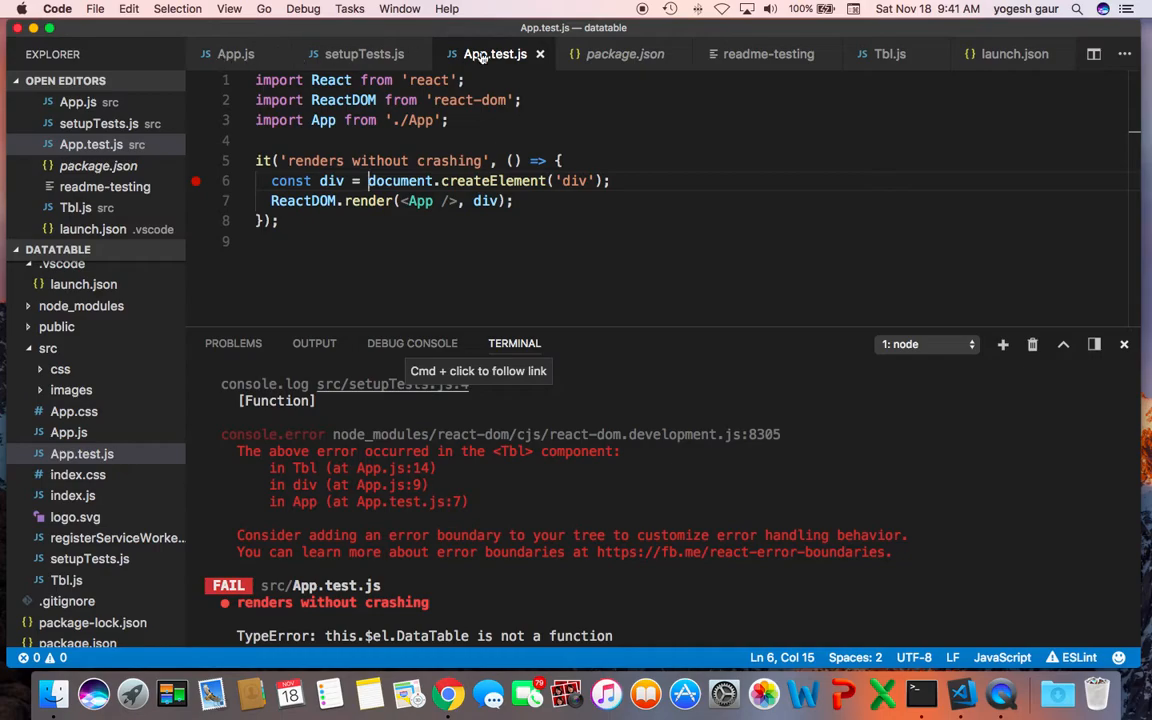
pyautogui.moveTo(494, 54)
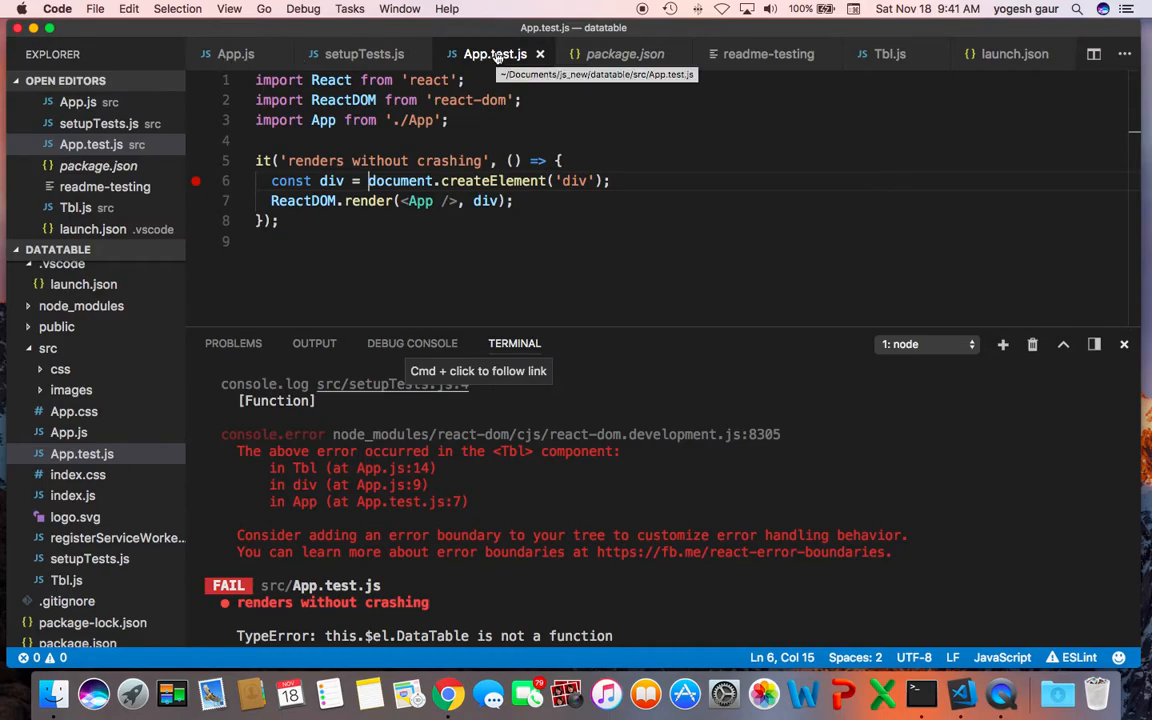
pyautogui.moveTo(449, 211)
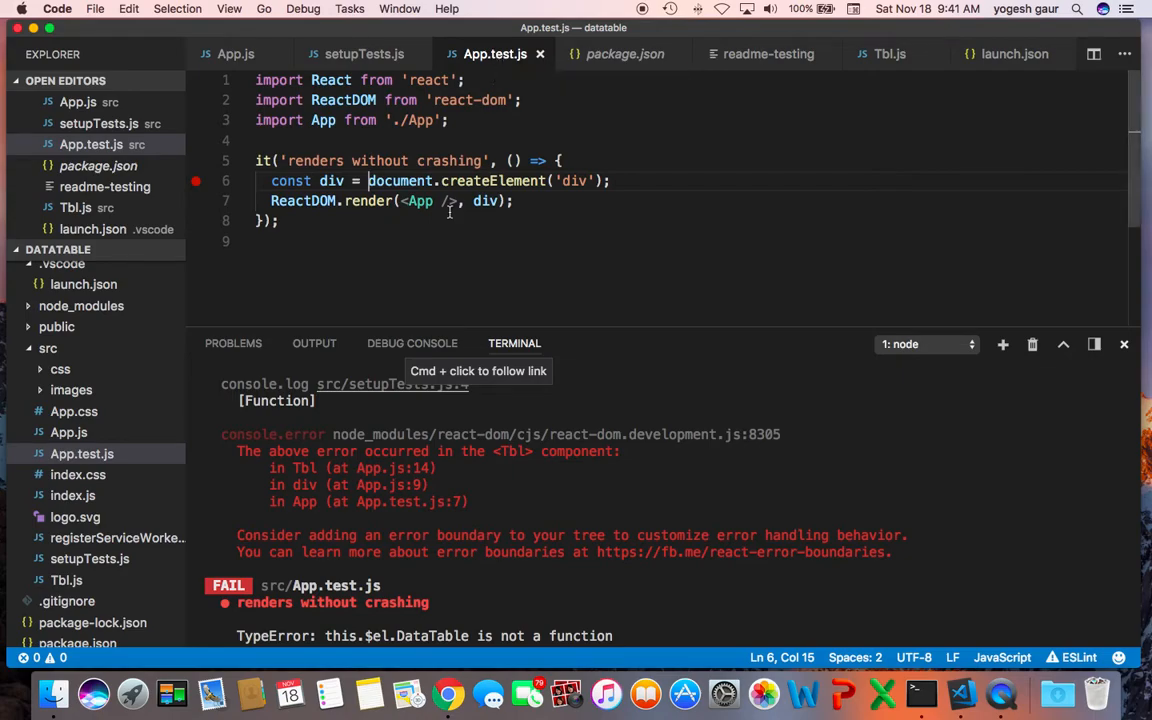
pyautogui.moveTo(449, 253)
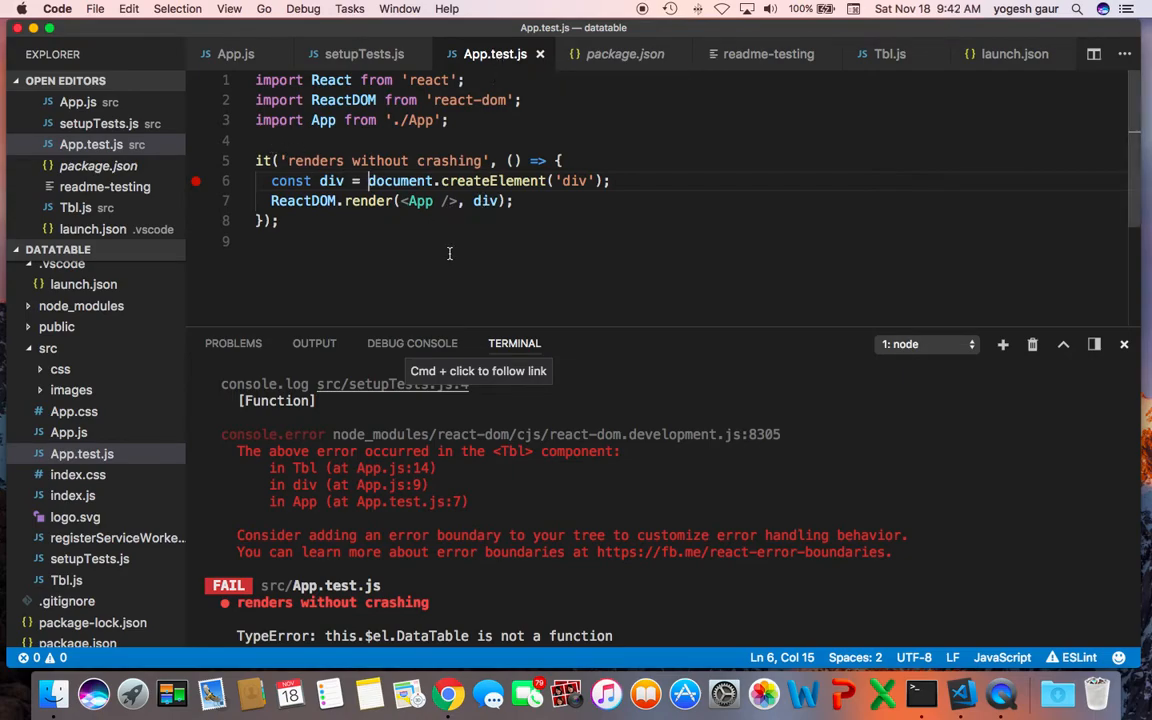
pyautogui.moveTo(479, 255)
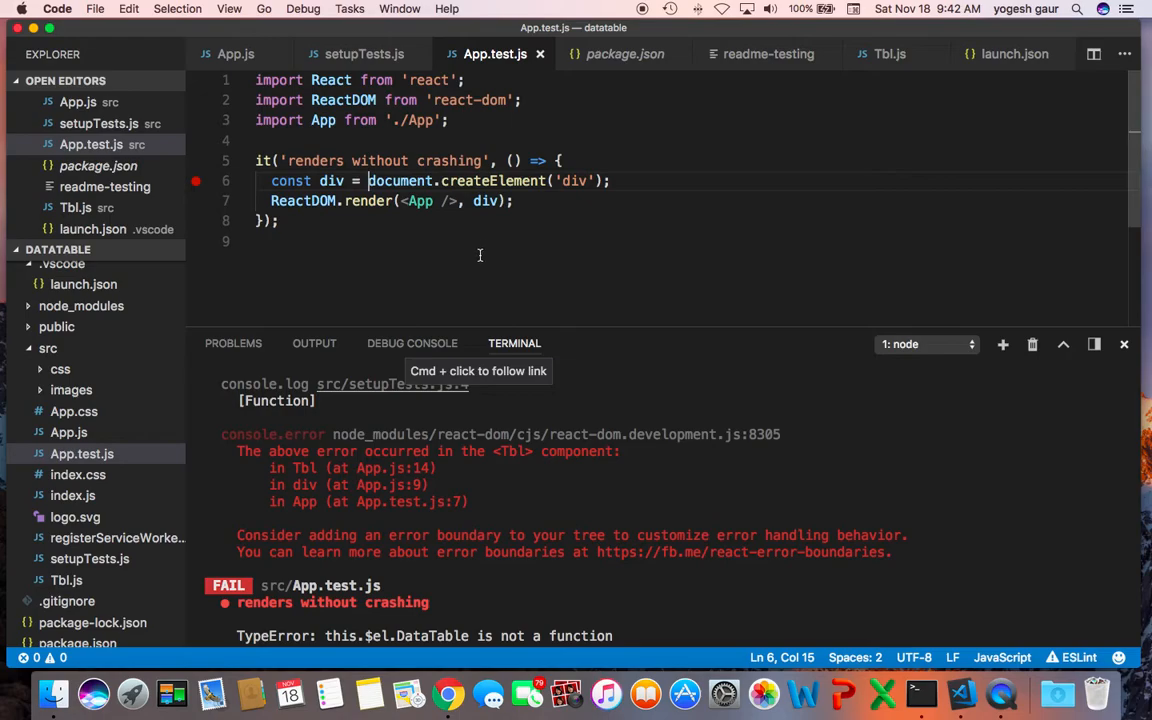
pyautogui.moveTo(342, 208)
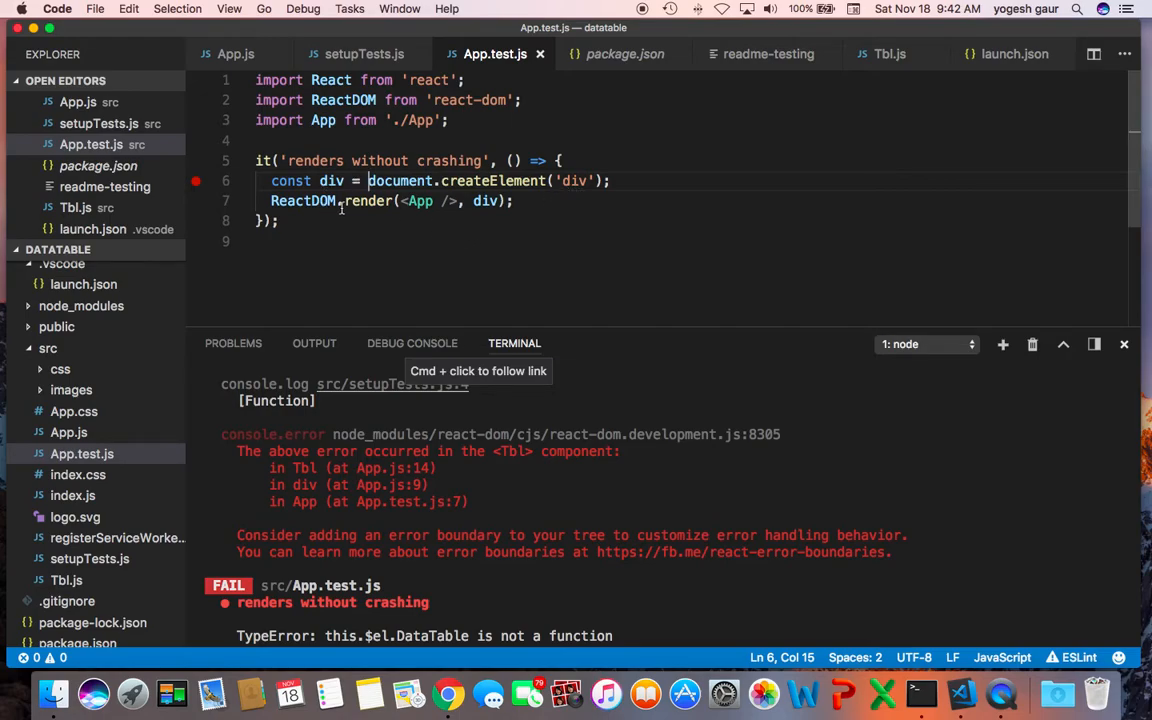
pyautogui.moveTo(548, 447)
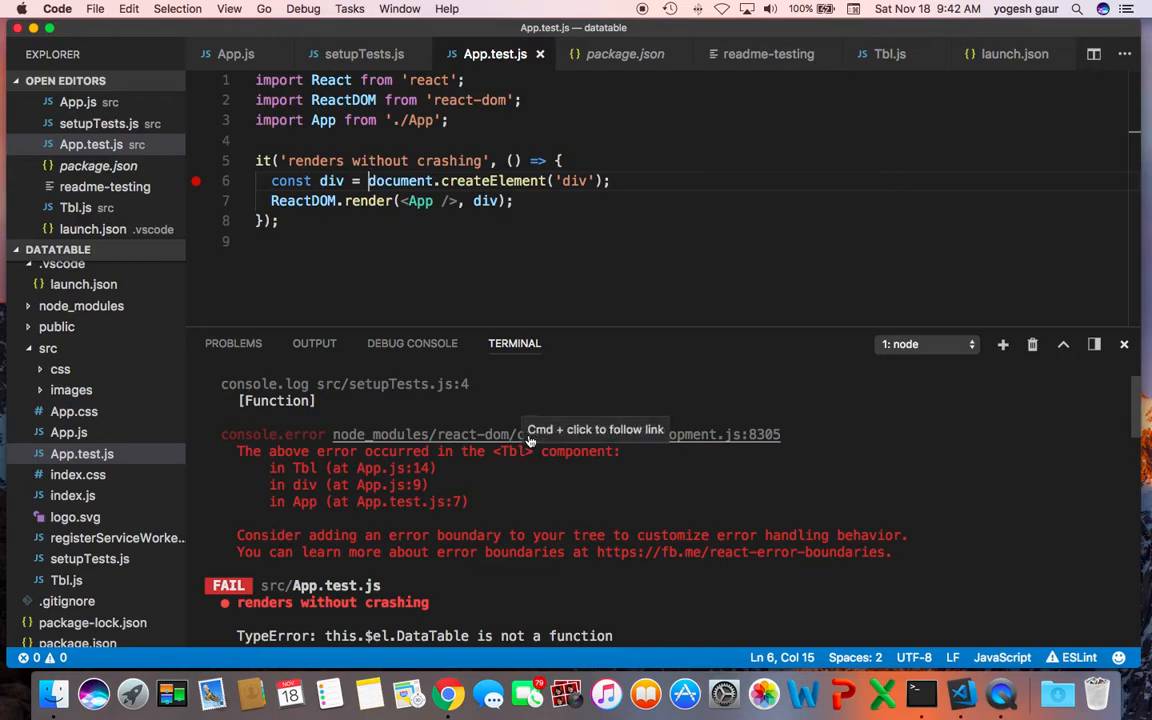
pyautogui.moveTo(514, 472)
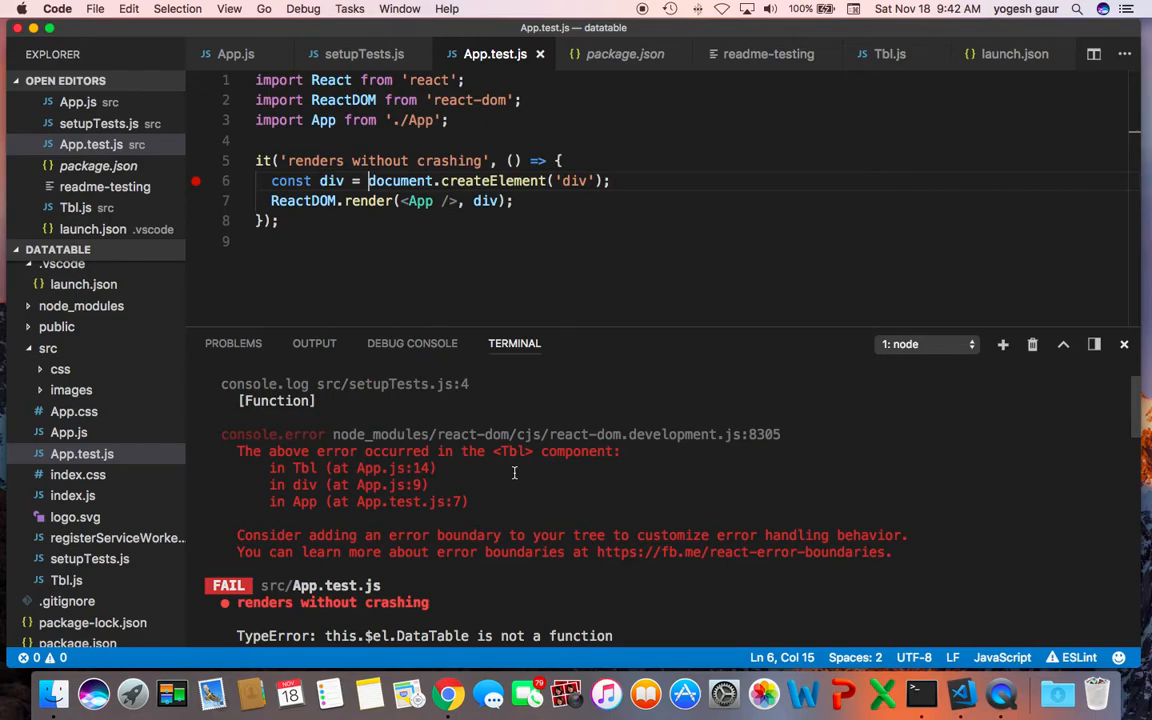
pyautogui.moveTo(623, 54)
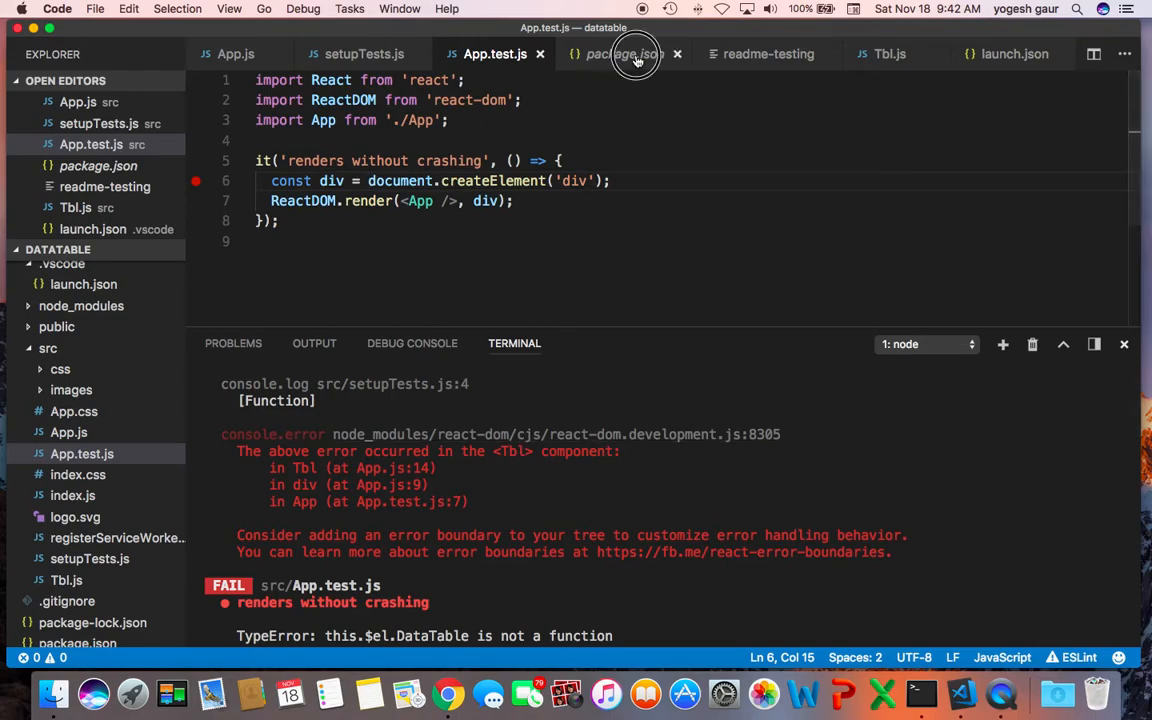
# - Show package.json and scroll the output to the TypeError stack trace at Tbl.js line 10
pyautogui.click(624, 54)
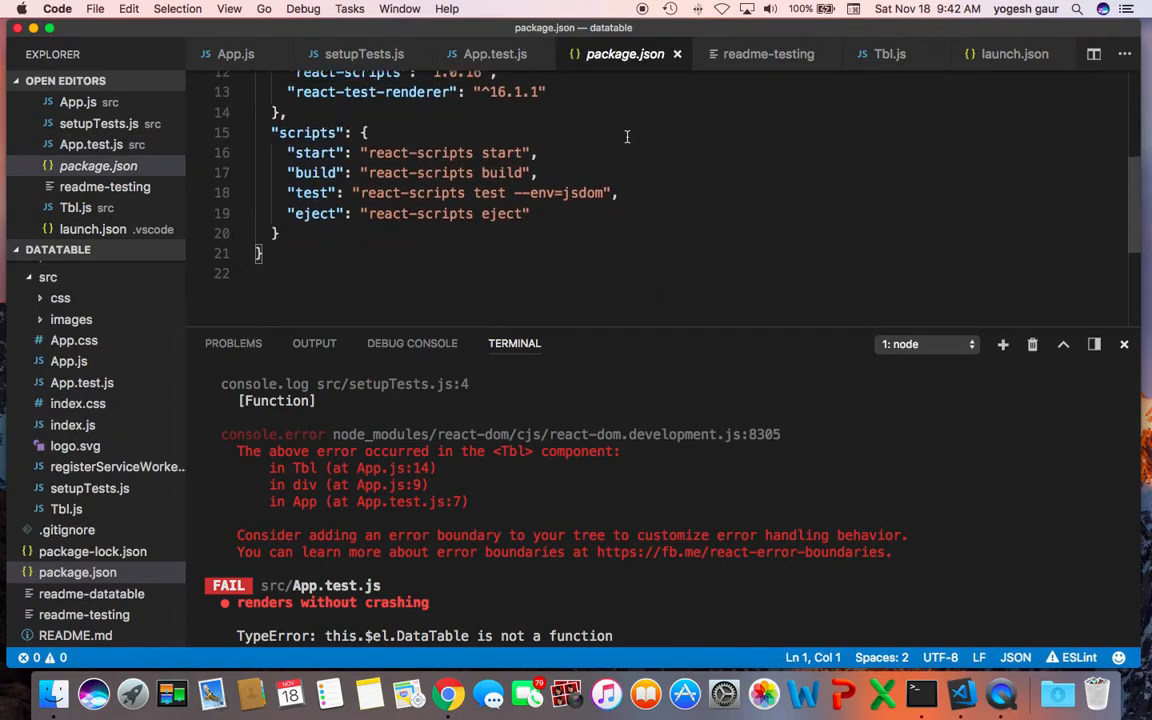
pyautogui.scroll(3)
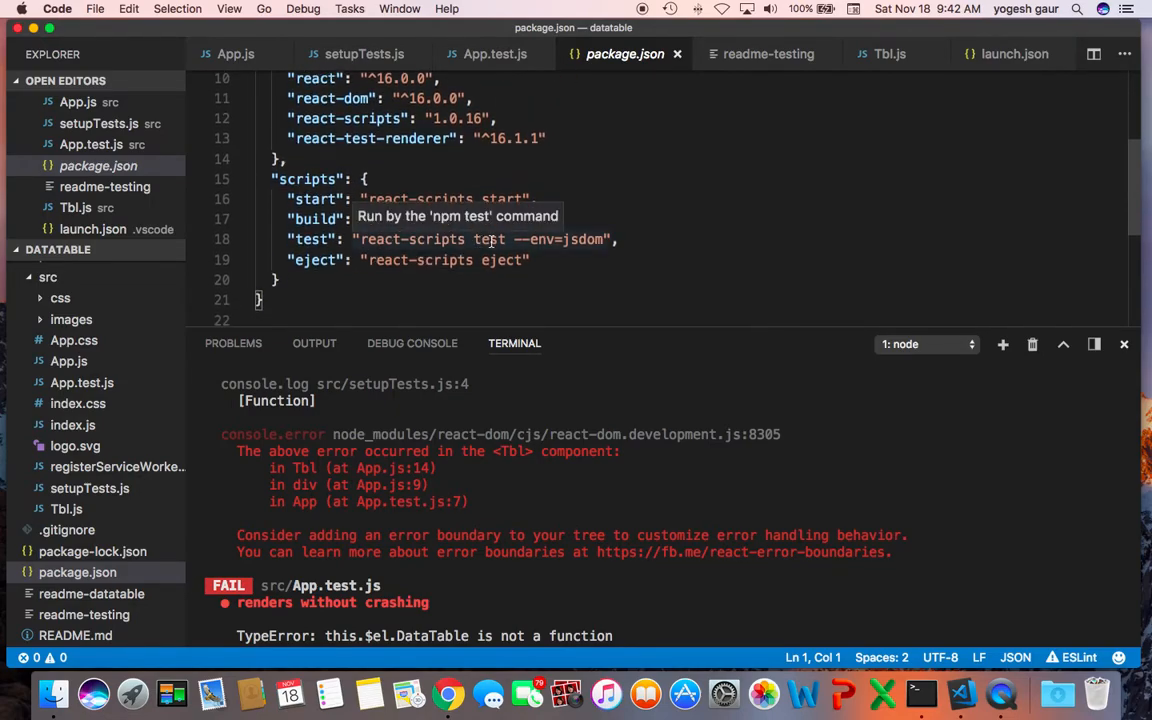
pyautogui.moveTo(640, 271)
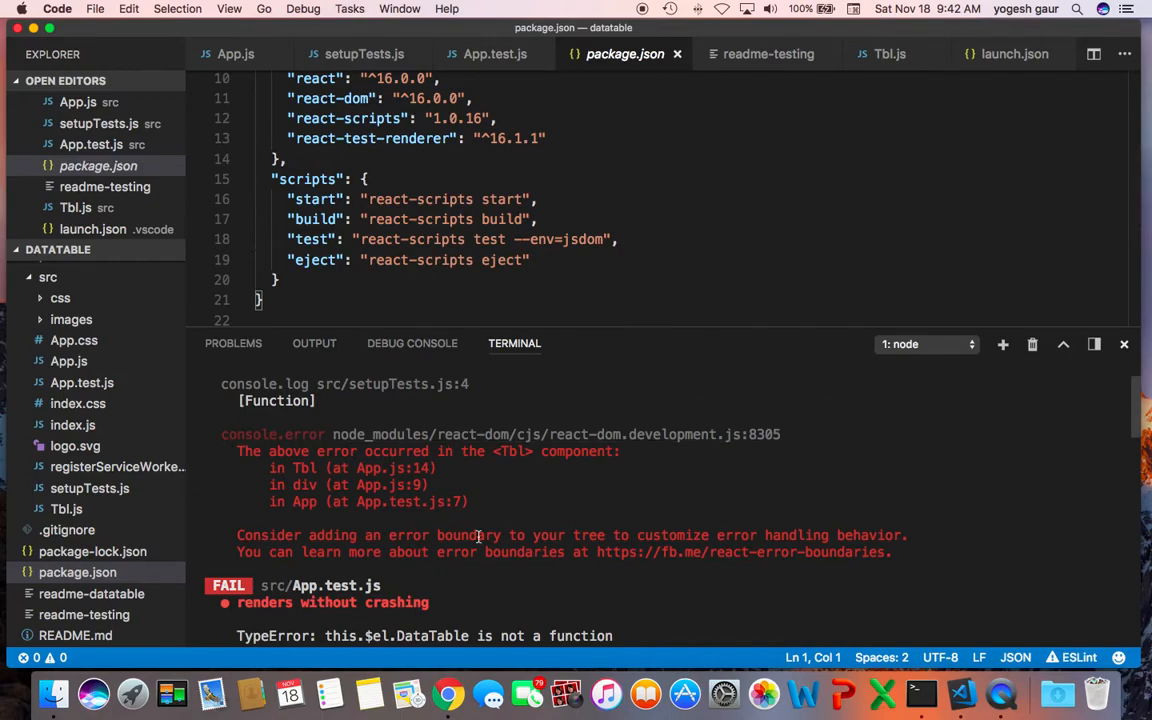
pyautogui.scroll(-3)
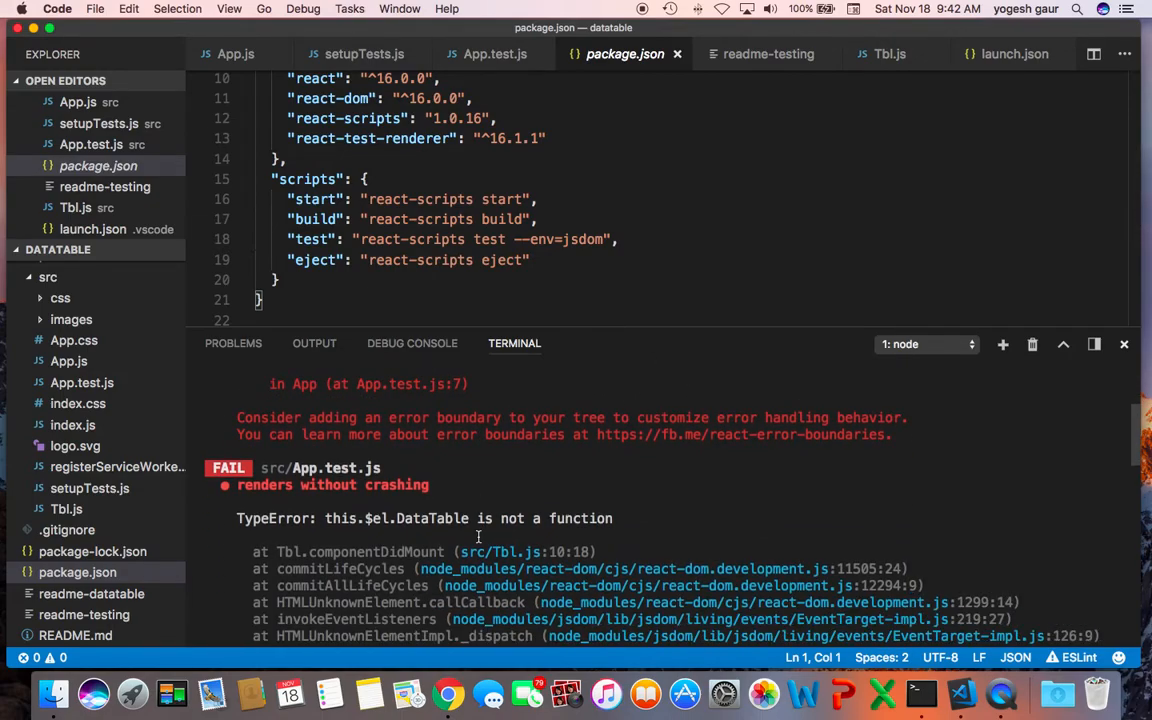
pyautogui.scroll(-3)
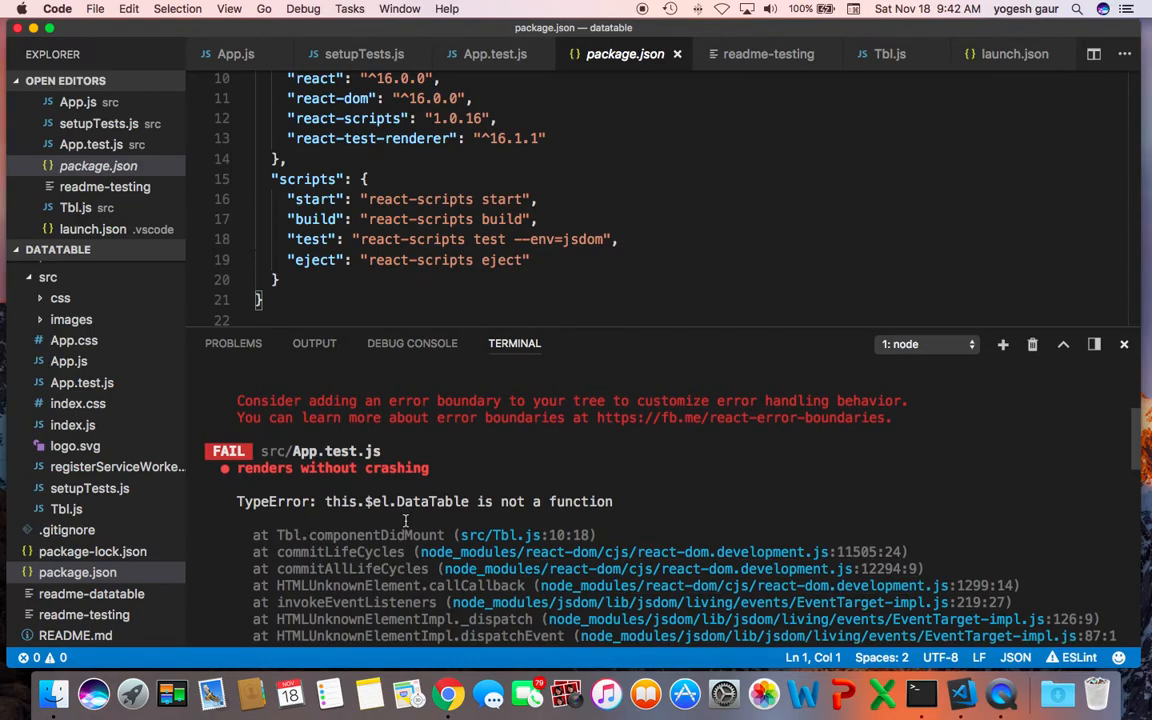
pyautogui.moveTo(520, 535)
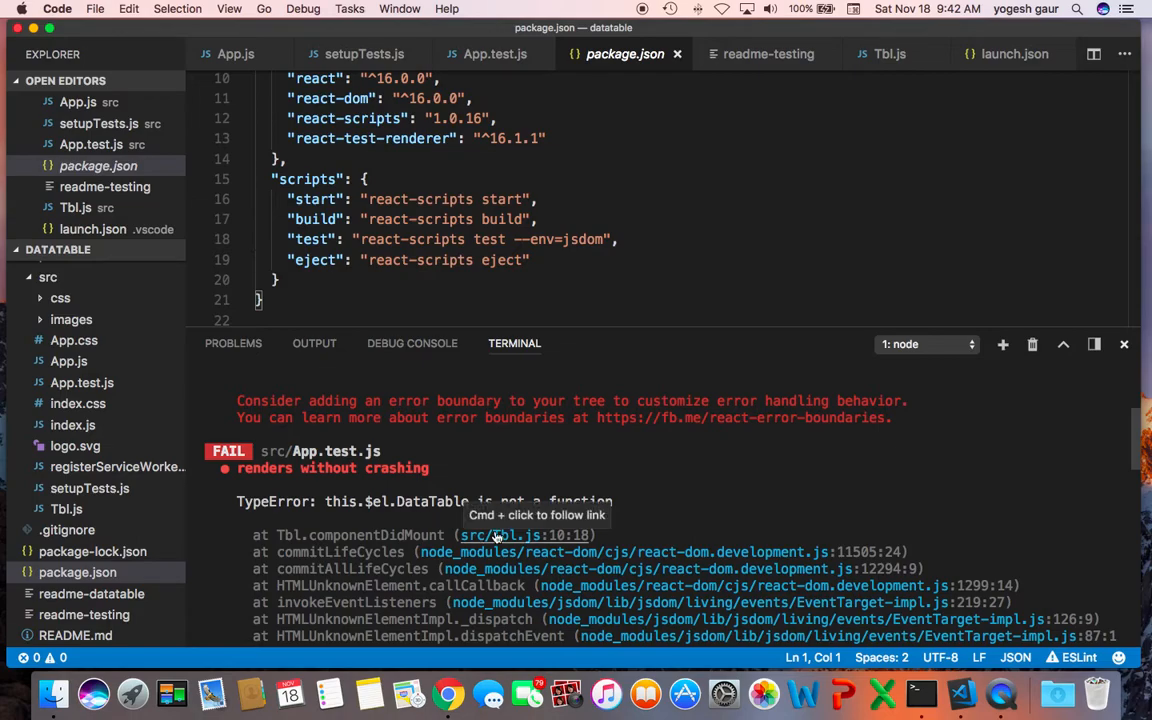
# - In Tbl.js, assign this.$el.DataTable = dt before the DataTable call, then view App.test.js
pyautogui.click(522, 535)
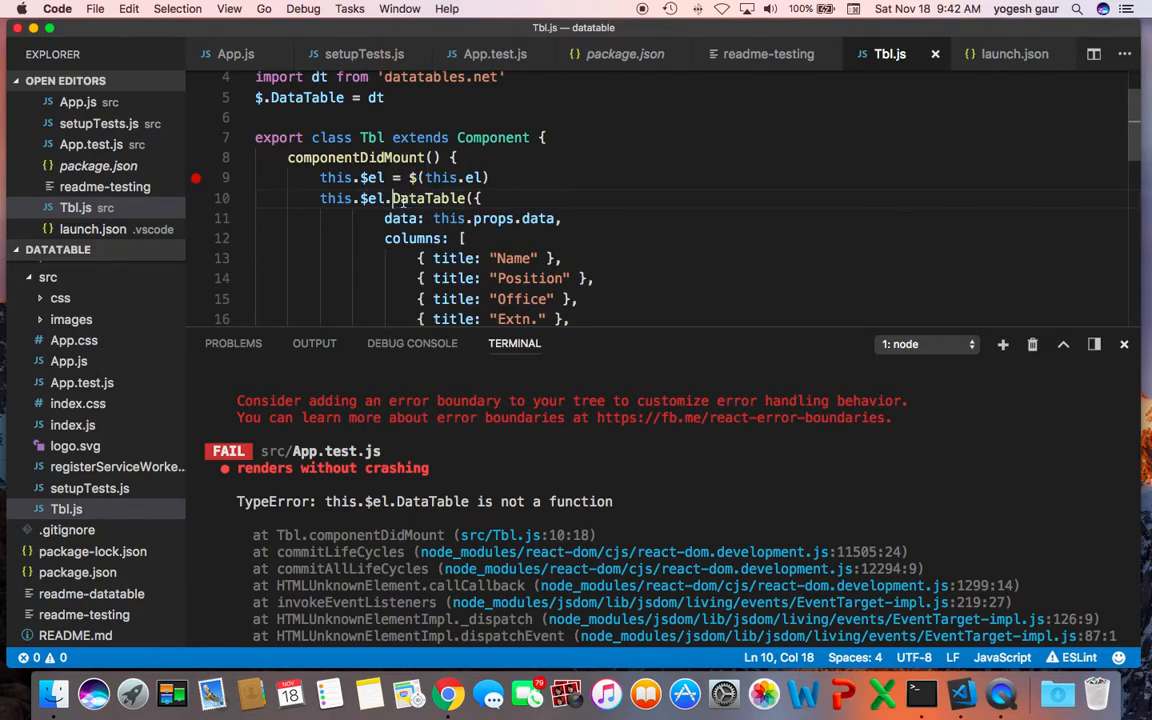
pyautogui.scroll(3)
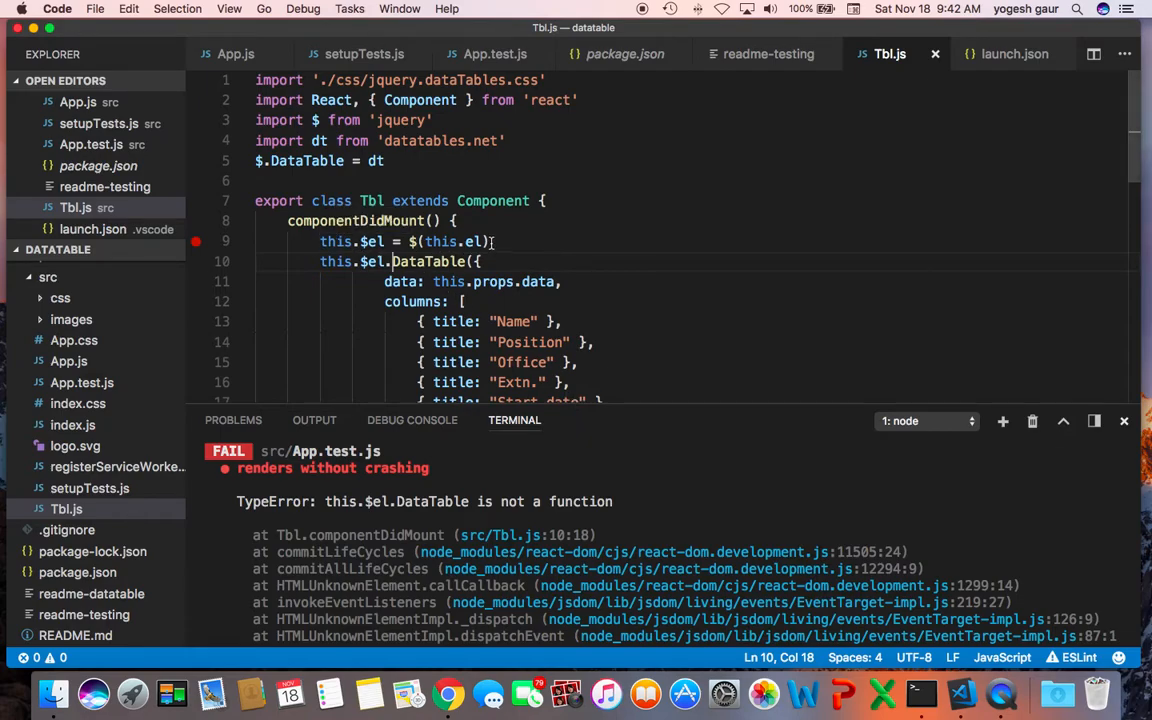
pyautogui.click(488, 241)
pyautogui.write('thi')
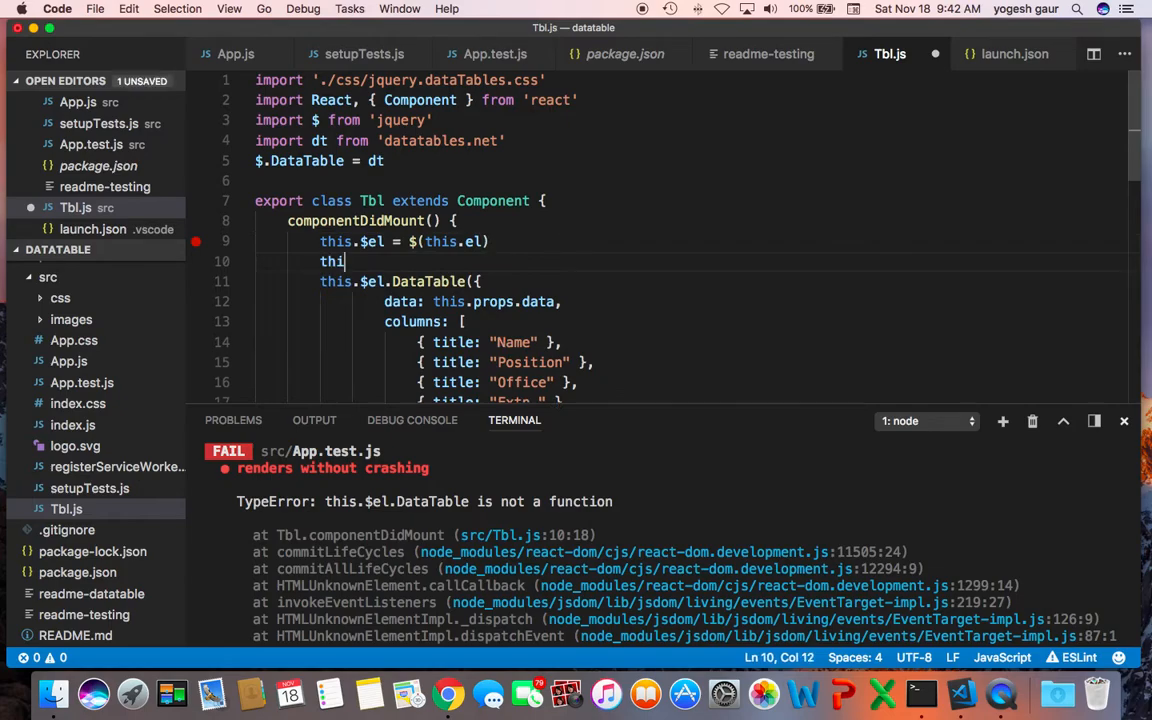
pyautogui.write('s.$el')
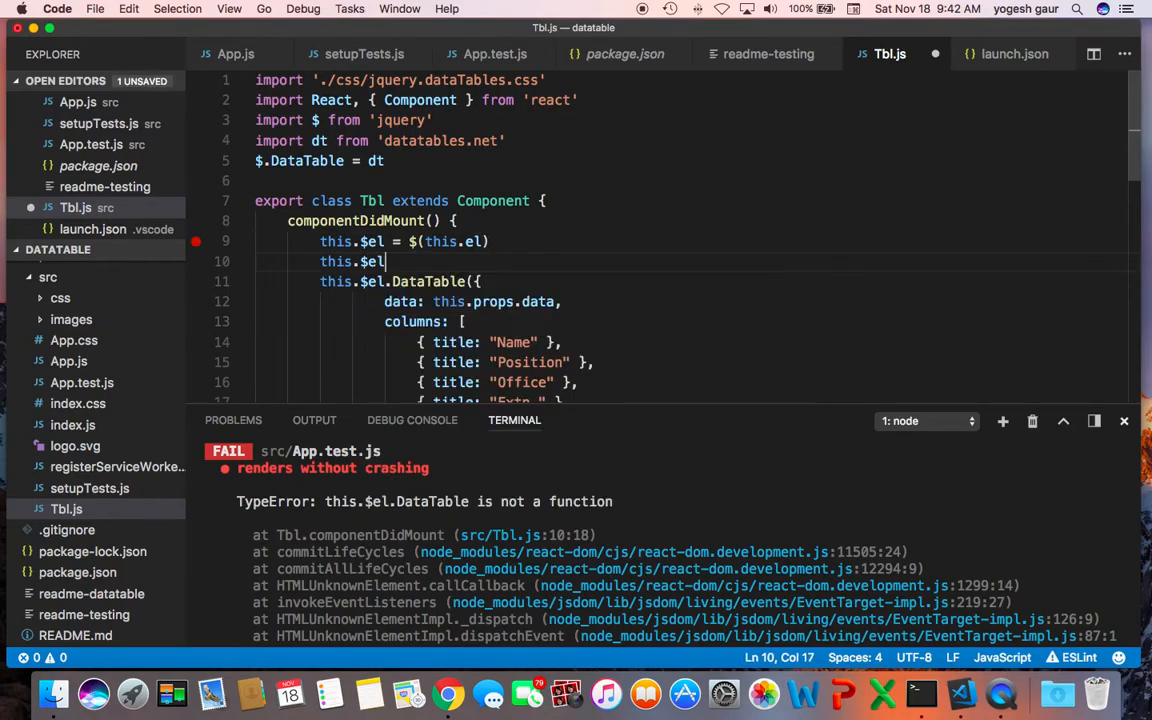
pyautogui.write('.DataTable =')
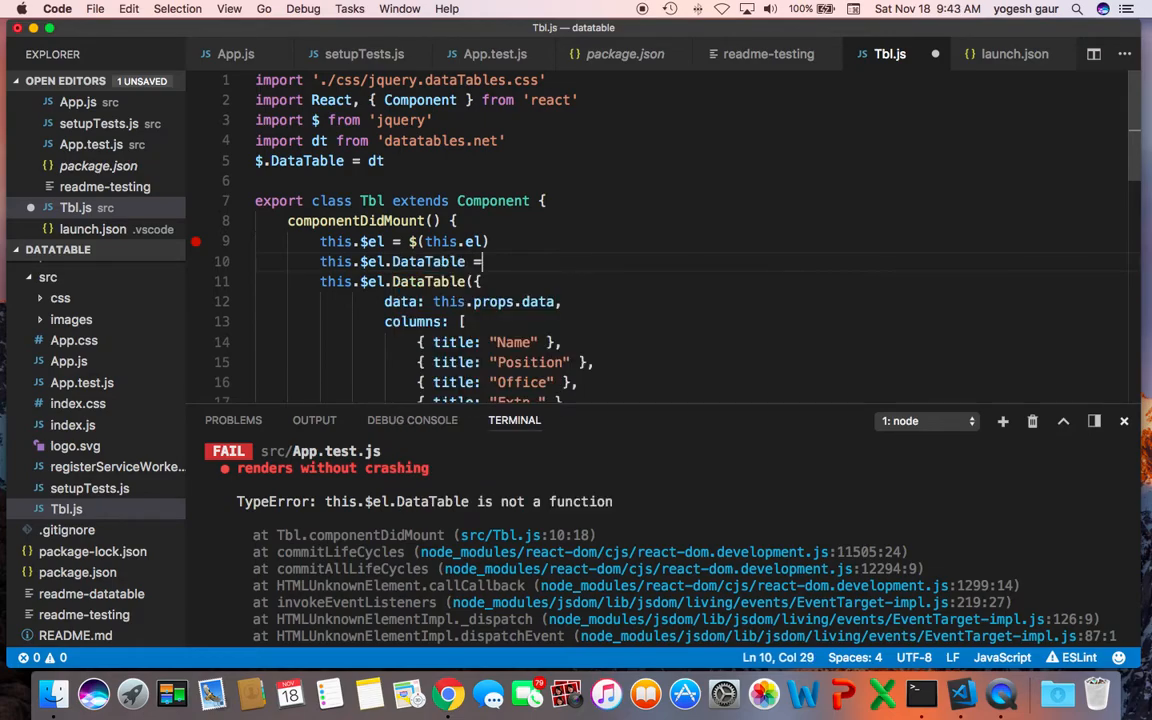
pyautogui.write('dt')
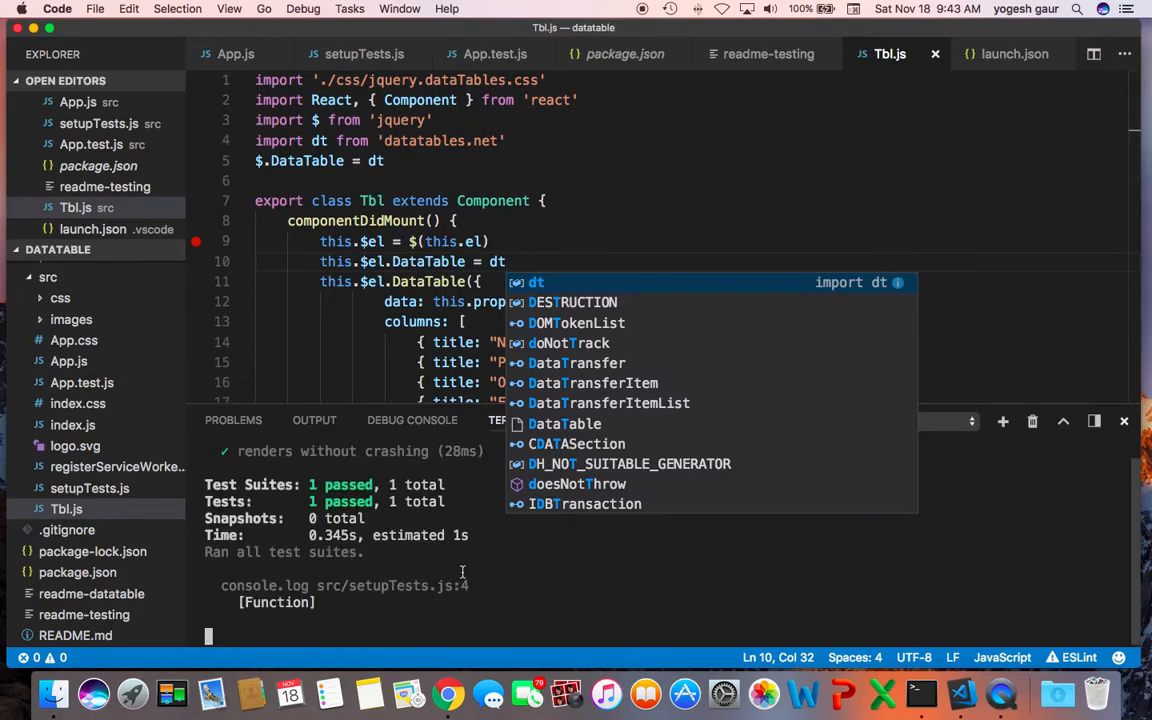
pyautogui.moveTo(902, 548)
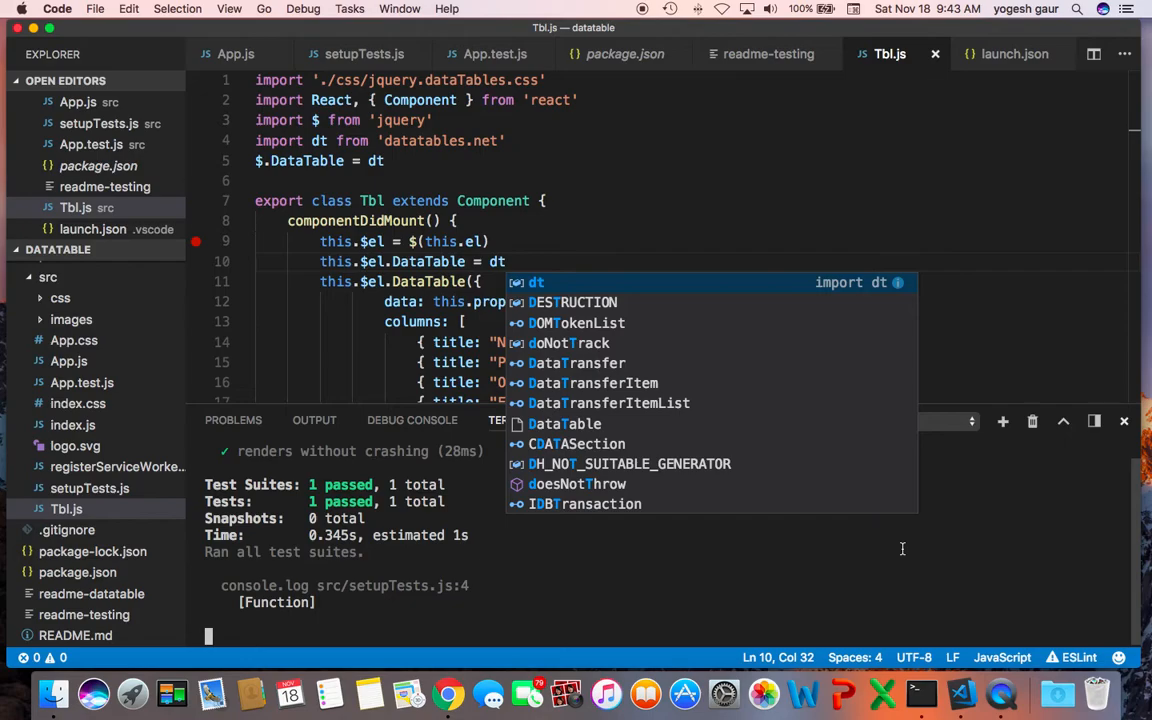
pyautogui.press('Escape')
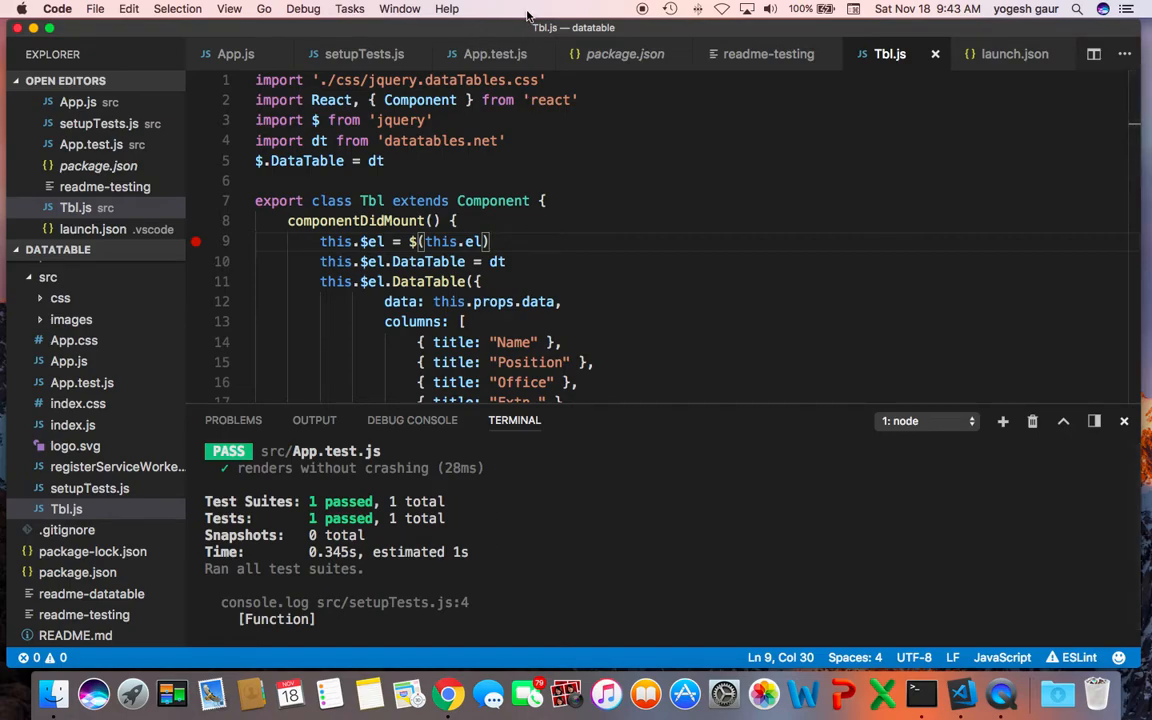
pyautogui.click(494, 54)
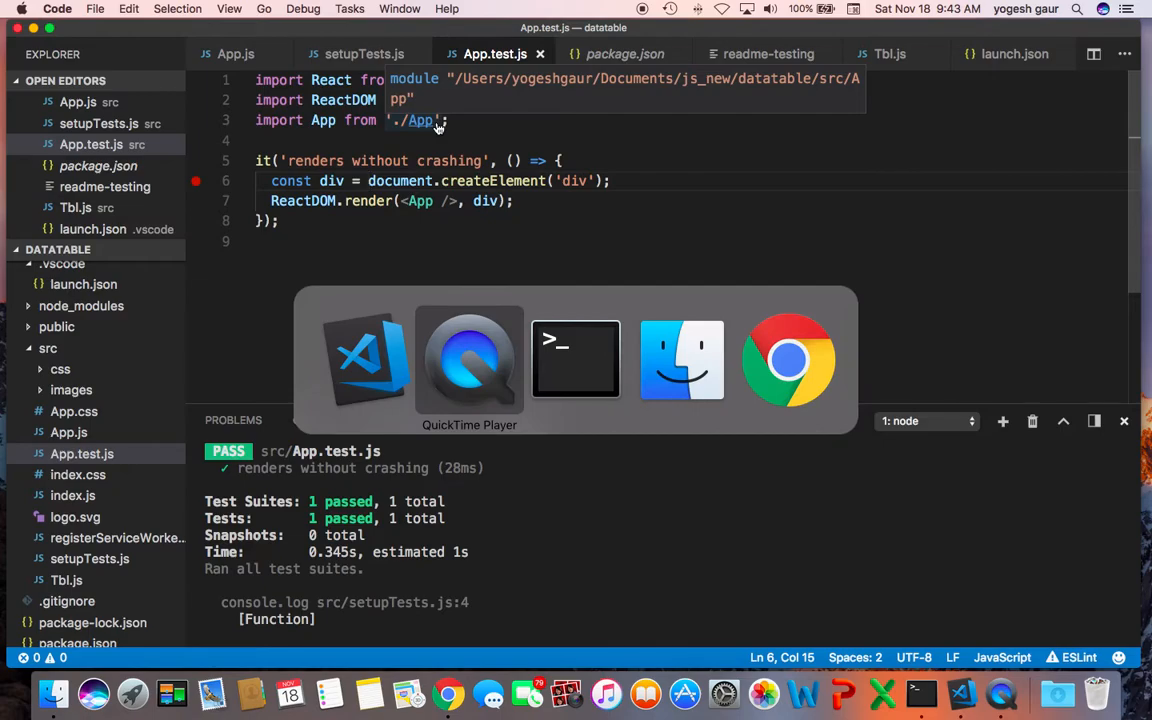
pyautogui.click(789, 359)
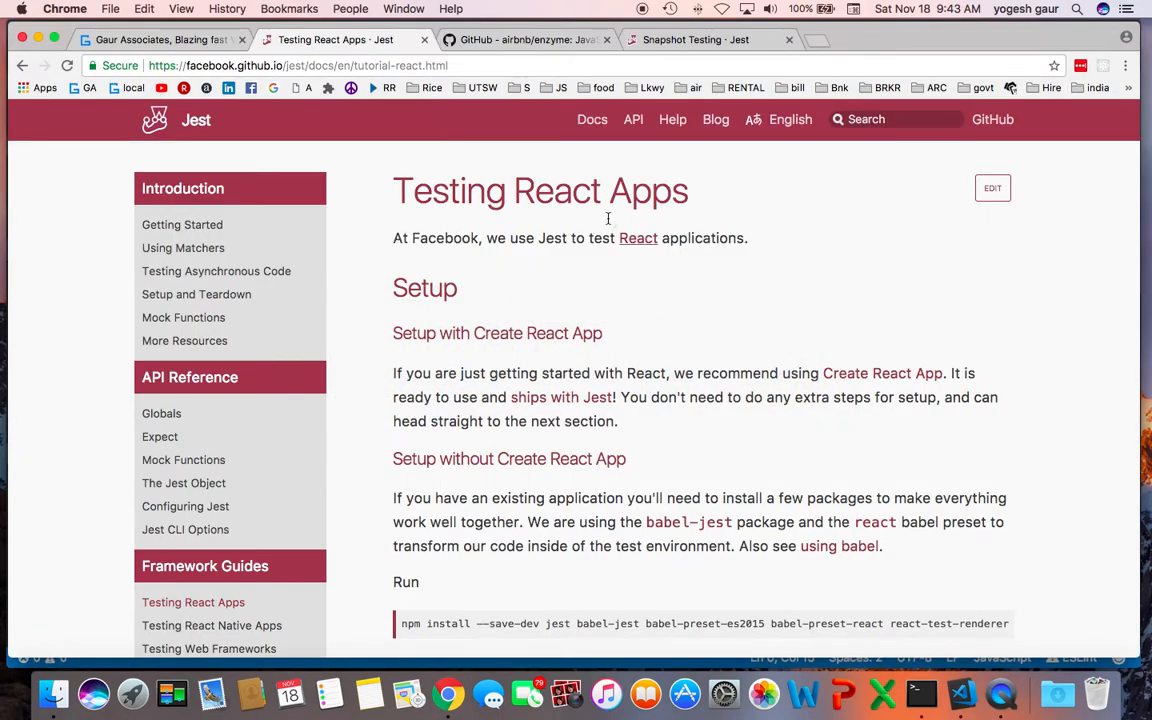
pyautogui.tripleClick(540, 190)
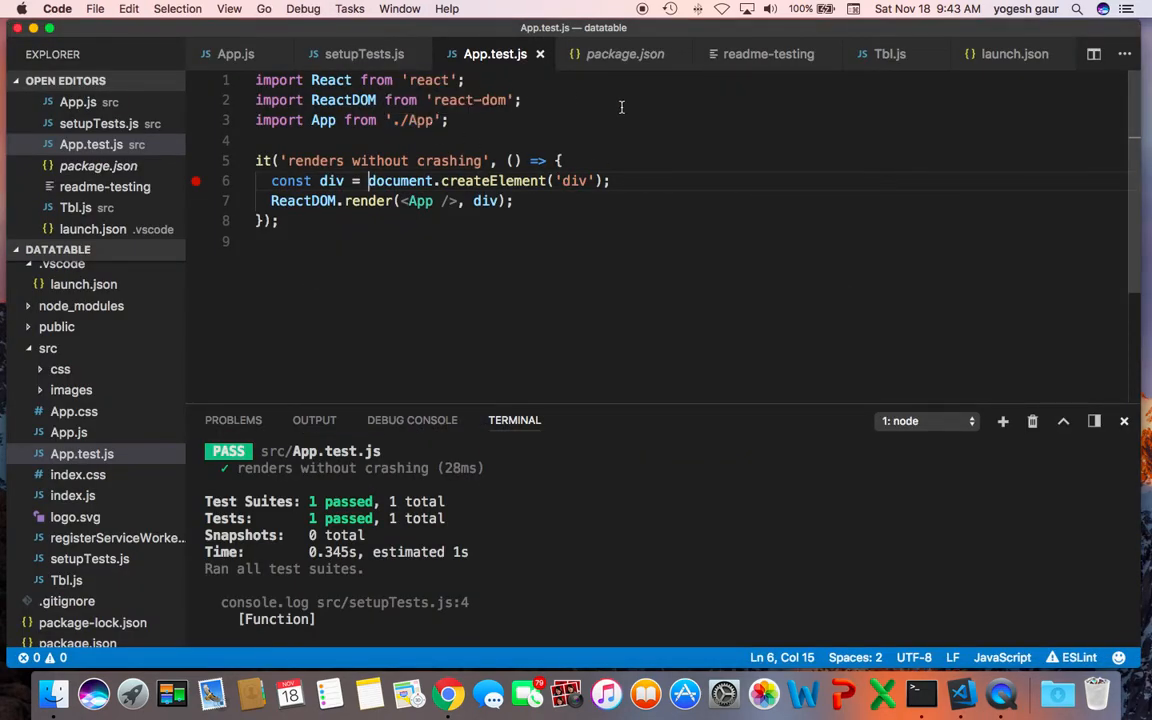
# - Show the readme-testing notes in a taller view and select the Enzyme configure/Adapter lines
pyautogui.click(767, 54)
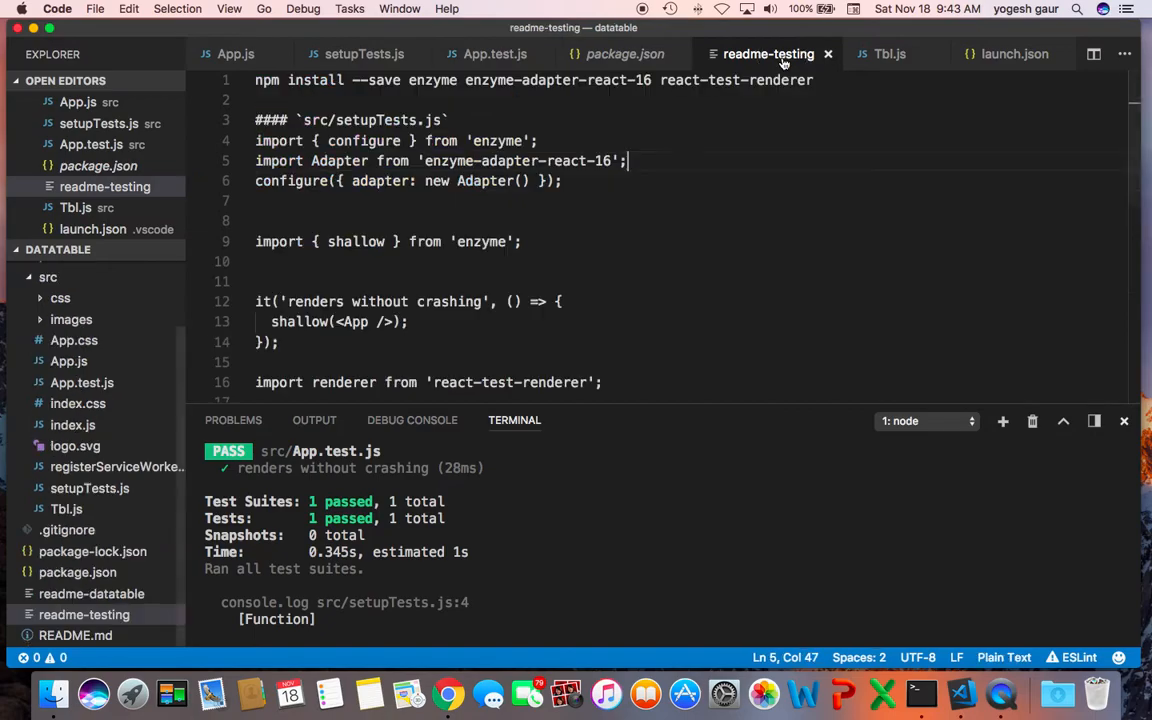
pyautogui.moveTo(785, 137)
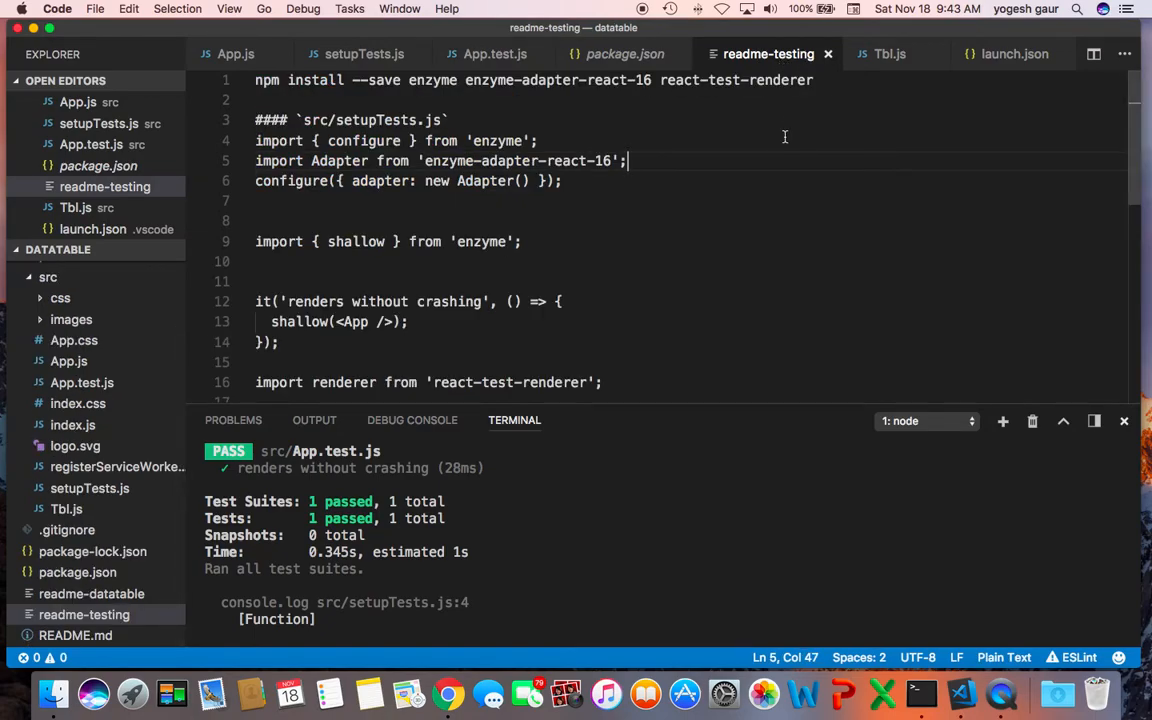
pyautogui.moveTo(806, 402)
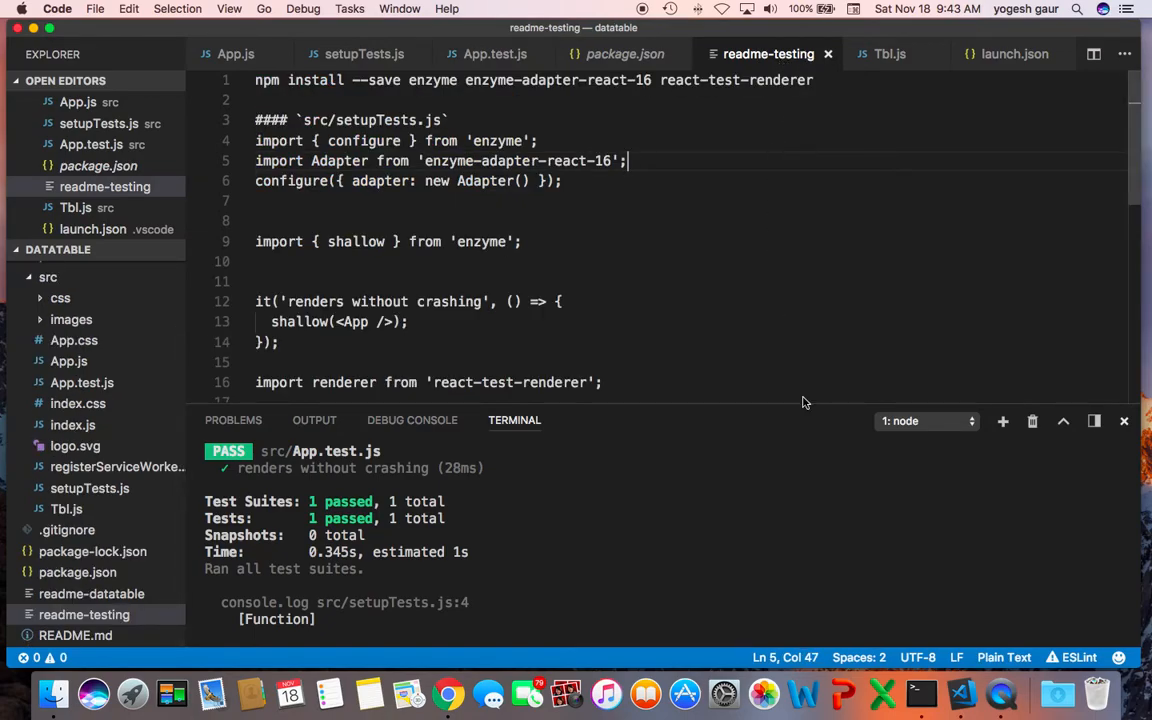
pyautogui.moveTo(800, 419); pyautogui.dragTo(792, 447)
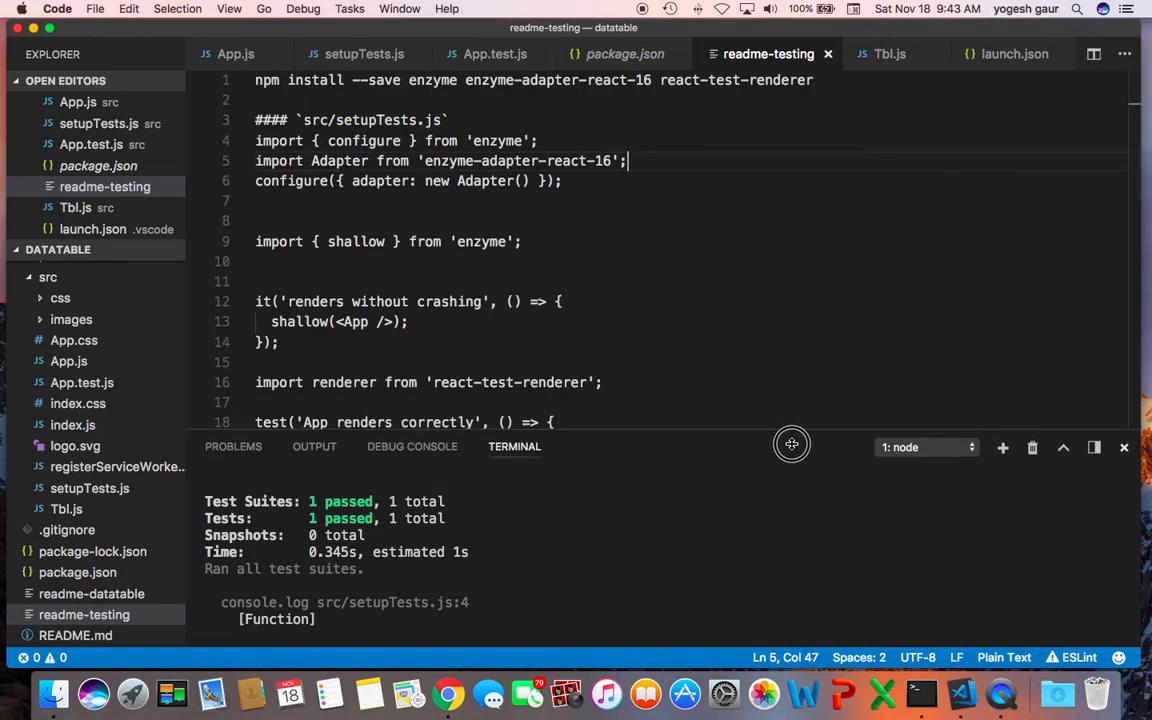
pyautogui.moveTo(792, 447); pyautogui.dragTo(792, 465)
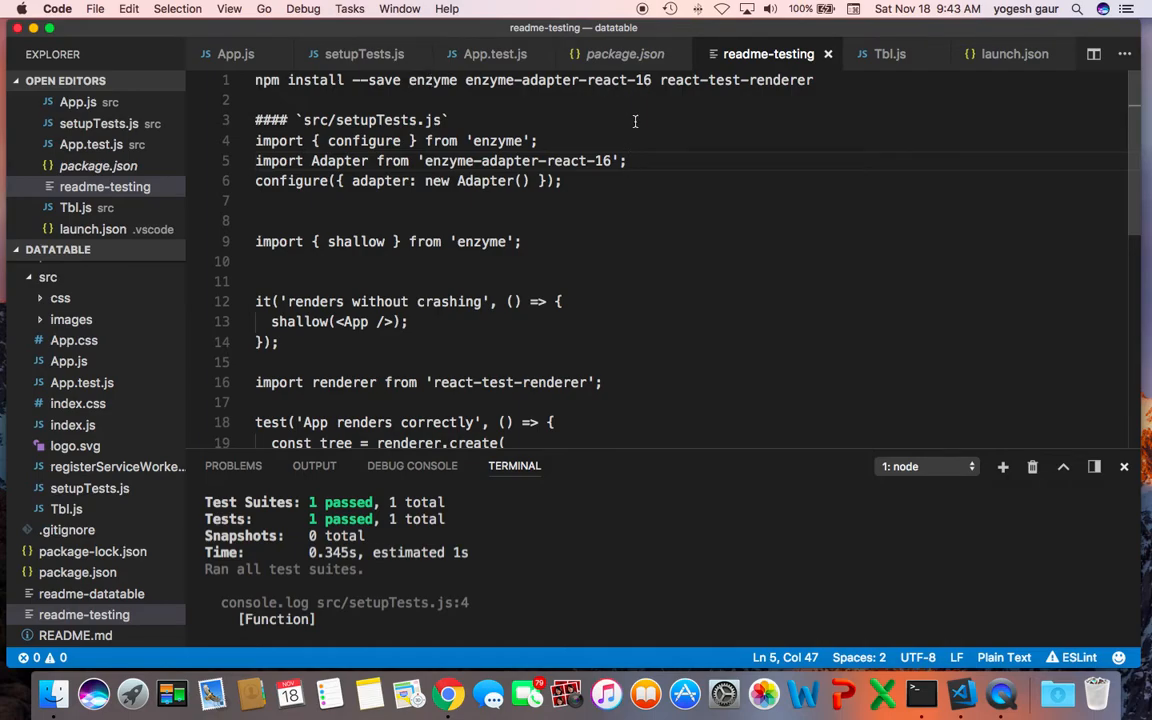
pyautogui.click(815, 80)
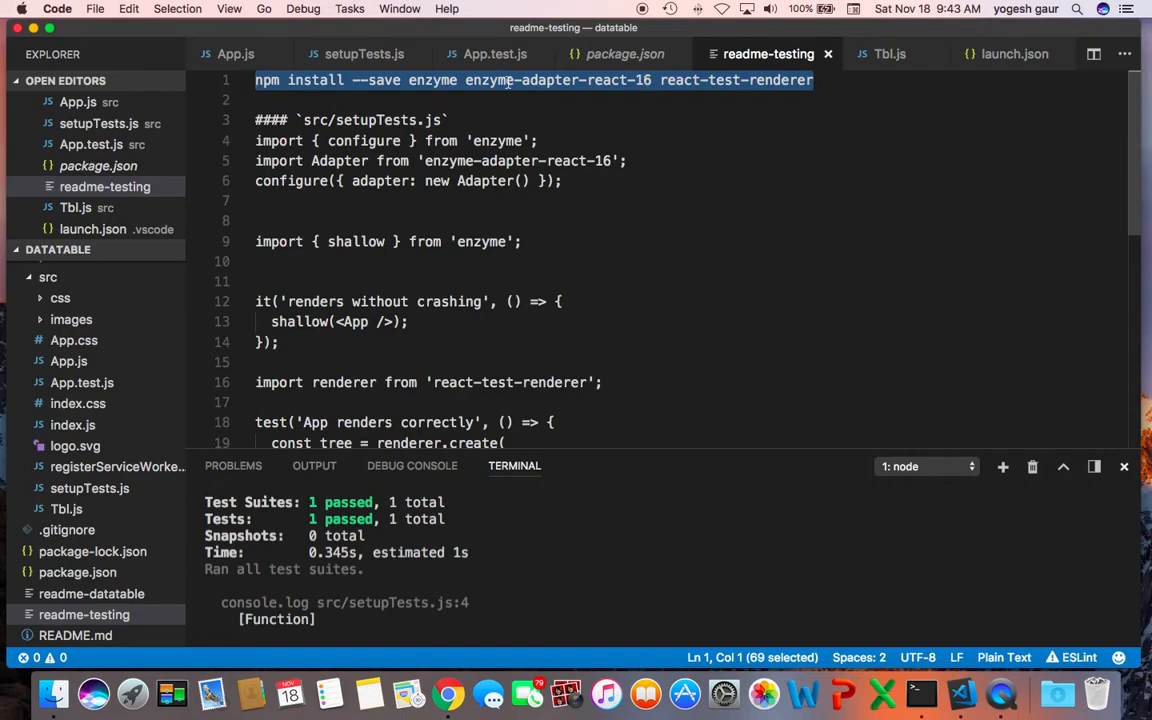
pyautogui.moveTo(443, 88)
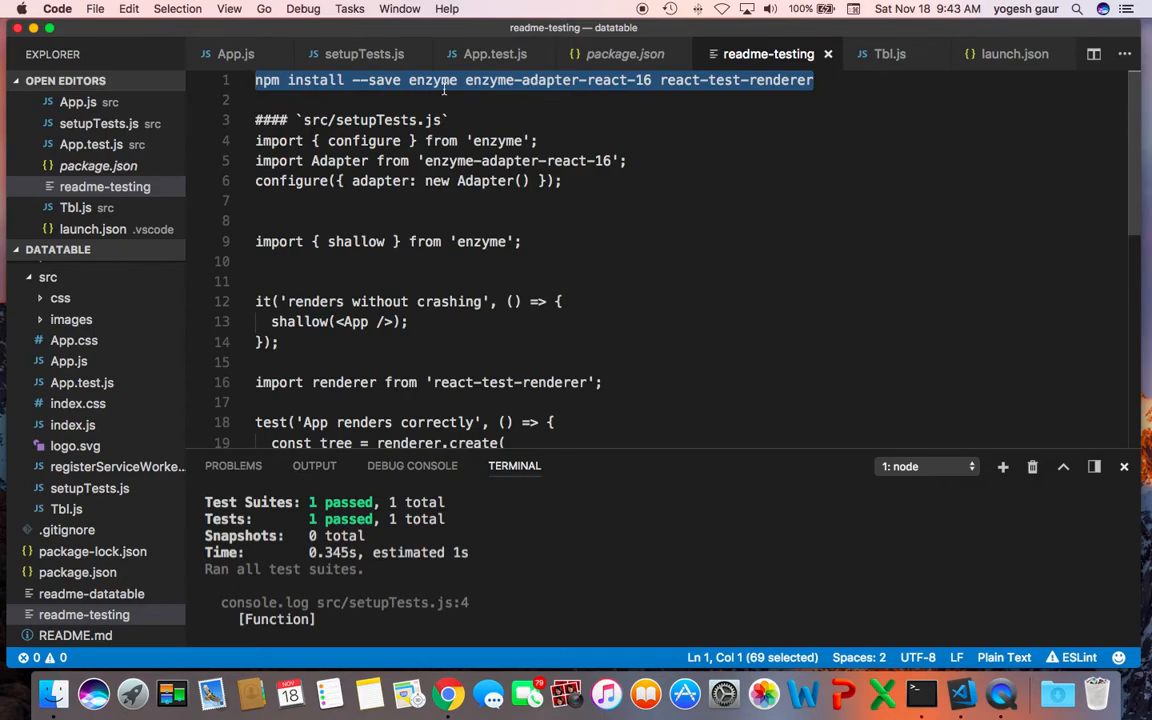
pyautogui.moveTo(250, 153)
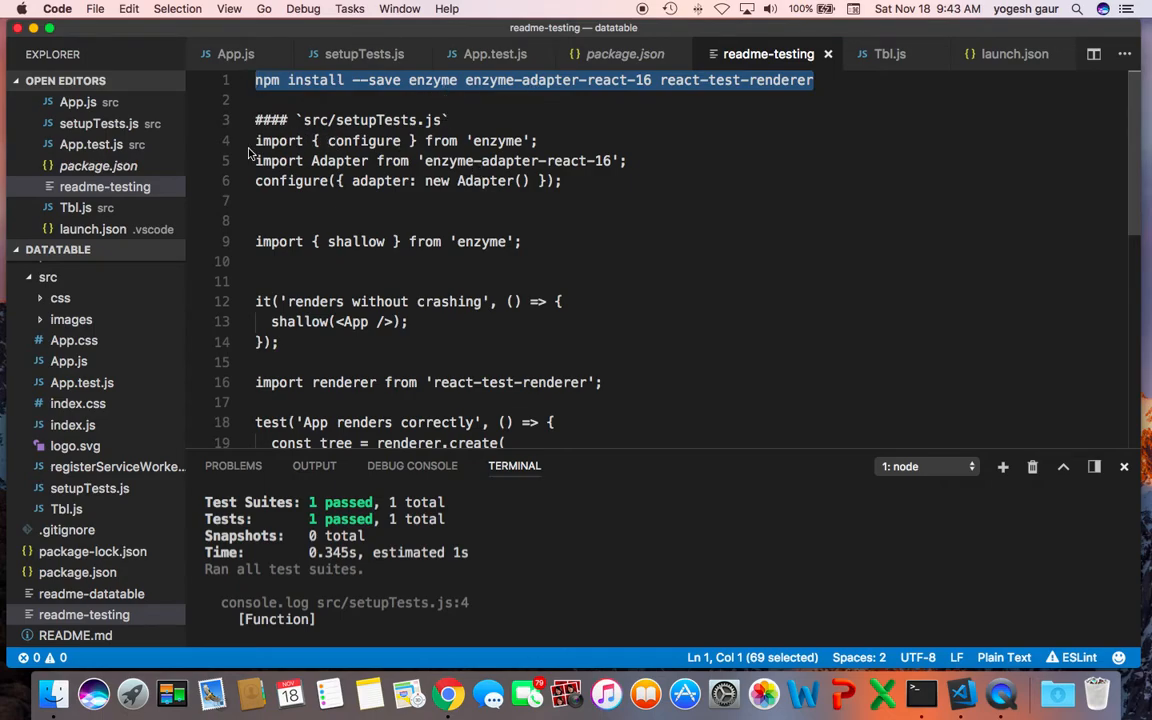
pyautogui.moveTo(380, 145)
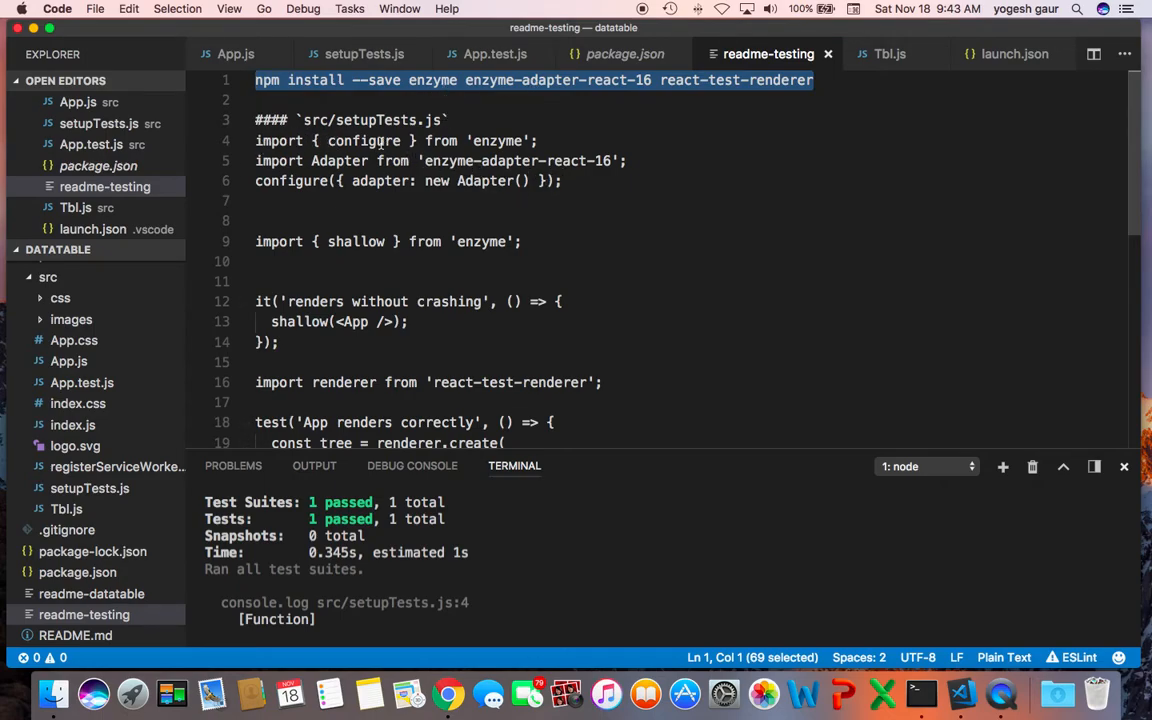
pyautogui.doubleClick(339, 161)
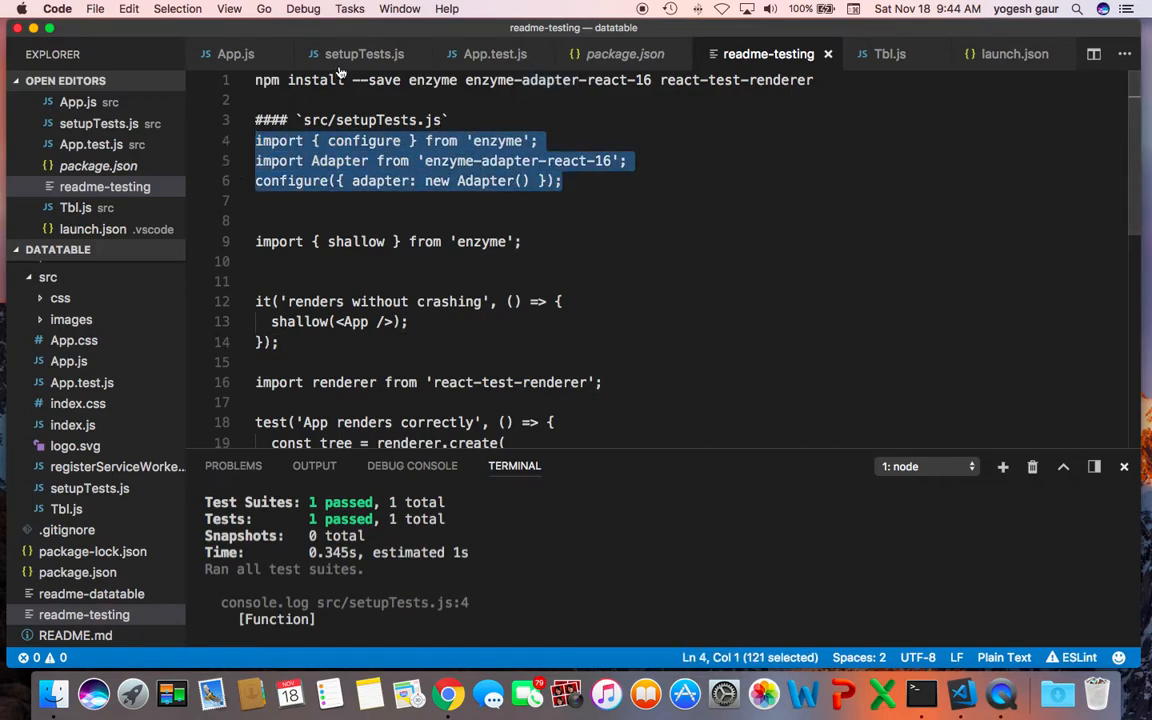
# - Replace setupTests.js with the Enzyme adapter setup starting import { configure } from 'enzyme'
pyautogui.click(364, 53)
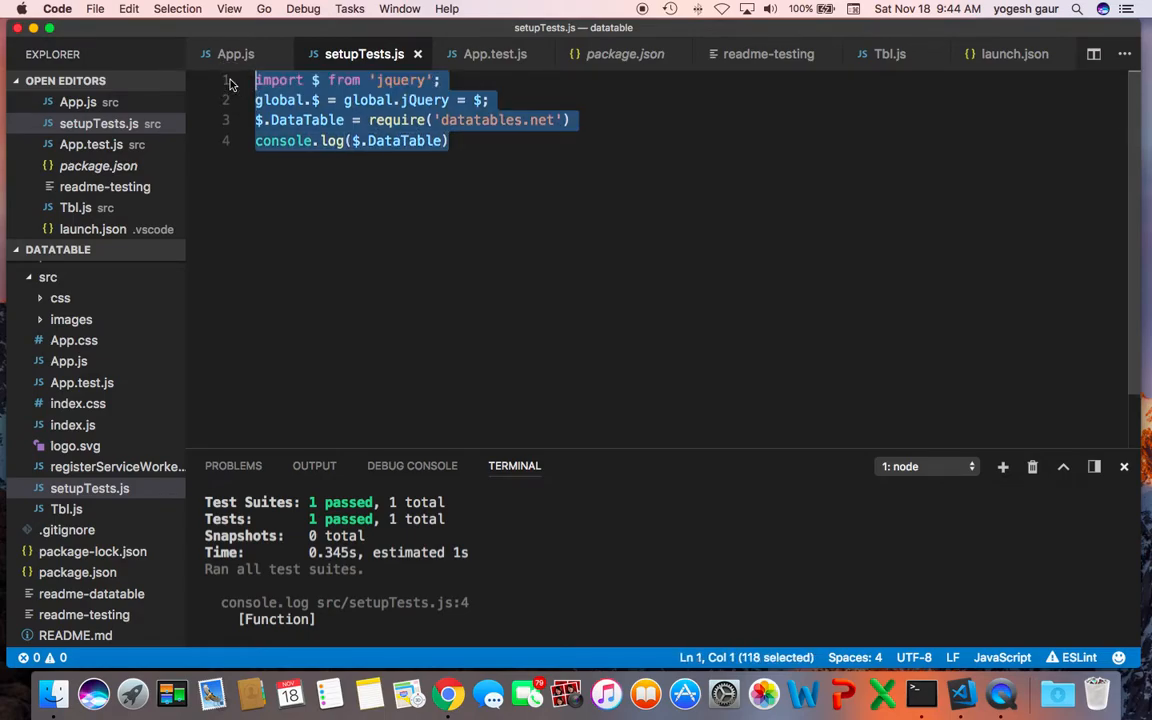
pyautogui.write("import { configure } from 'enzyme';")
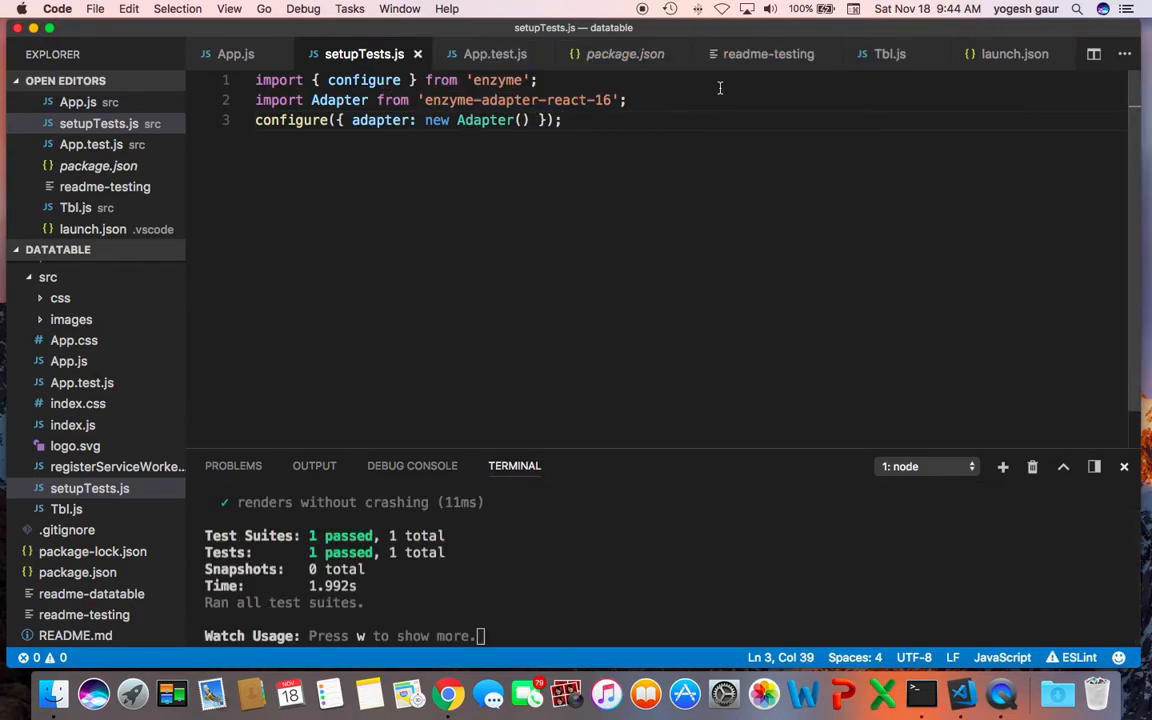
pyautogui.click(768, 54)
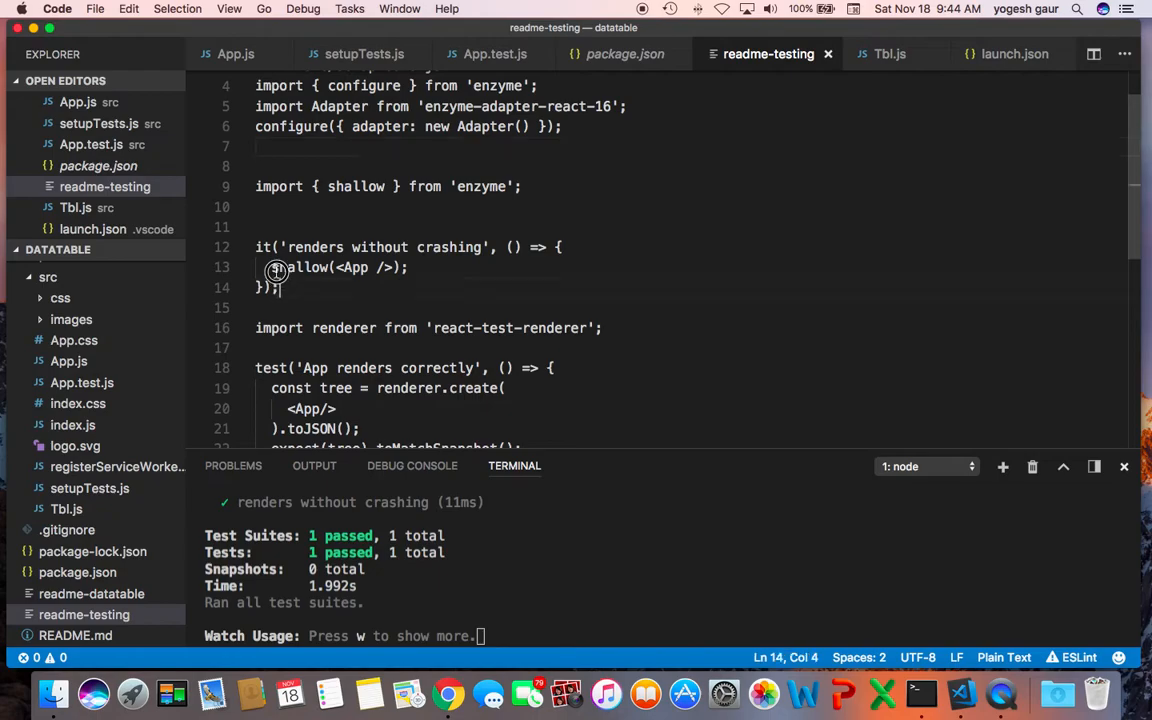
# - Paste the shallow test into App.test.js with import { shallow } from 'enzyme' at the top
pyautogui.moveTo(280, 288); pyautogui.dragTo(256, 186)
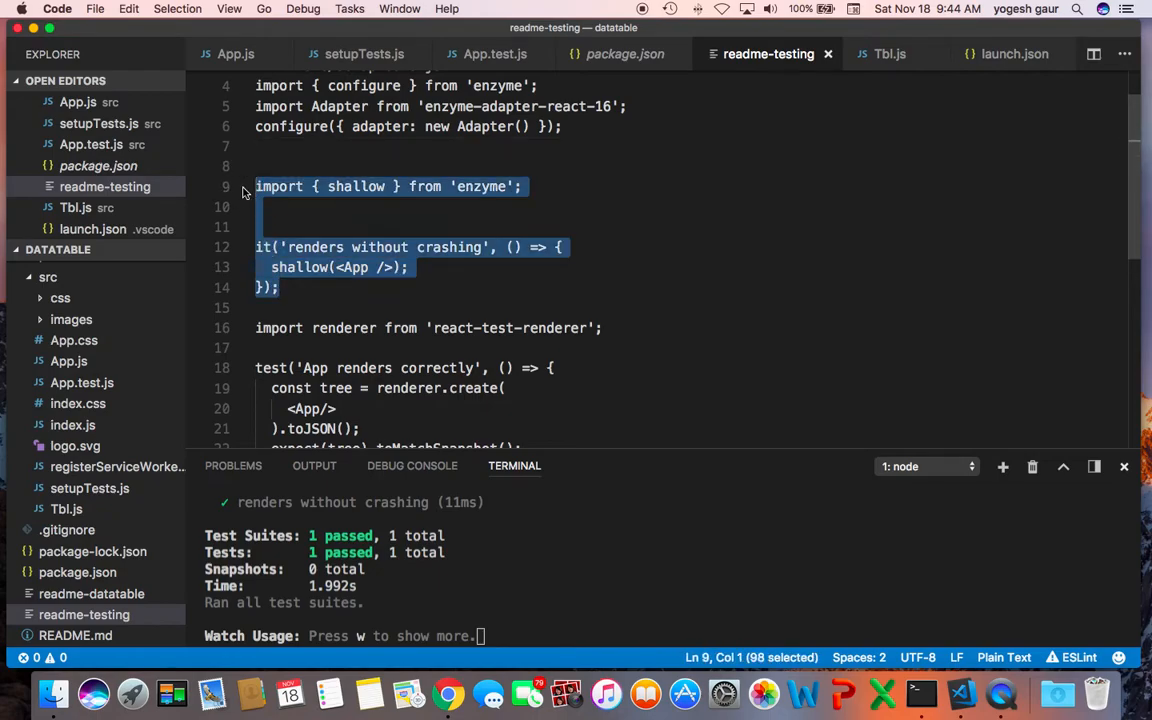
pyautogui.click(494, 54)
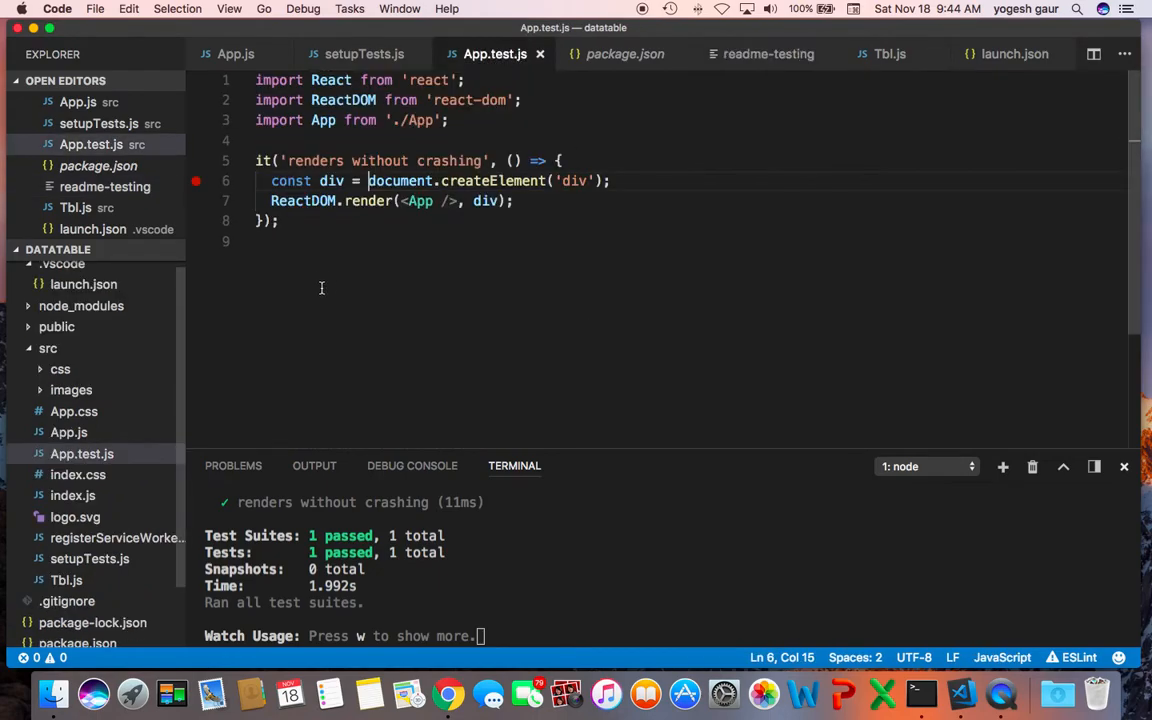
pyautogui.write("import { shallow } from 'enzyme';")
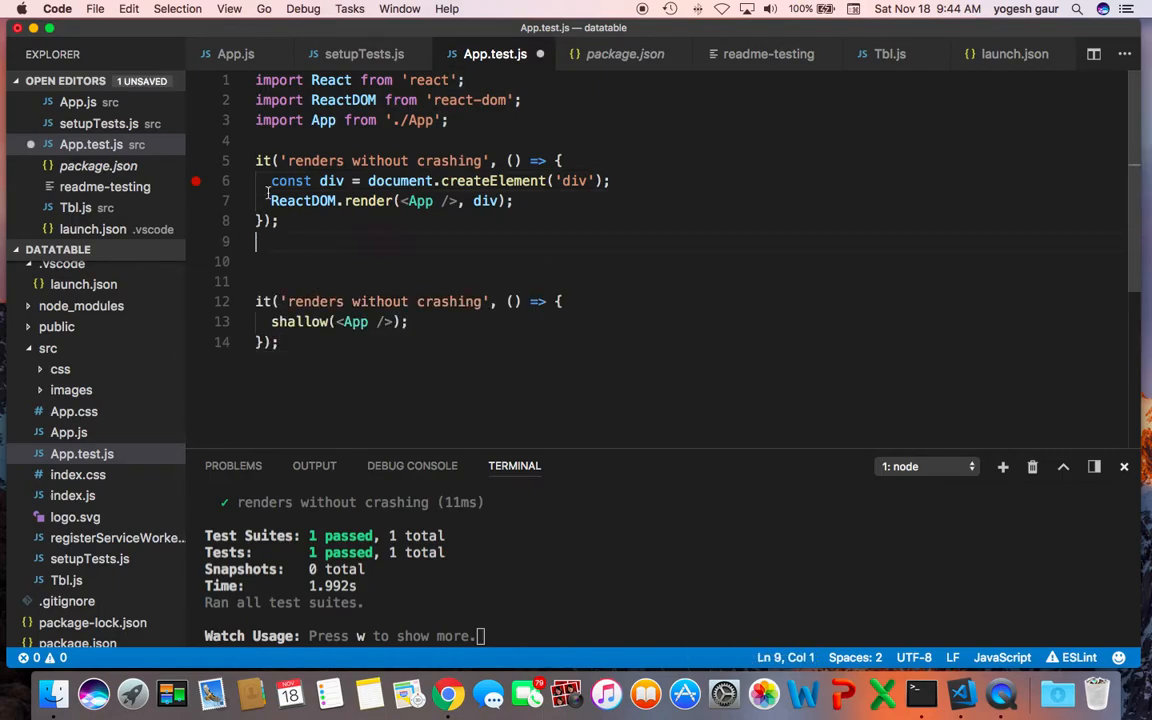
pyautogui.write("import { shallow } from 'enzyme';")
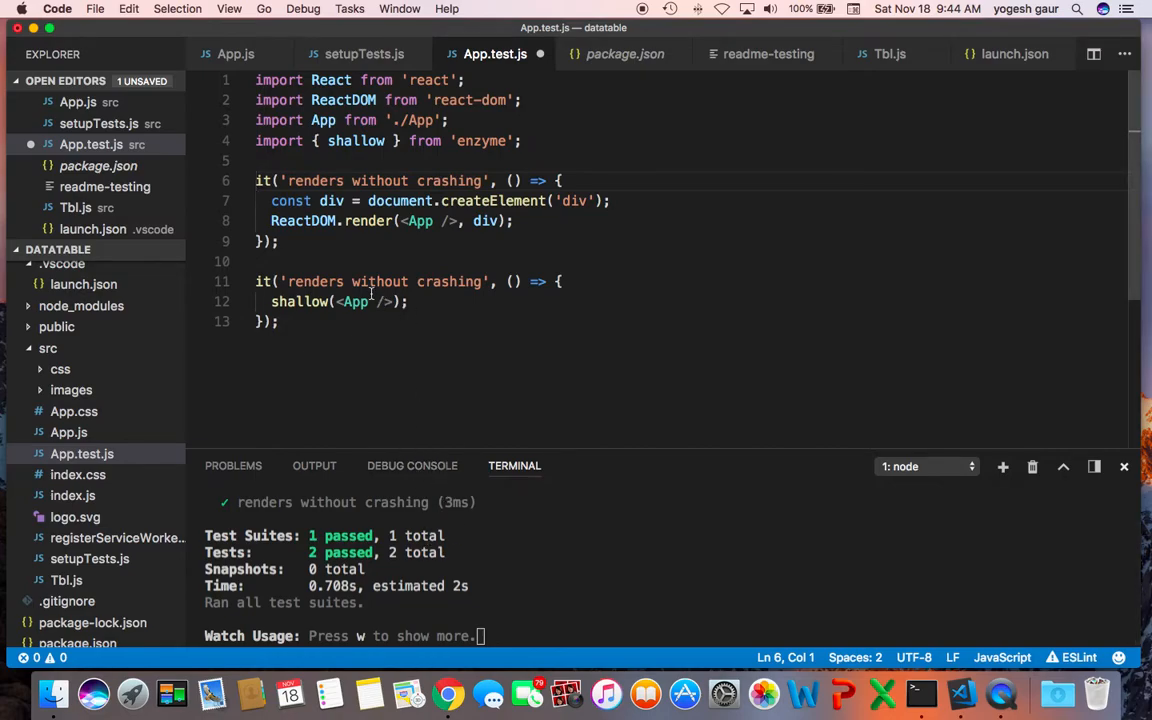
pyautogui.moveTo(343, 285)
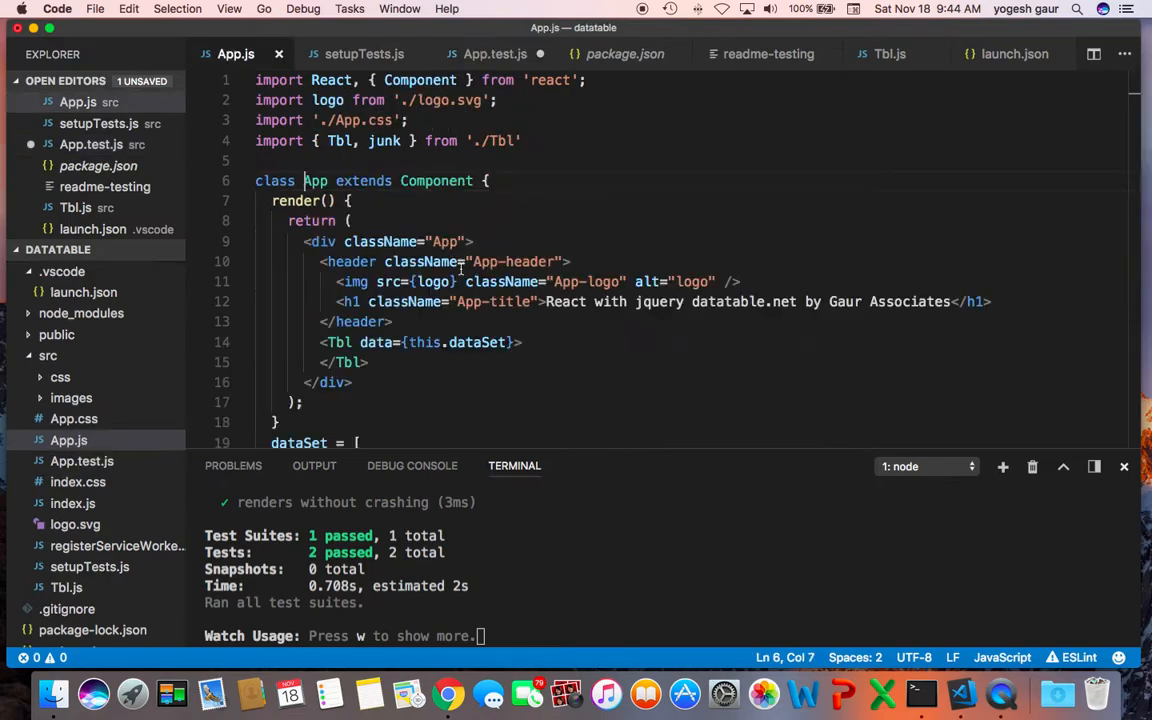
# - Save App.test.js, glance at Tbl.js, and add breakpoints inside the tests
pyautogui.scroll(-3)
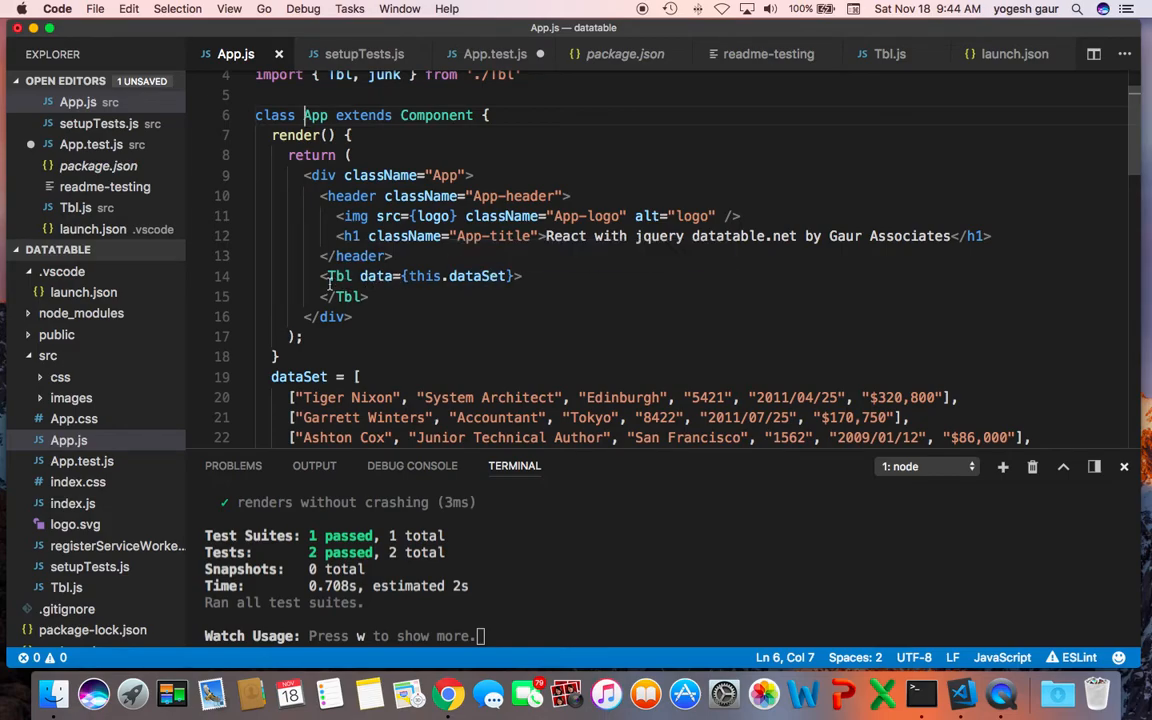
pyautogui.moveTo(693, 141)
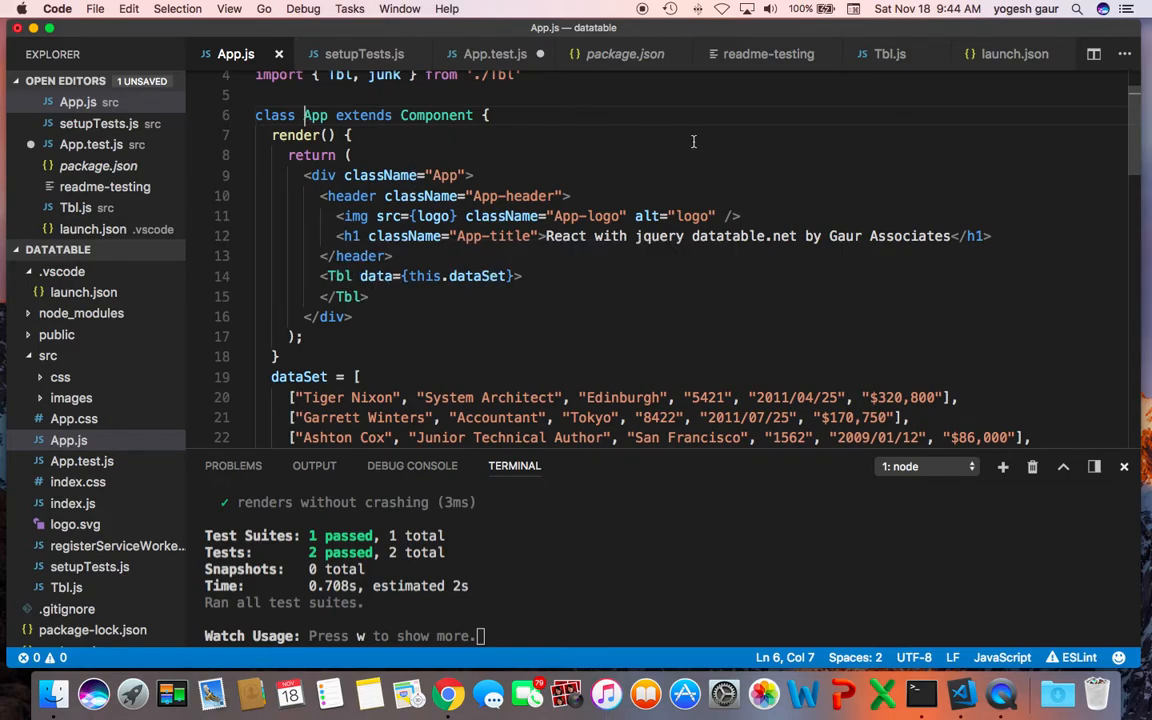
pyautogui.click(495, 54)
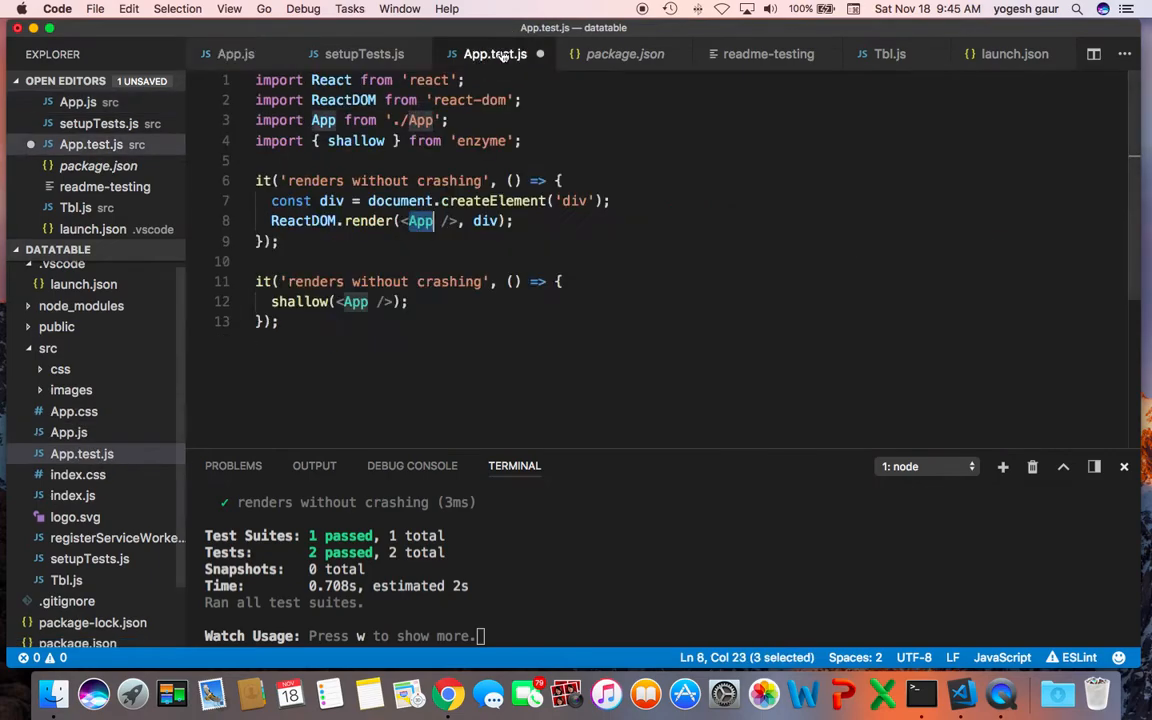
pyautogui.click(535, 103)
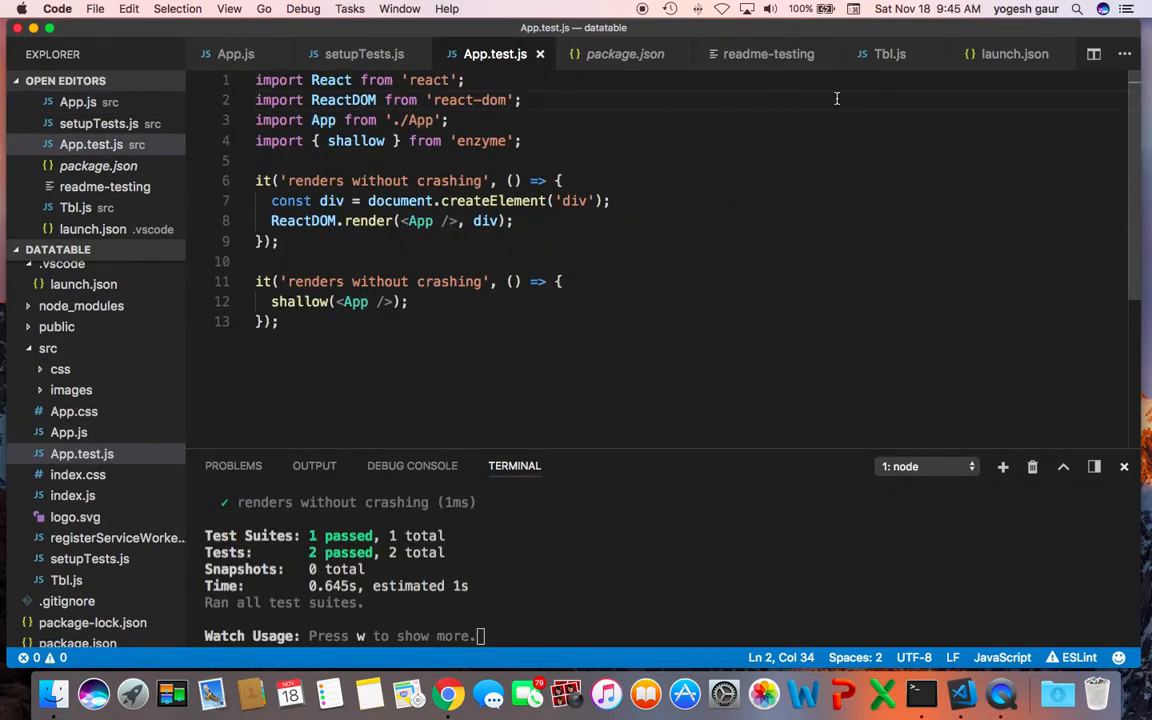
pyautogui.click(889, 54)
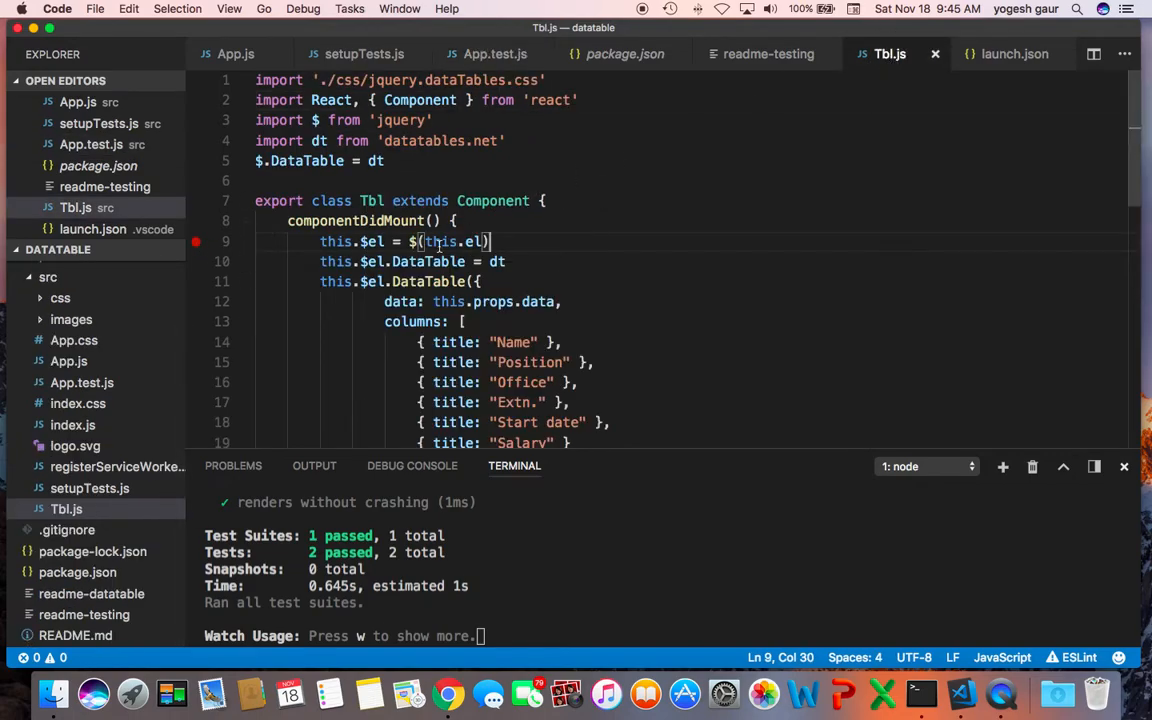
pyautogui.click(494, 53)
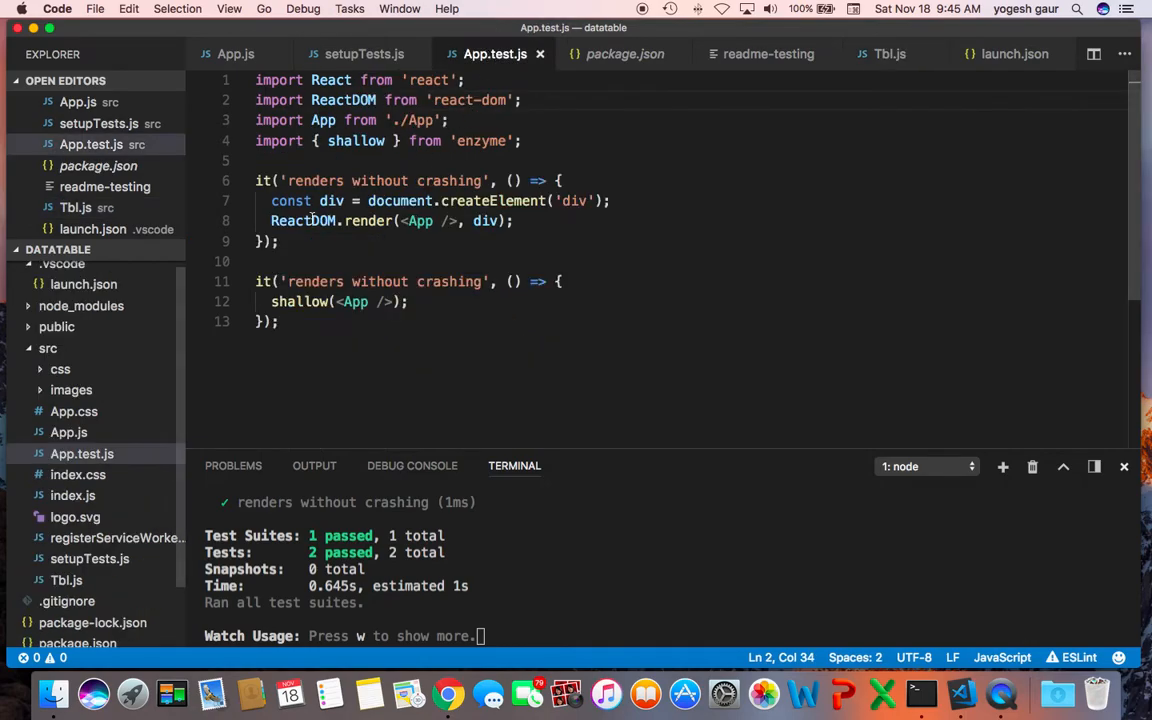
pyautogui.click(196, 201)
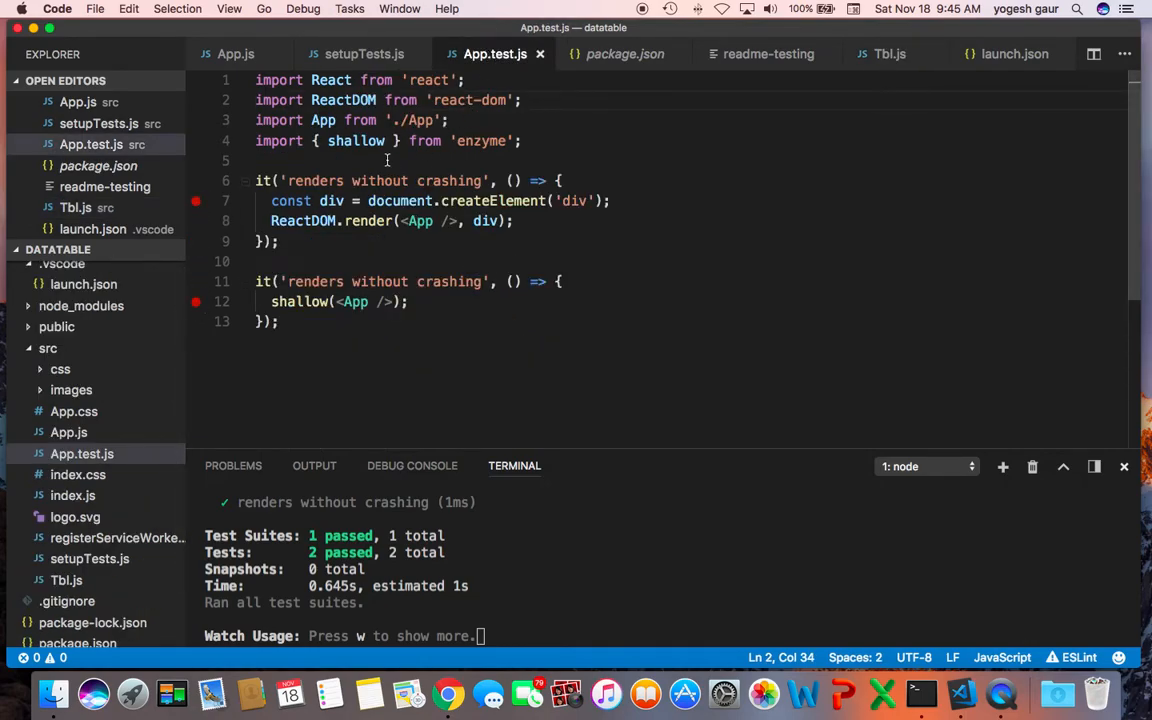
# - Start Debug CRA Tests, continue past the Tbl.js and App.test.js breakpoints, then stop
pyautogui.click(302, 8)
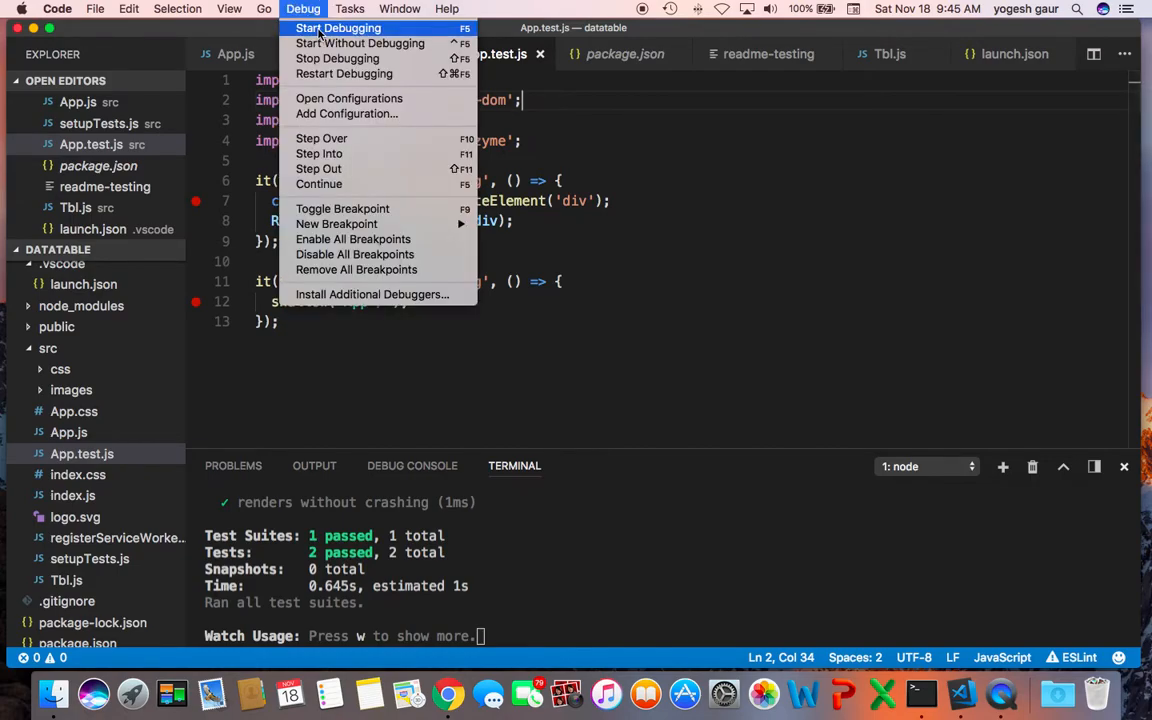
pyautogui.click(338, 27)
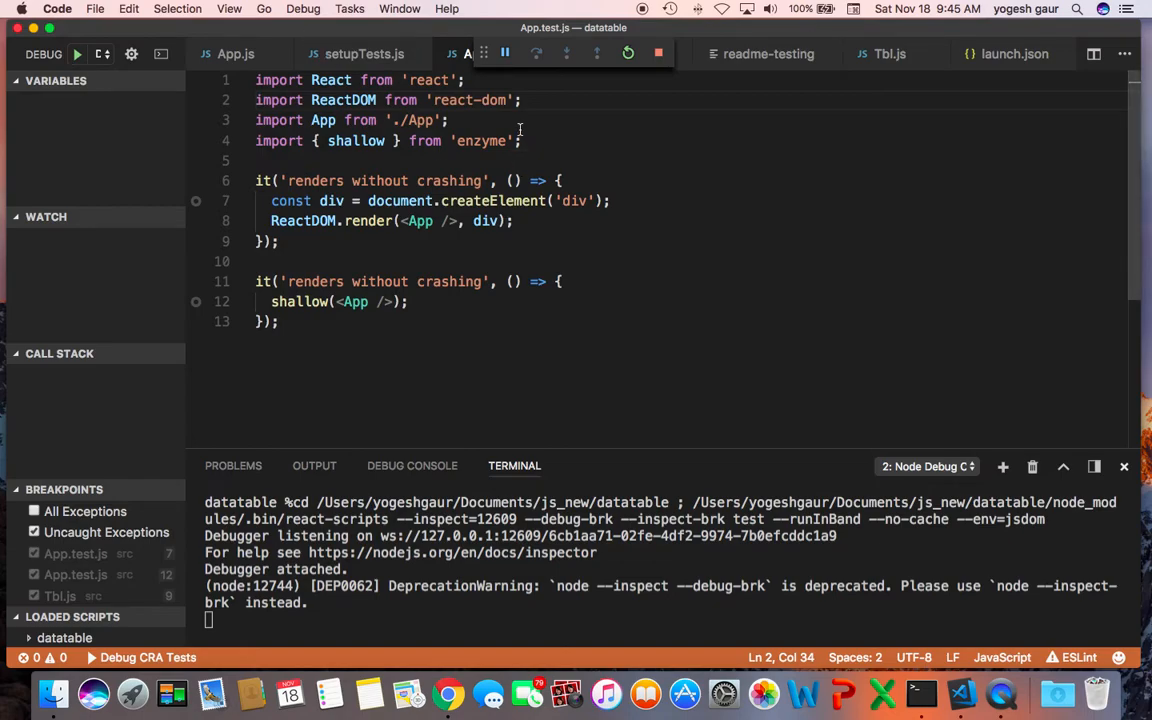
pyautogui.moveTo(678, 567)
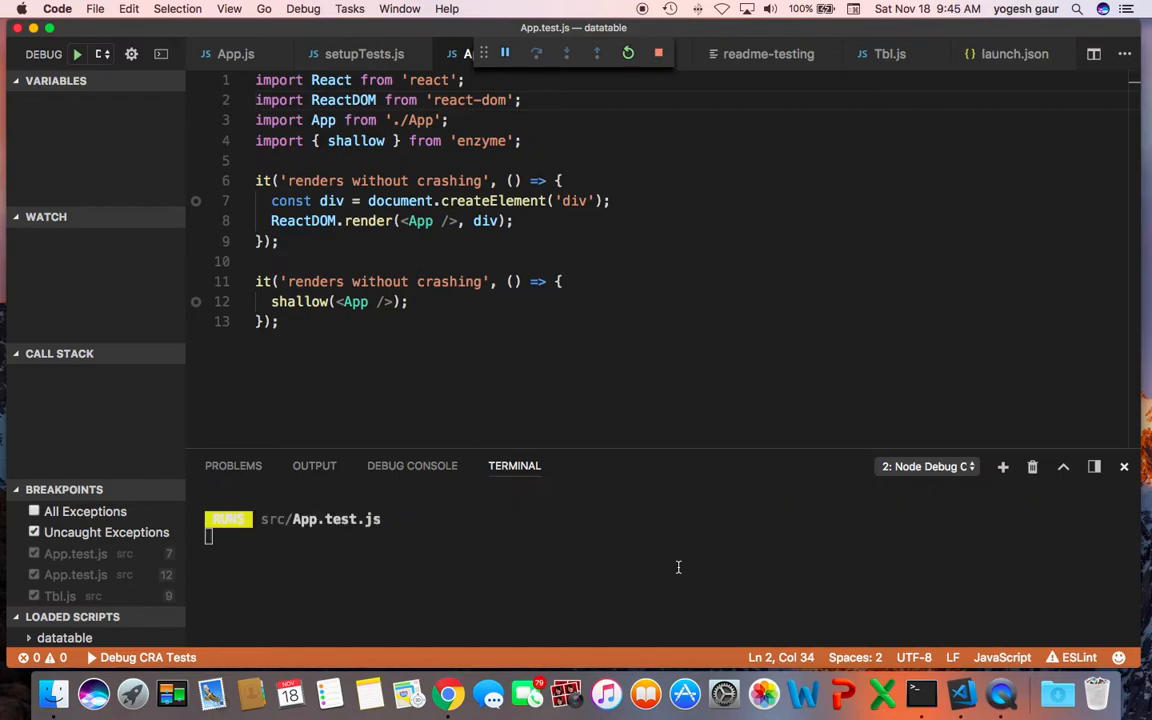
pyautogui.click(504, 53)
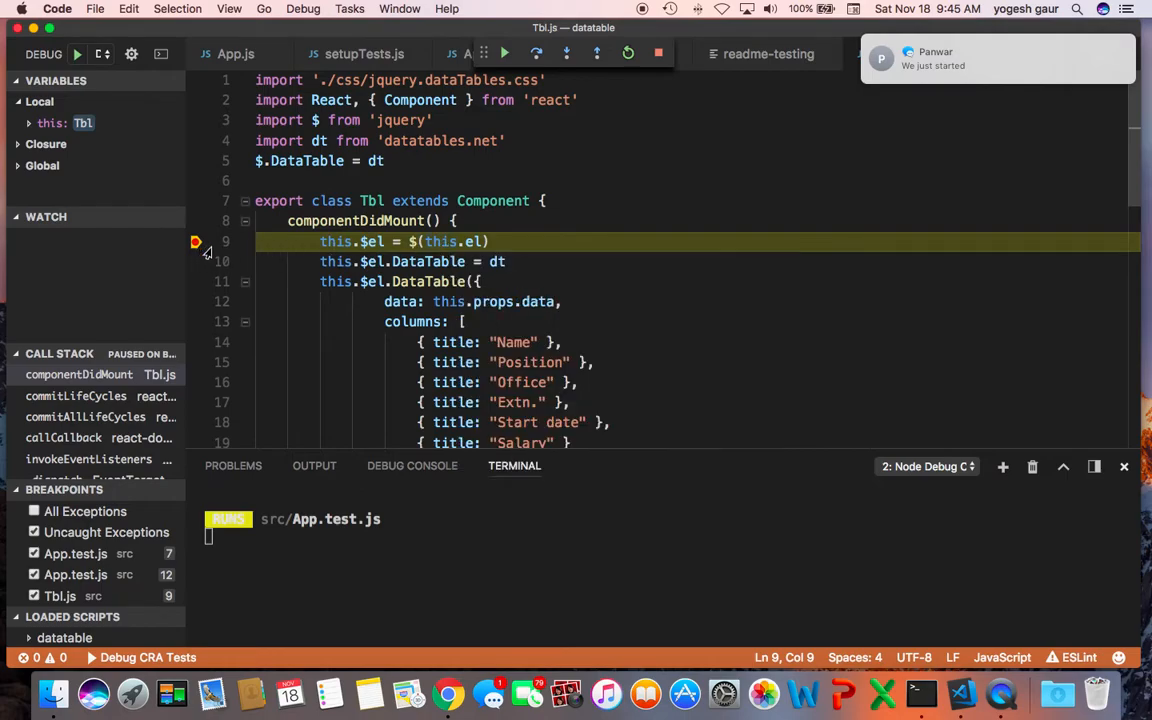
pyautogui.moveTo(432, 225)
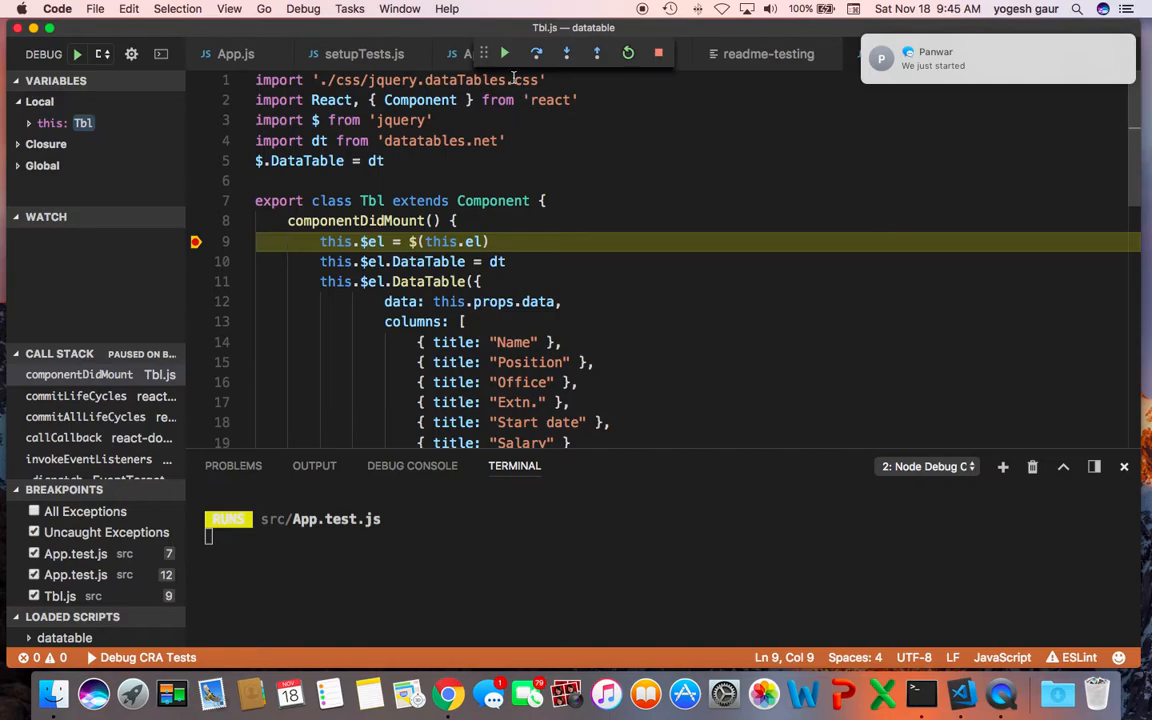
pyautogui.click(465, 53)
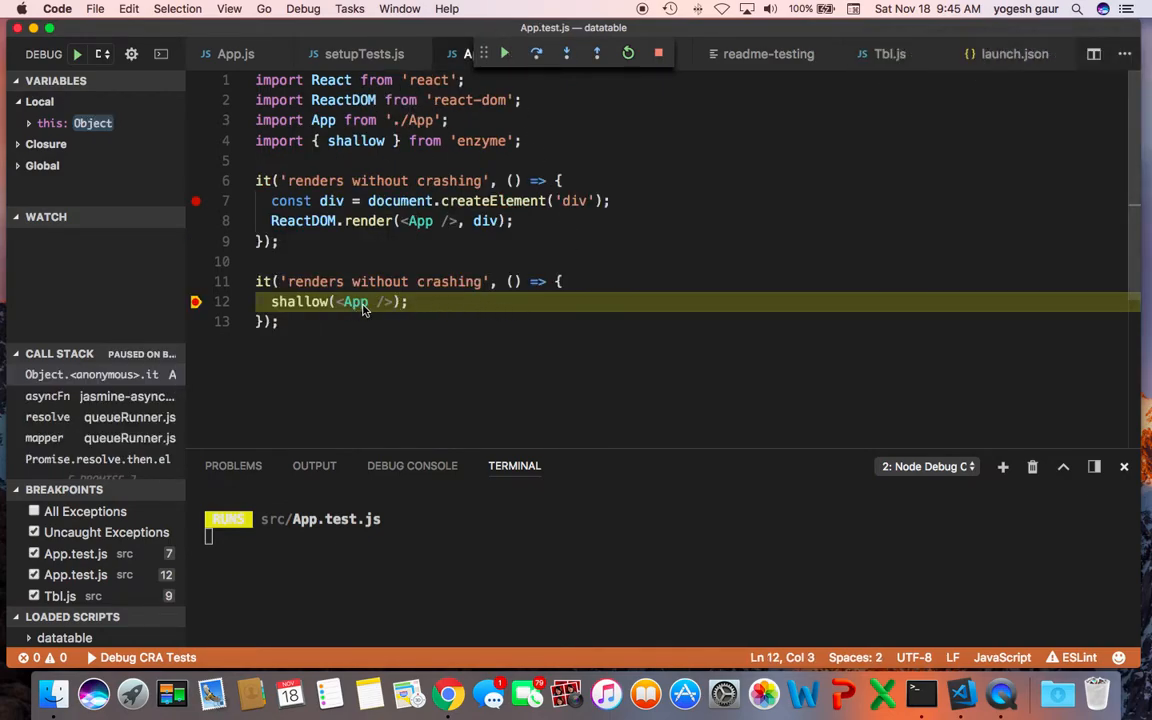
pyautogui.moveTo(565, 315)
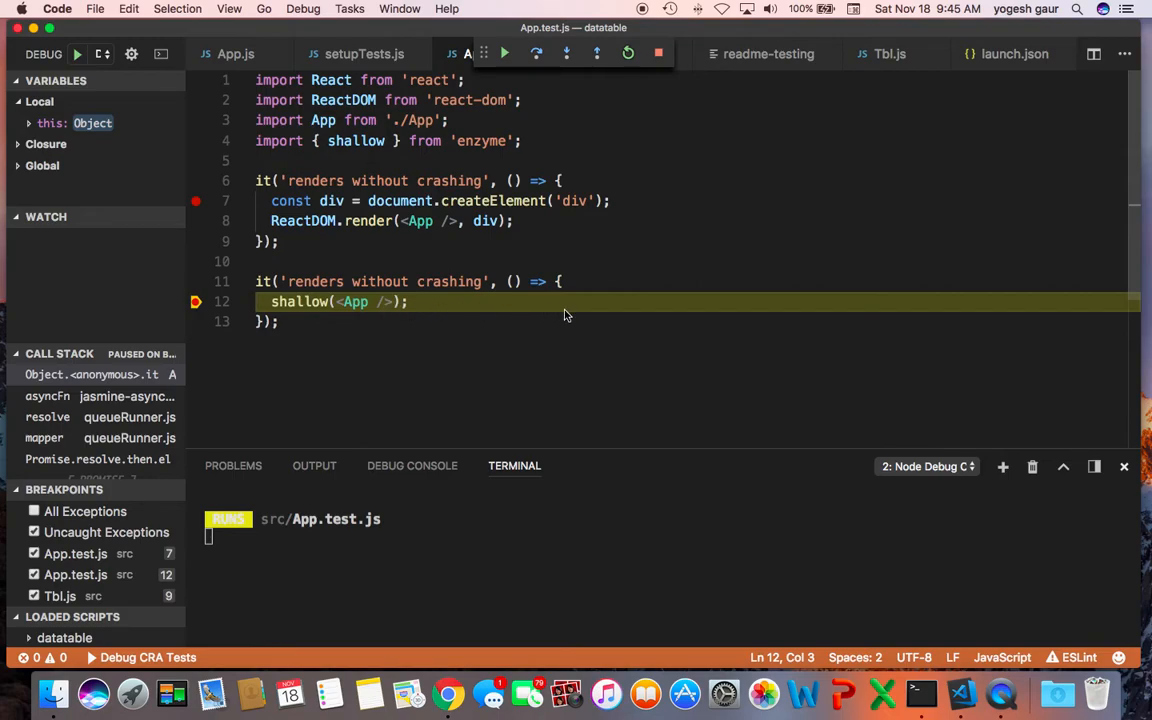
pyautogui.moveTo(560, 315)
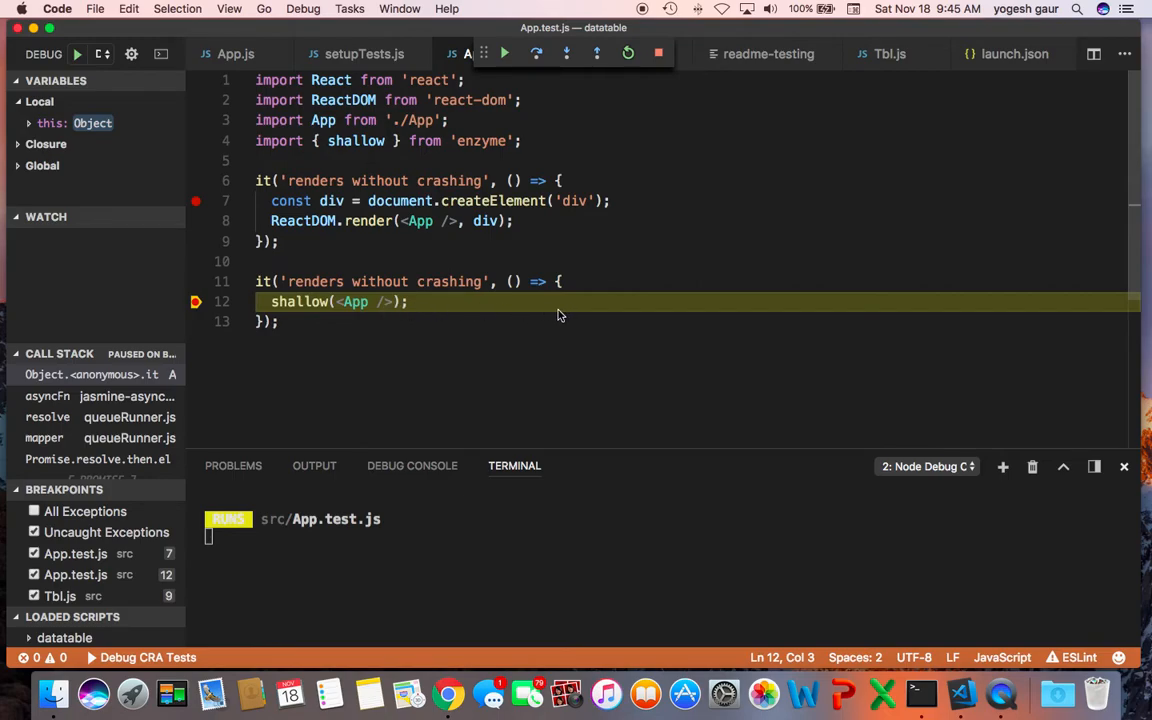
pyautogui.moveTo(500, 135)
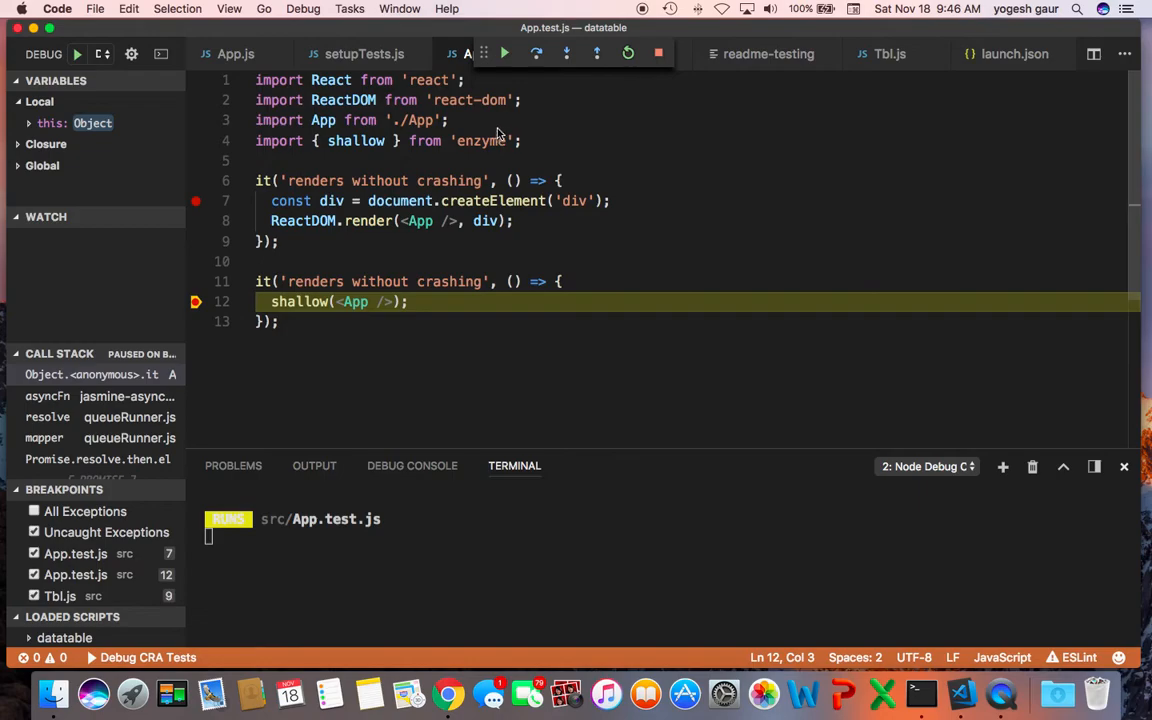
pyautogui.click(505, 54)
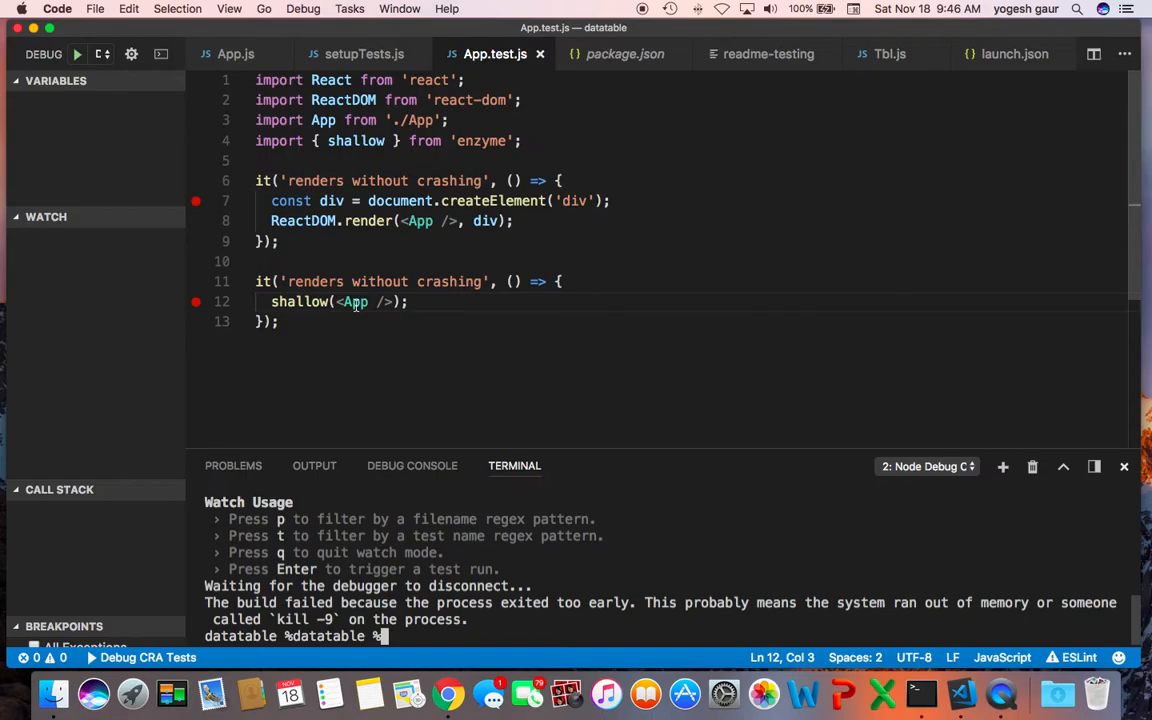
# - Review the App component's render markup in App.js, then switch to Chrome
pyautogui.click(235, 54)
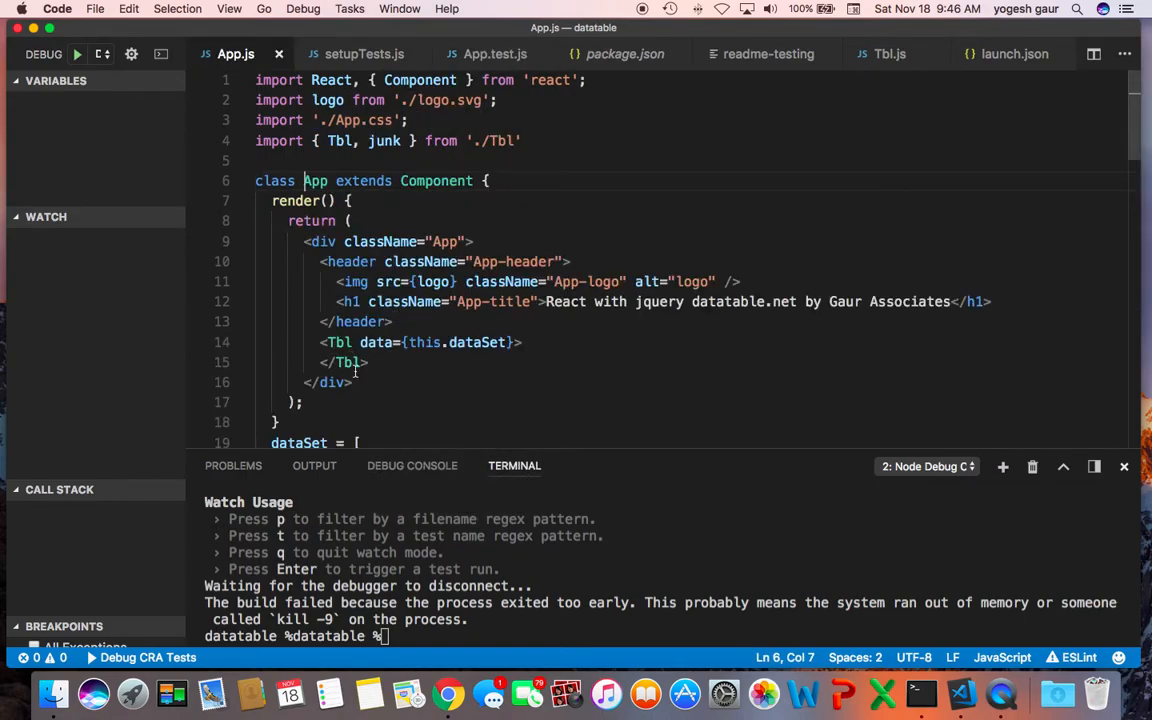
pyautogui.moveTo(398, 310)
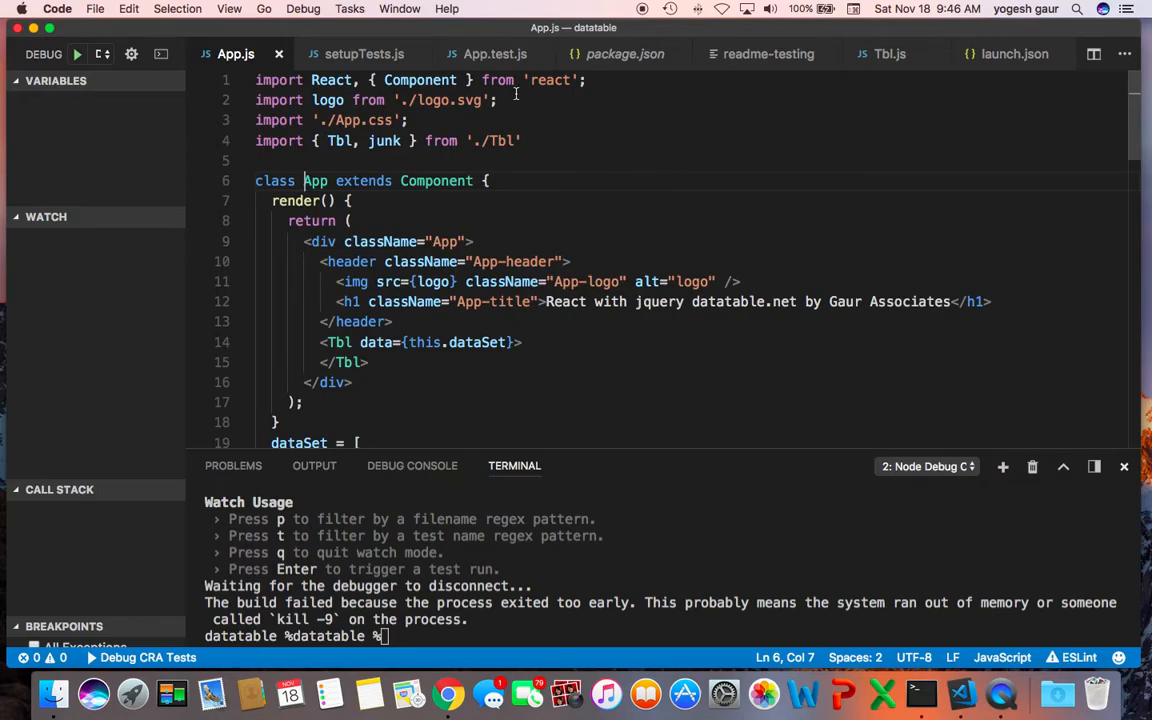
pyautogui.click(494, 53)
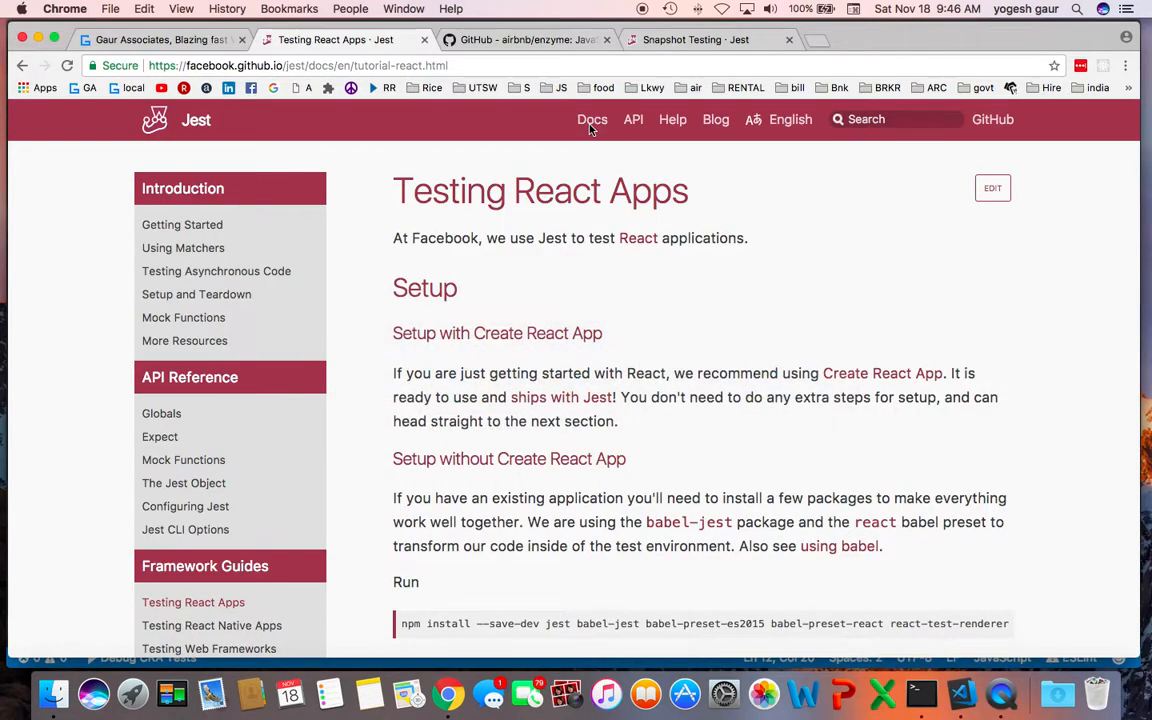
# - Browse the airbnb/enzyme GitHub repository file list, then return to VS Code
pyautogui.click(520, 39)
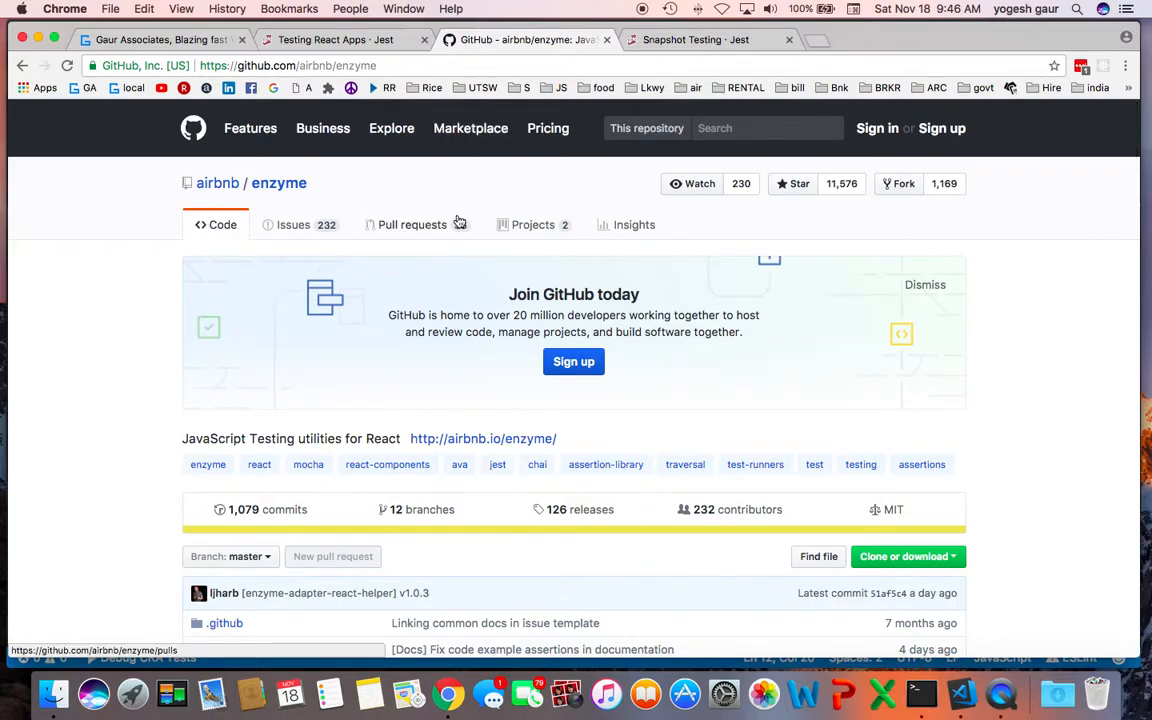
pyautogui.scroll(-3)
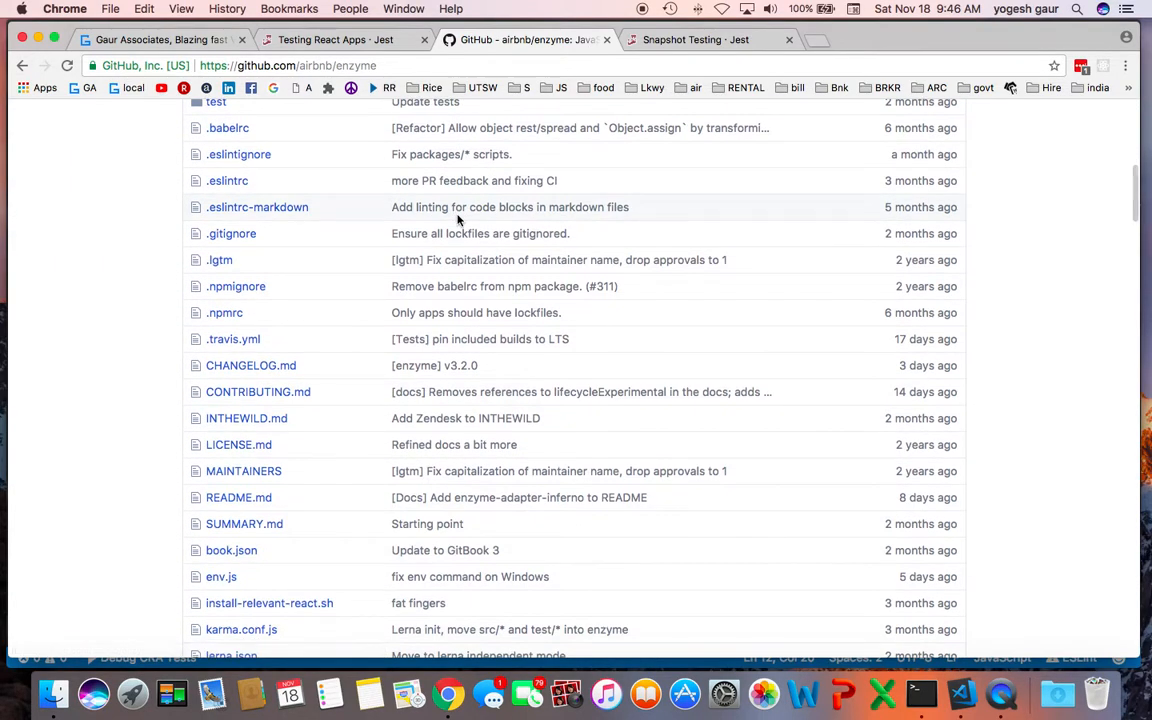
pyautogui.click(695, 39)
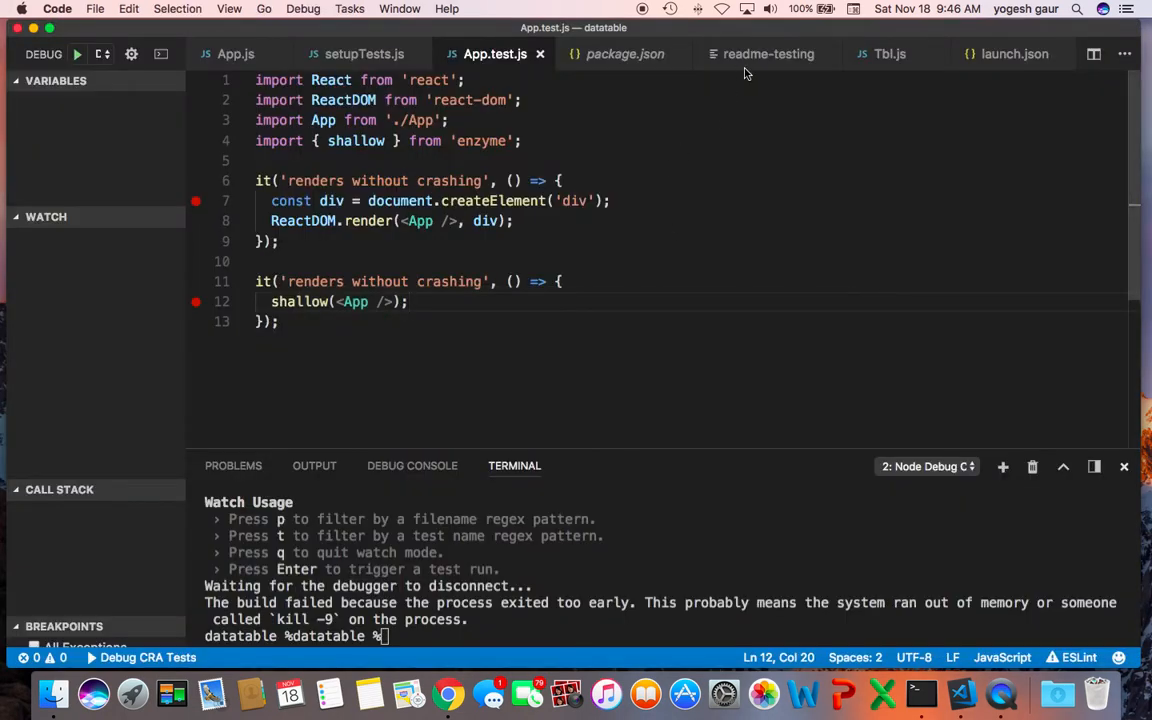
# - Copy the renderer import and snapshot test from readme-testing into App.test.js
pyautogui.click(768, 53)
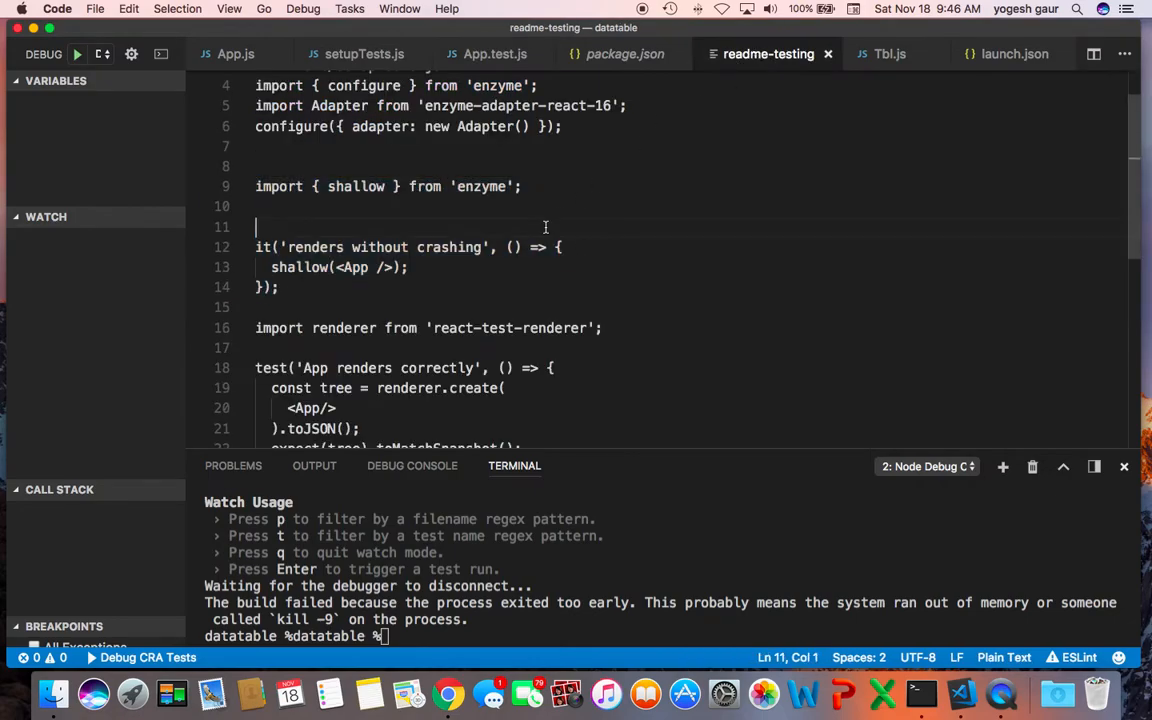
pyautogui.scroll(-3)
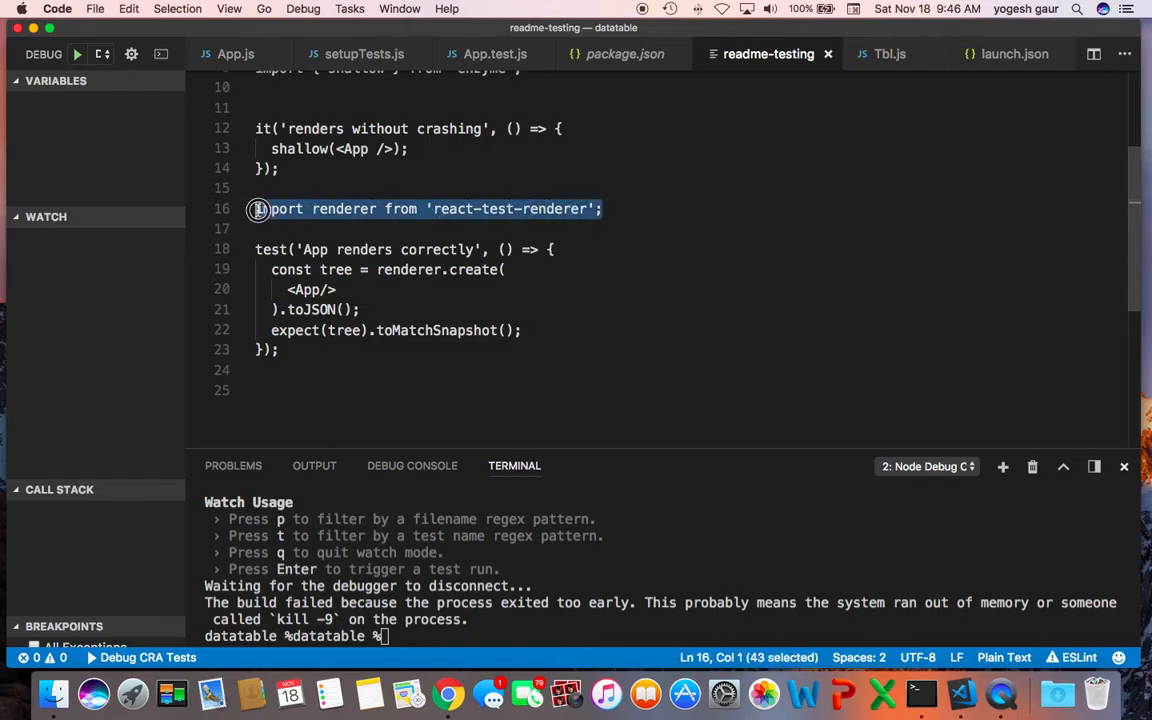
pyautogui.moveTo(256, 209); pyautogui.dragTo(278, 349)
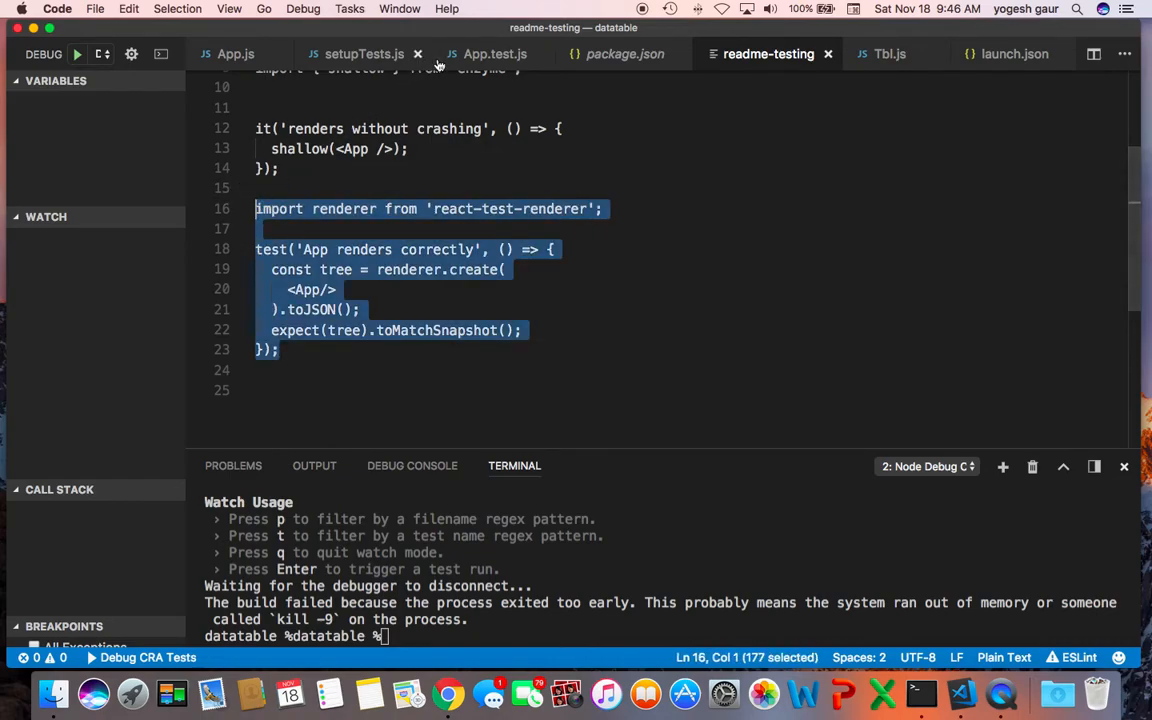
pyautogui.click(494, 54)
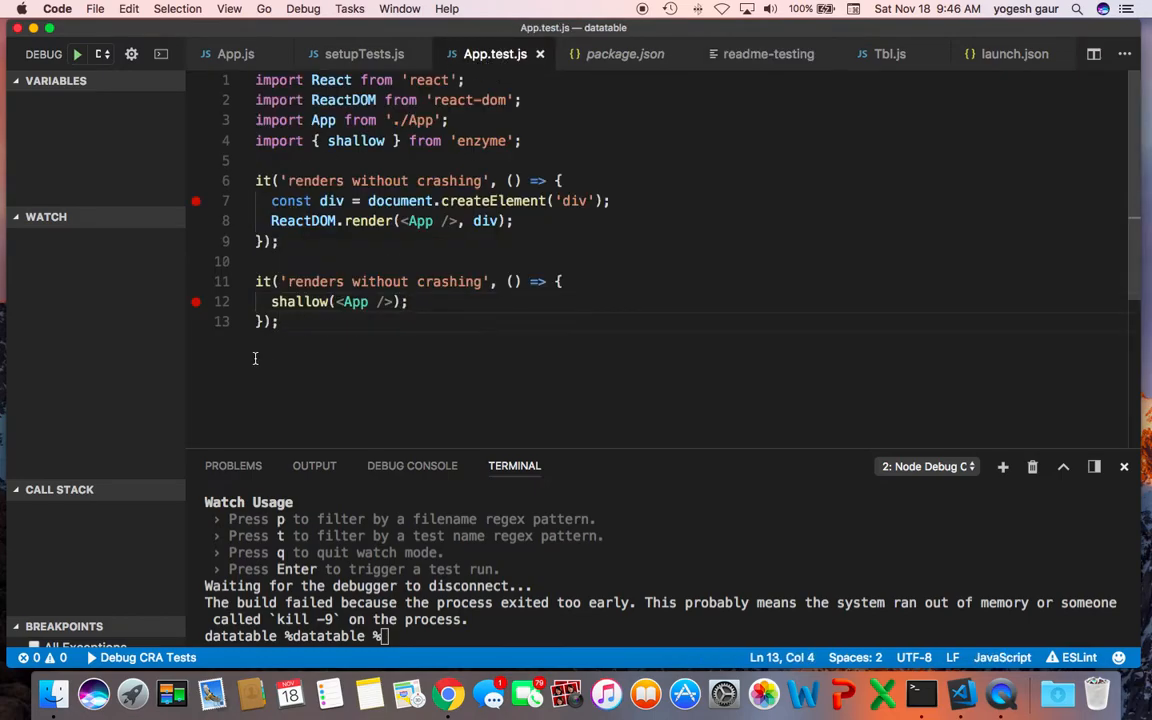
pyautogui.write("import renderer from 'react-test-renderer';")
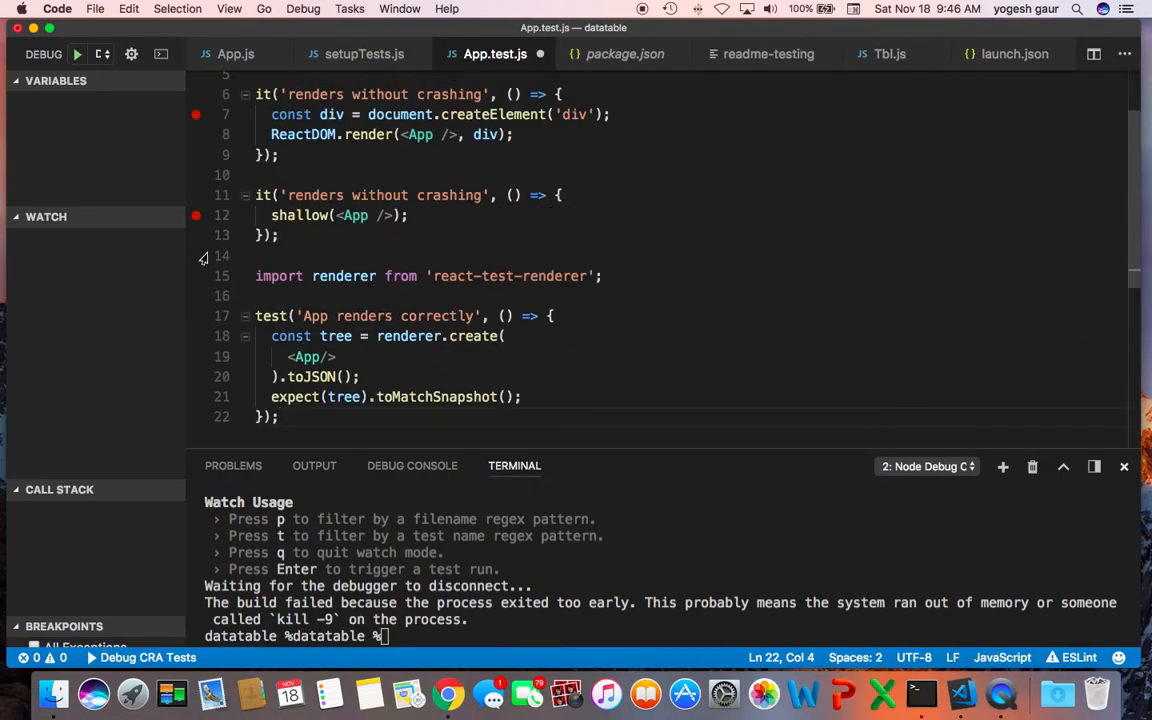
# - Remove both breakpoints and move the react-test-renderer import to the top of the file
pyautogui.click(196, 215)
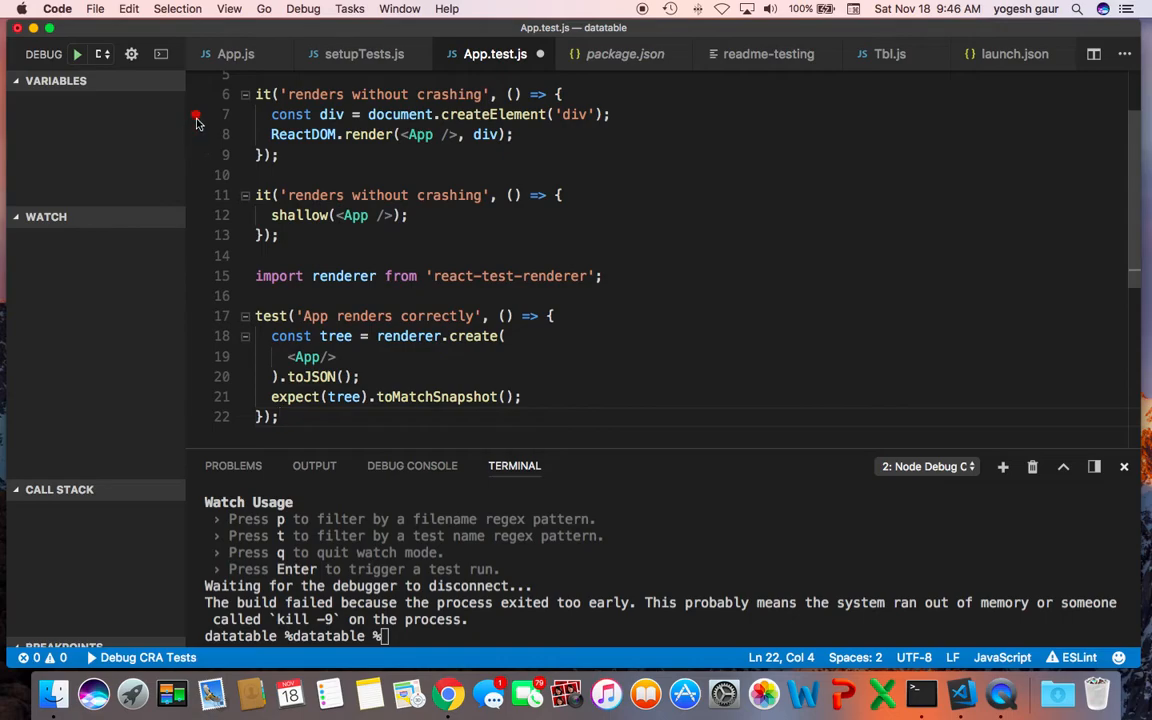
pyautogui.click(283, 260)
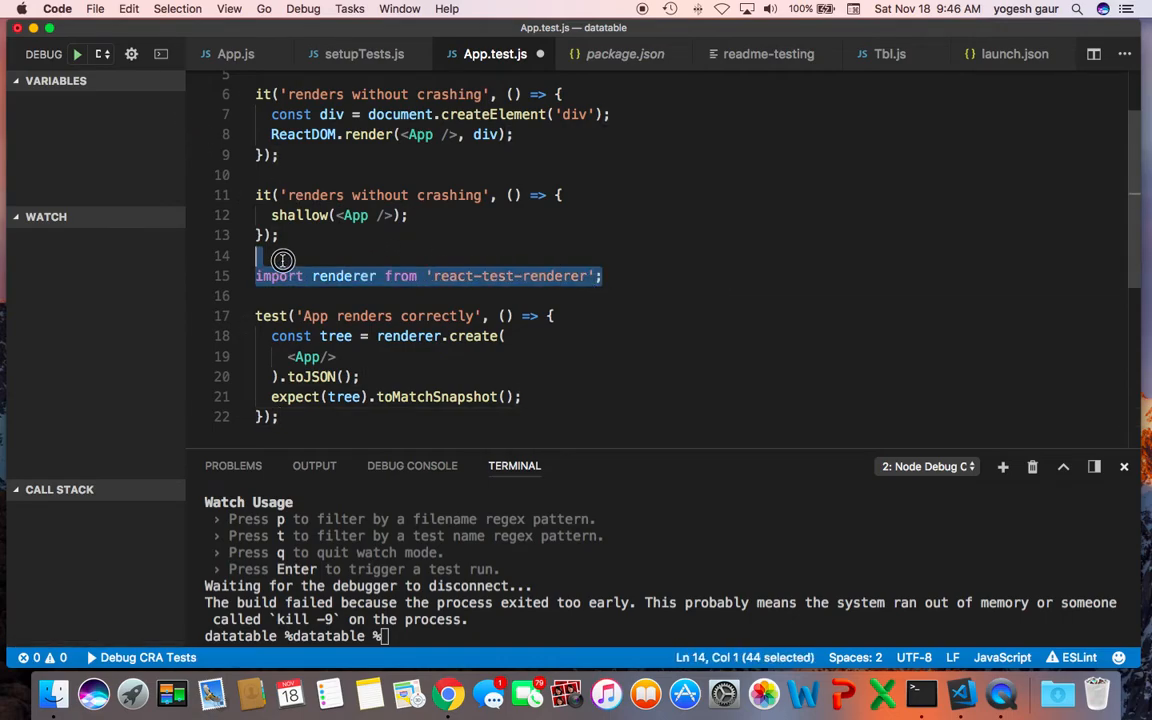
pyautogui.press('Delete')
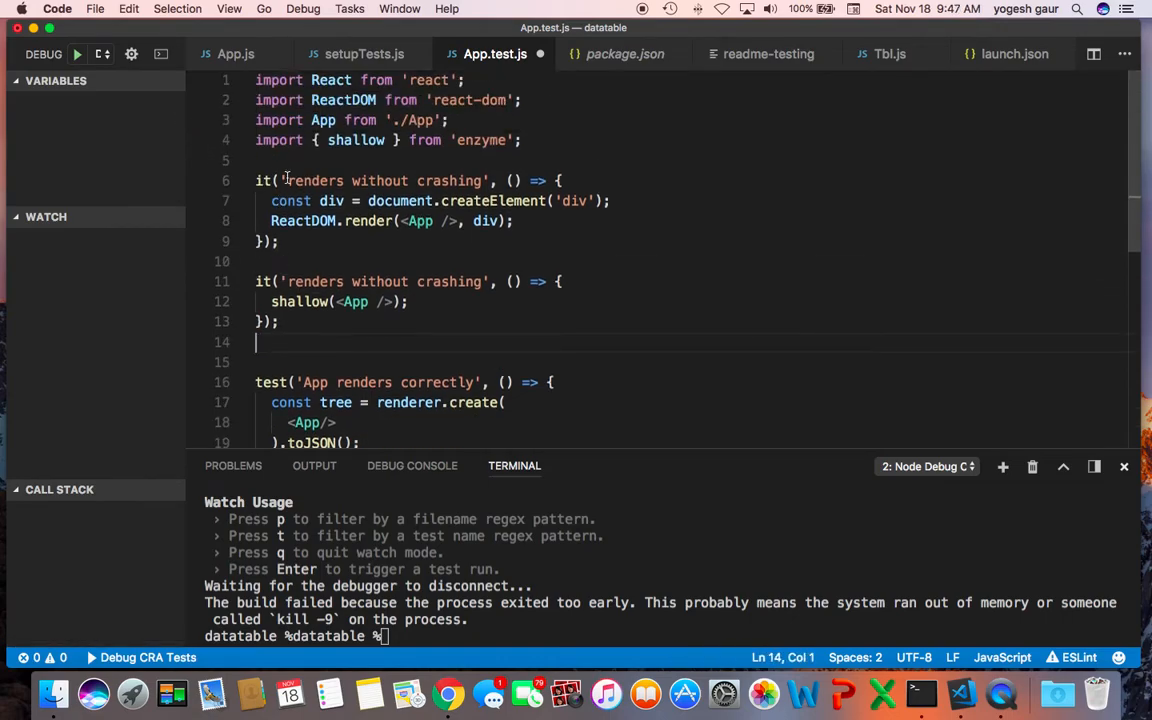
pyautogui.write("import renderer from 'react-test-renderer';")
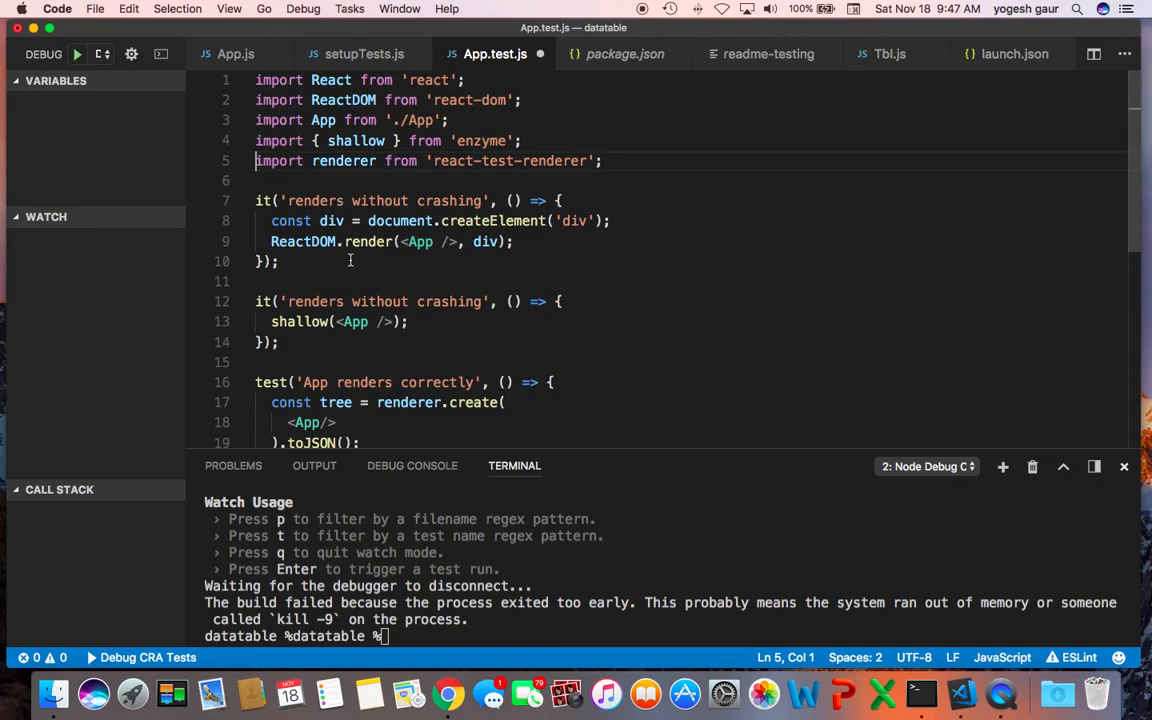
pyautogui.scroll(-3)
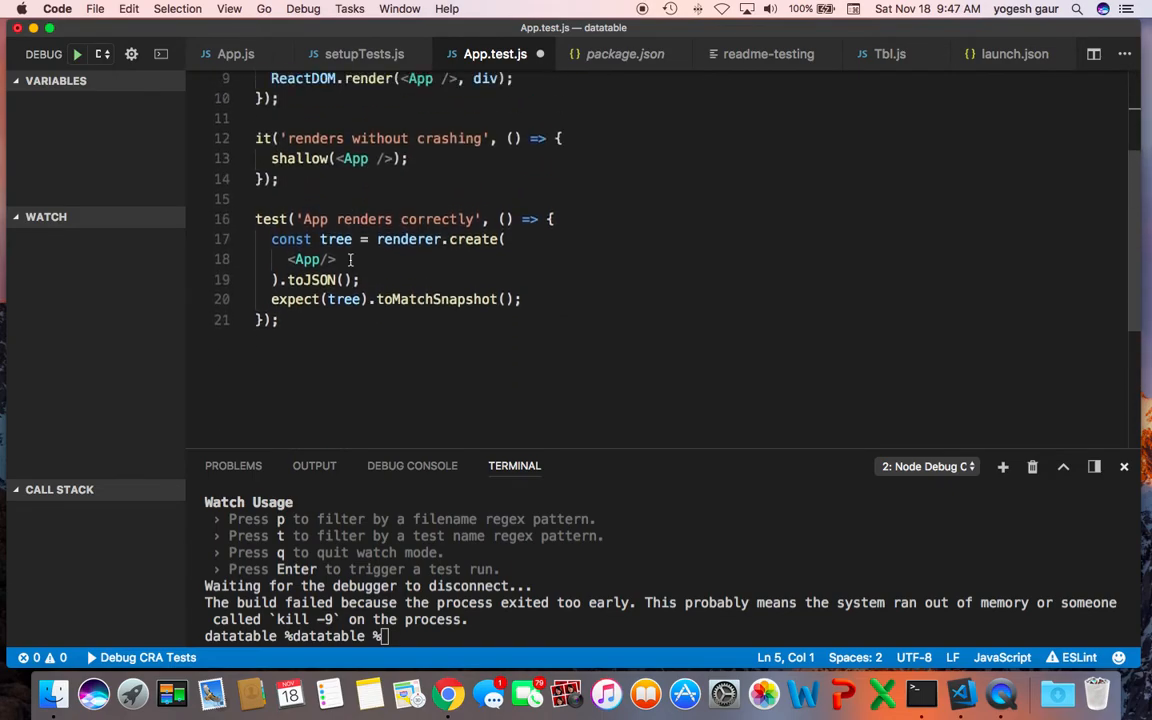
pyautogui.moveTo(456, 261)
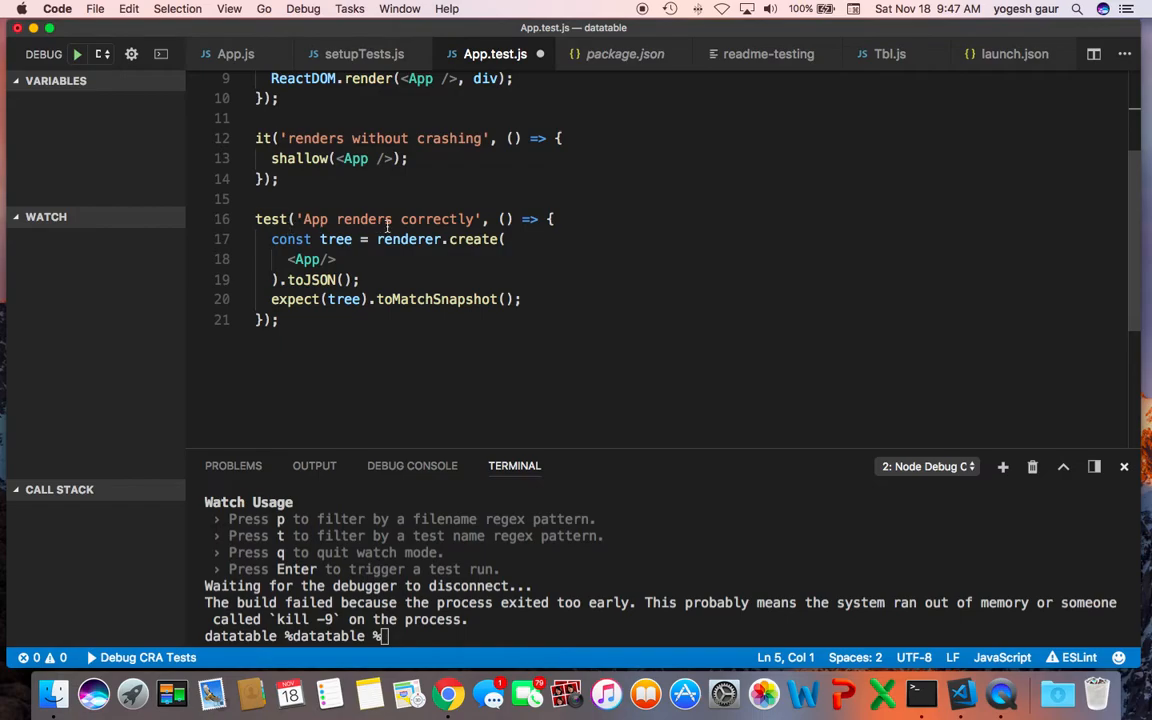
pyautogui.moveTo(430, 303)
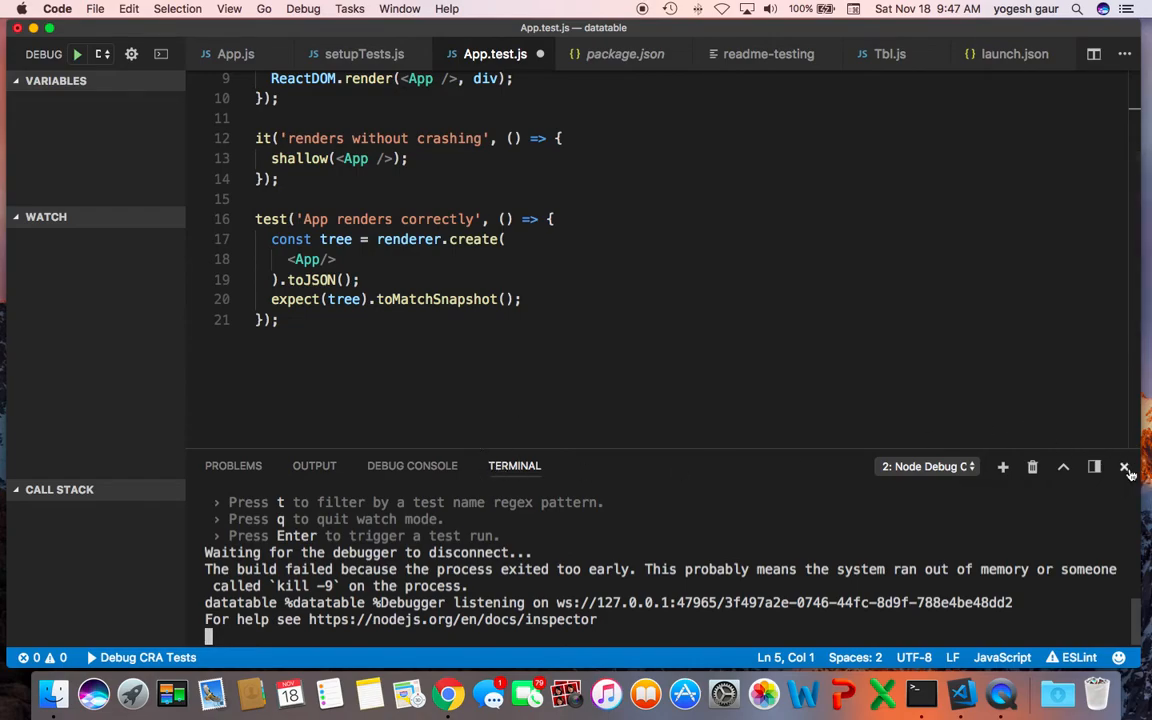
# - Hide the old output and open a fresh bash terminal from View > Integrated Terminal
pyautogui.click(57, 9)
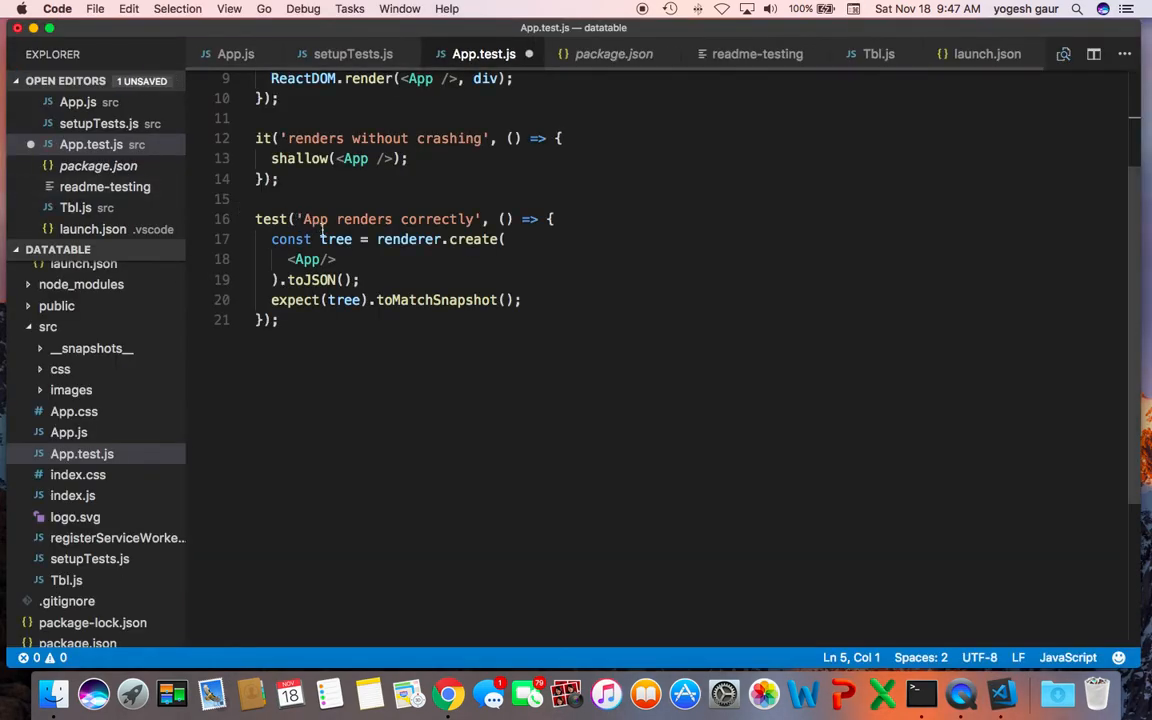
pyautogui.click(229, 8)
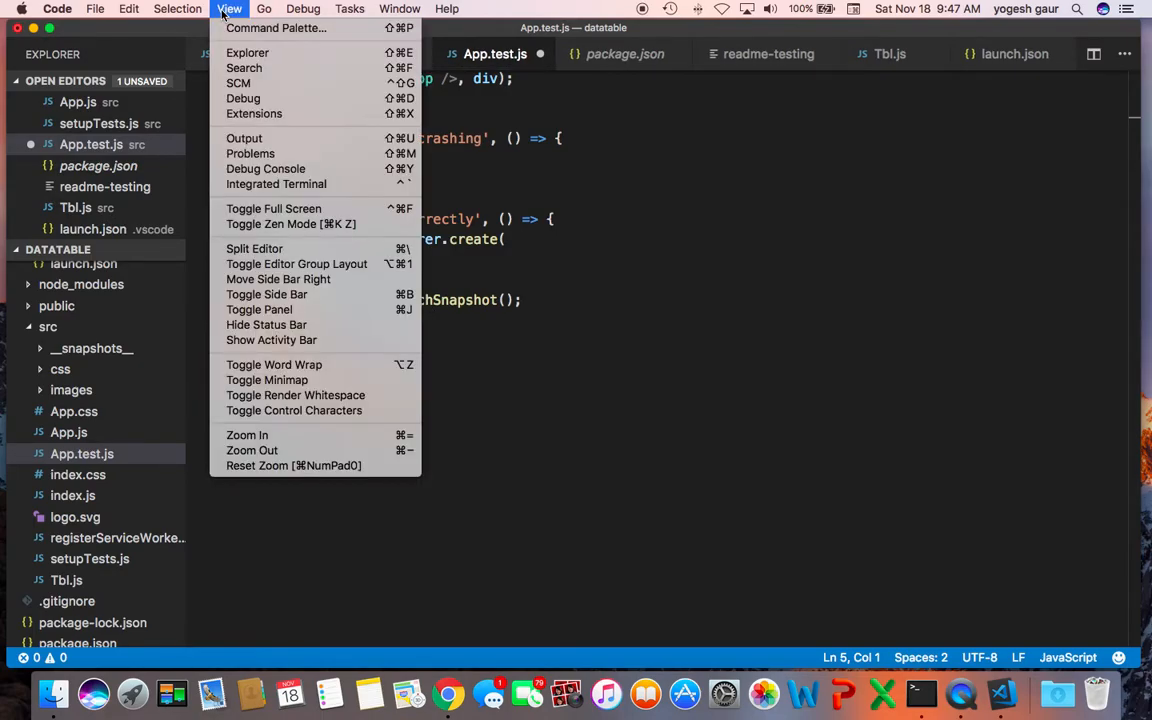
pyautogui.click(302, 8)
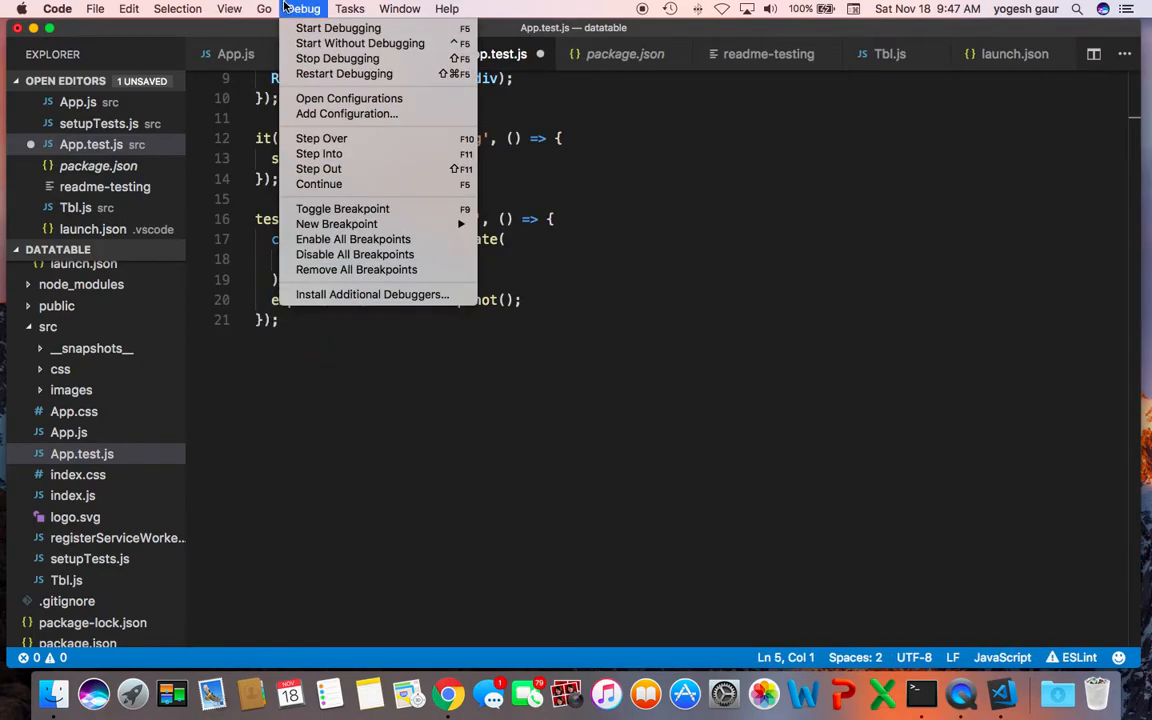
pyautogui.click(229, 8)
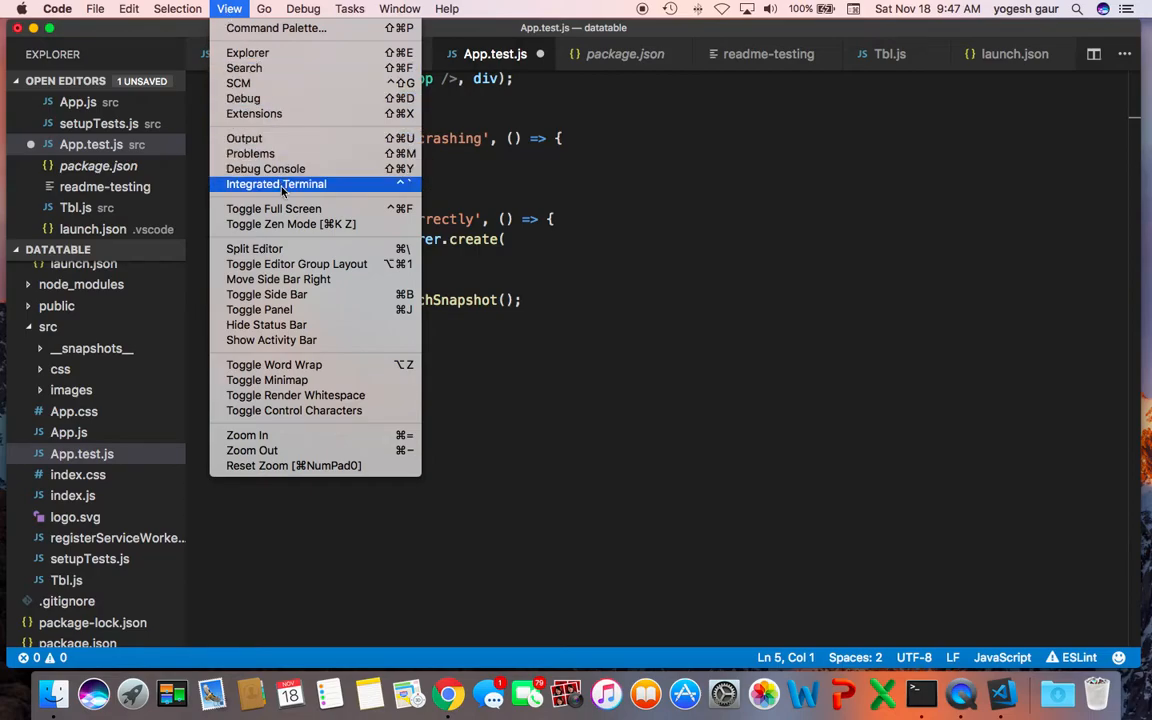
pyautogui.click(276, 184)
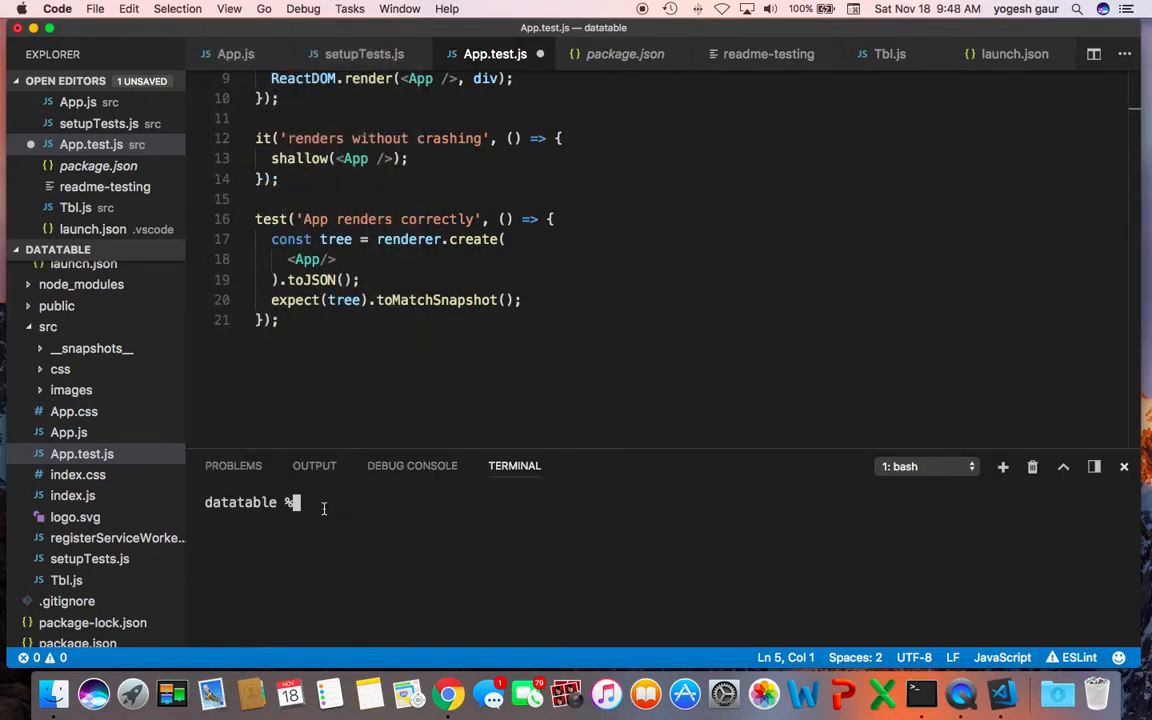
# - Run 'npm run test' in the new terminal
pyautogui.write('npm r')
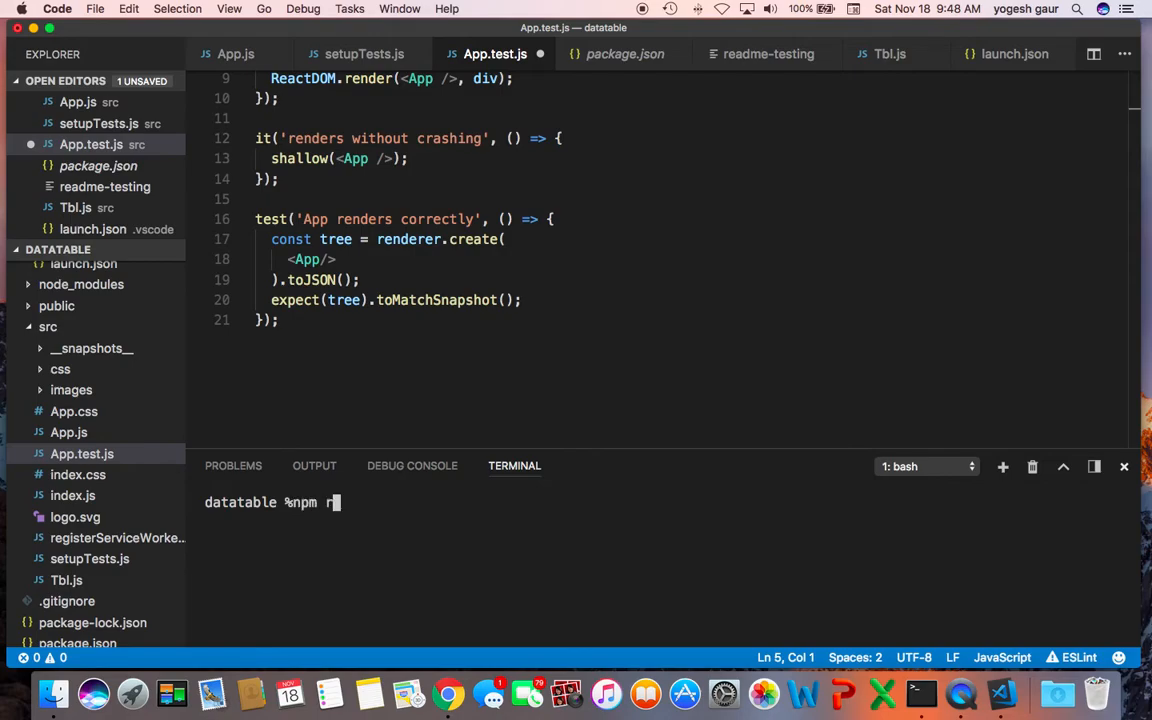
pyautogui.write('un test')
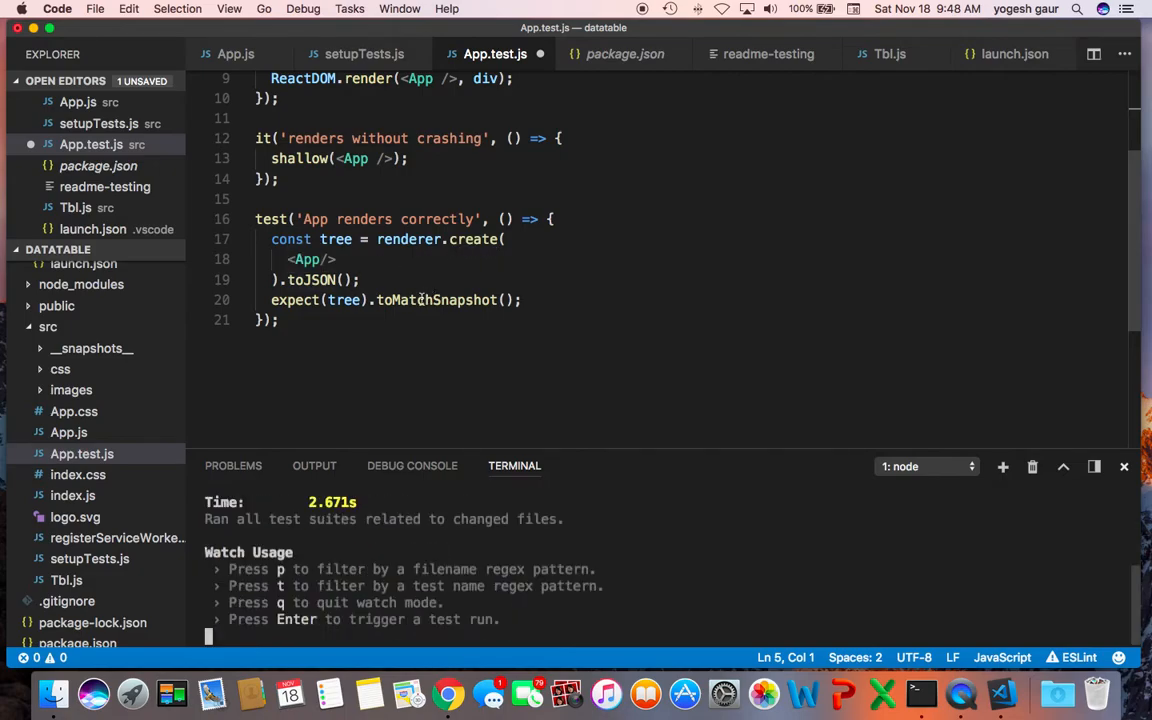
pyautogui.moveTo(305, 279)
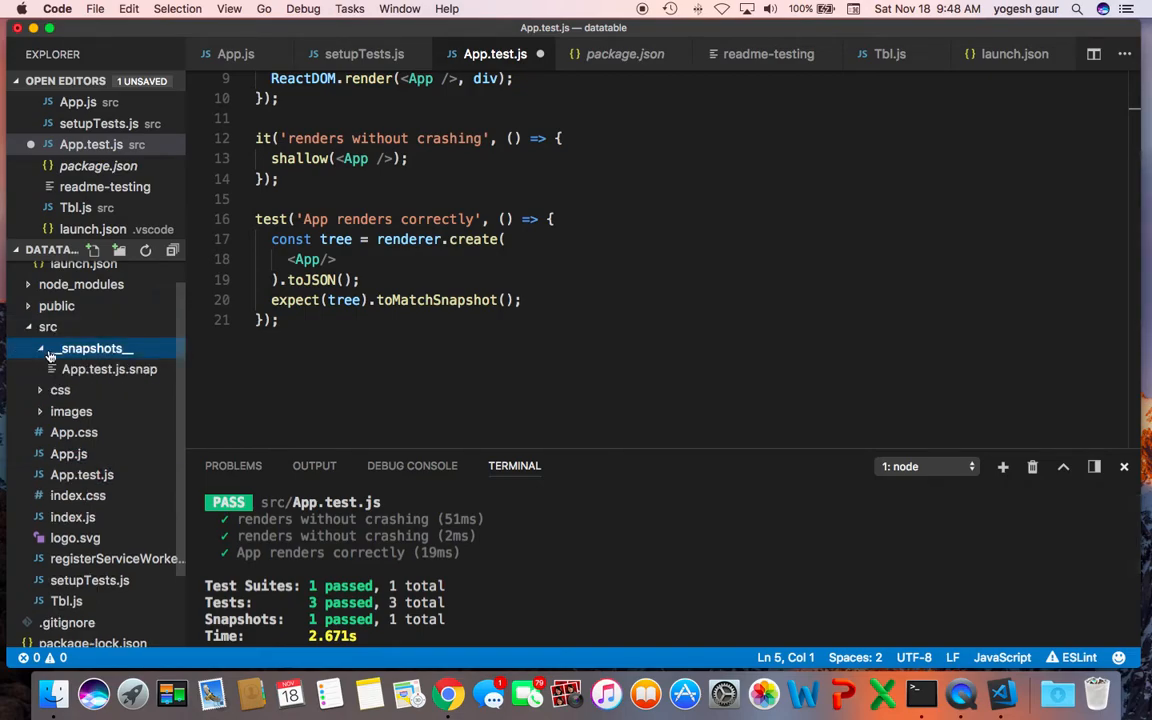
pyautogui.moveTo(95, 348)
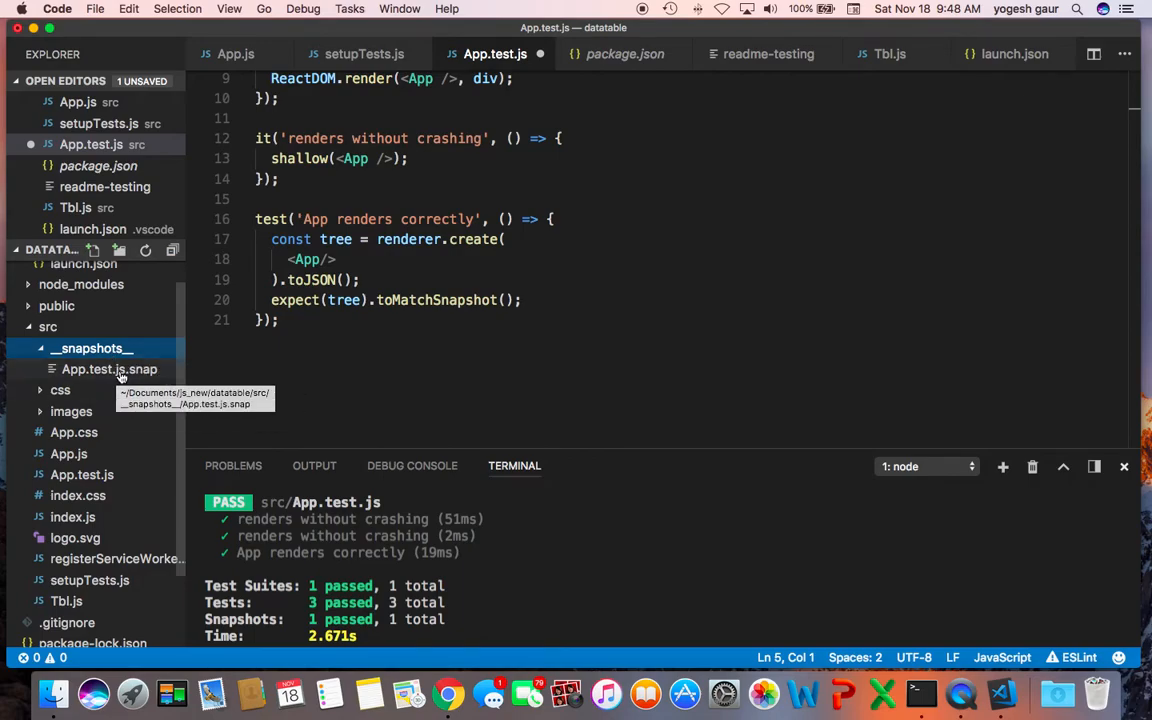
# - Scroll through the generated App.test.js.snap snapshot, then return to App.js
pyautogui.click(110, 369)
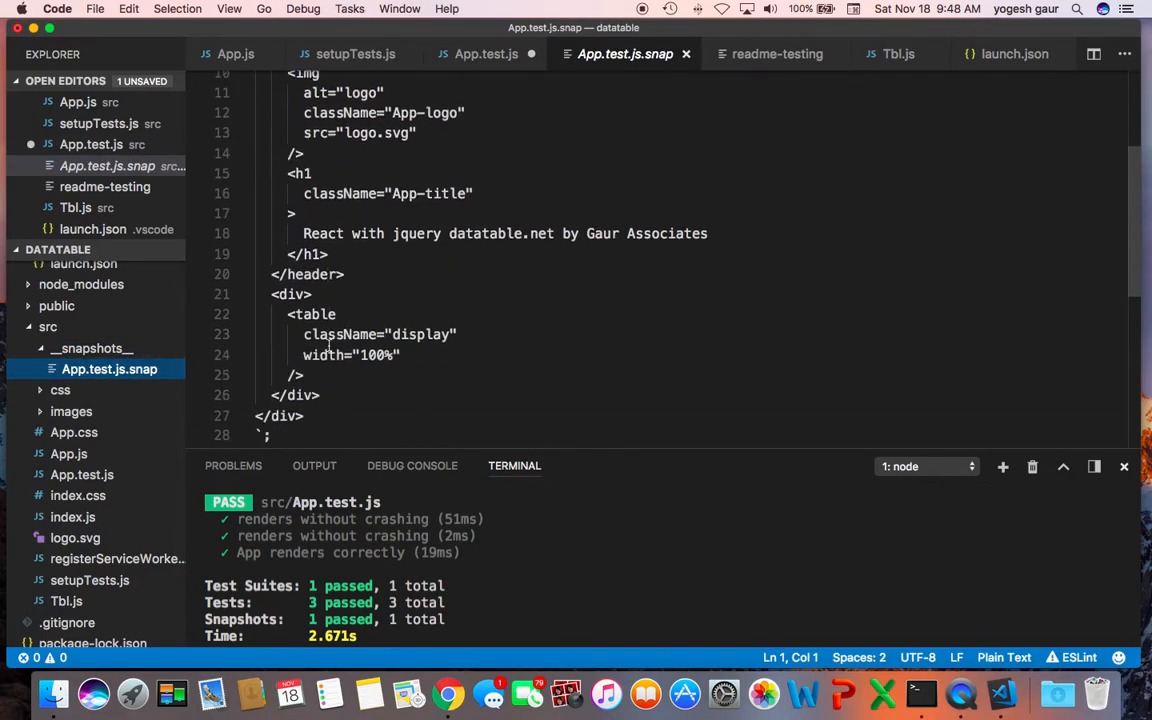
pyautogui.scroll(3)
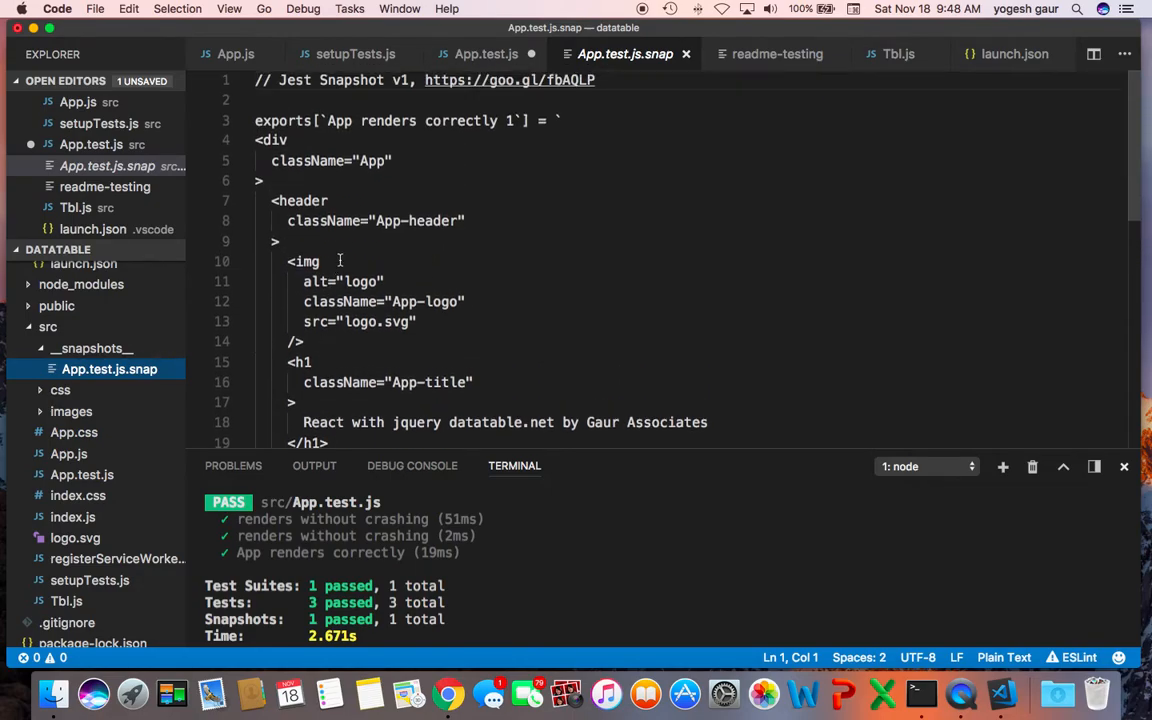
pyautogui.scroll(-3)
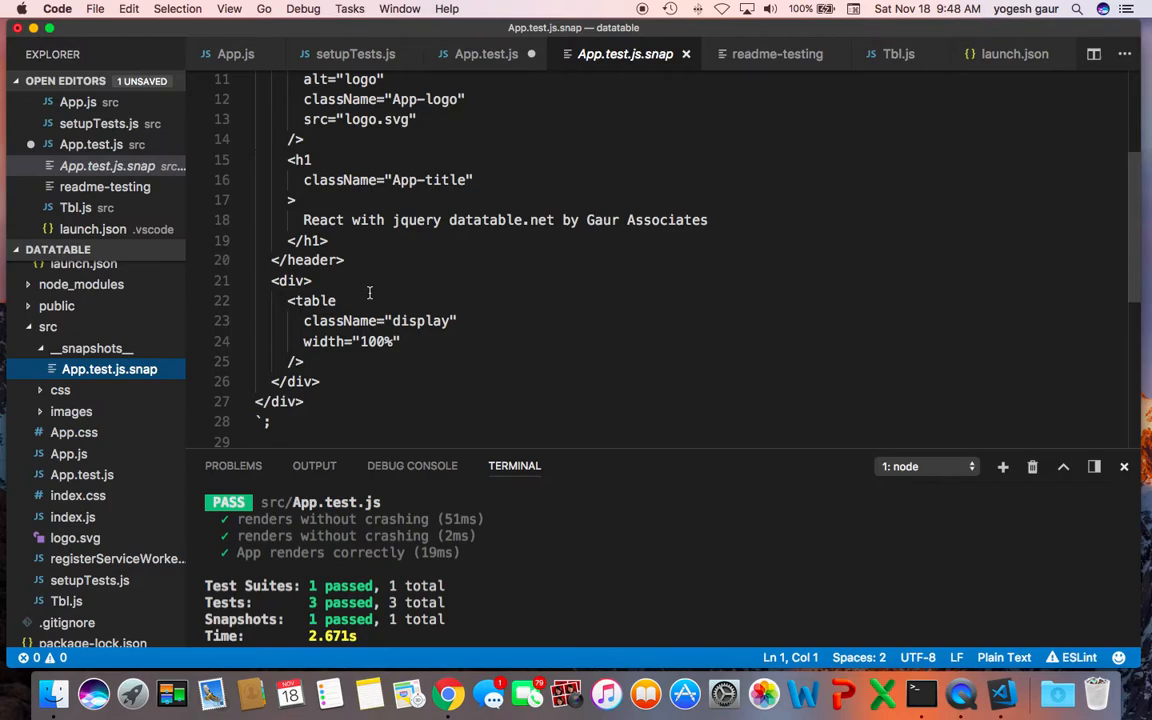
pyautogui.scroll(3)
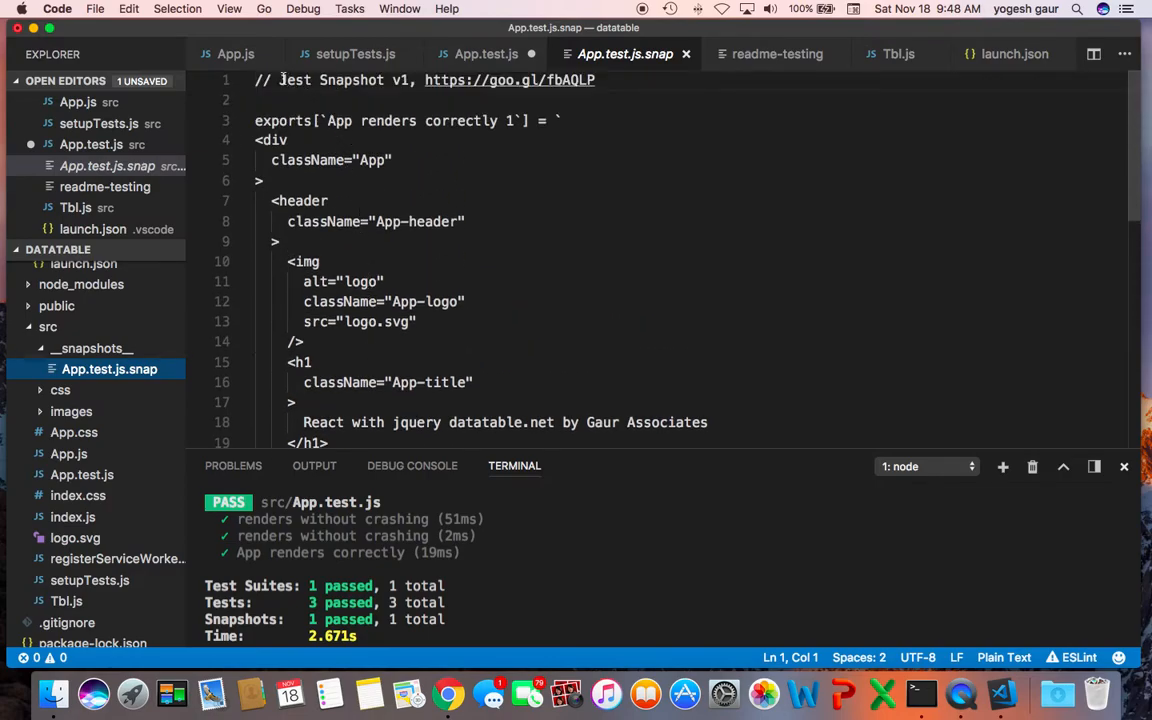
pyautogui.click(235, 54)
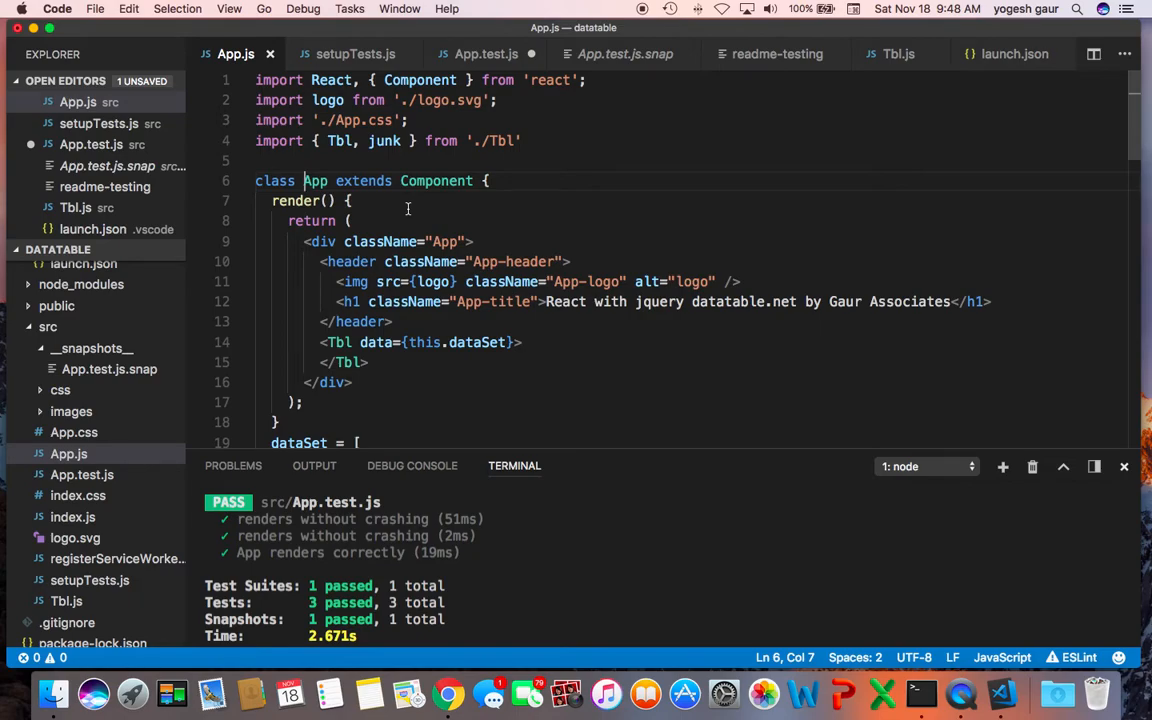
pyautogui.moveTo(545, 338)
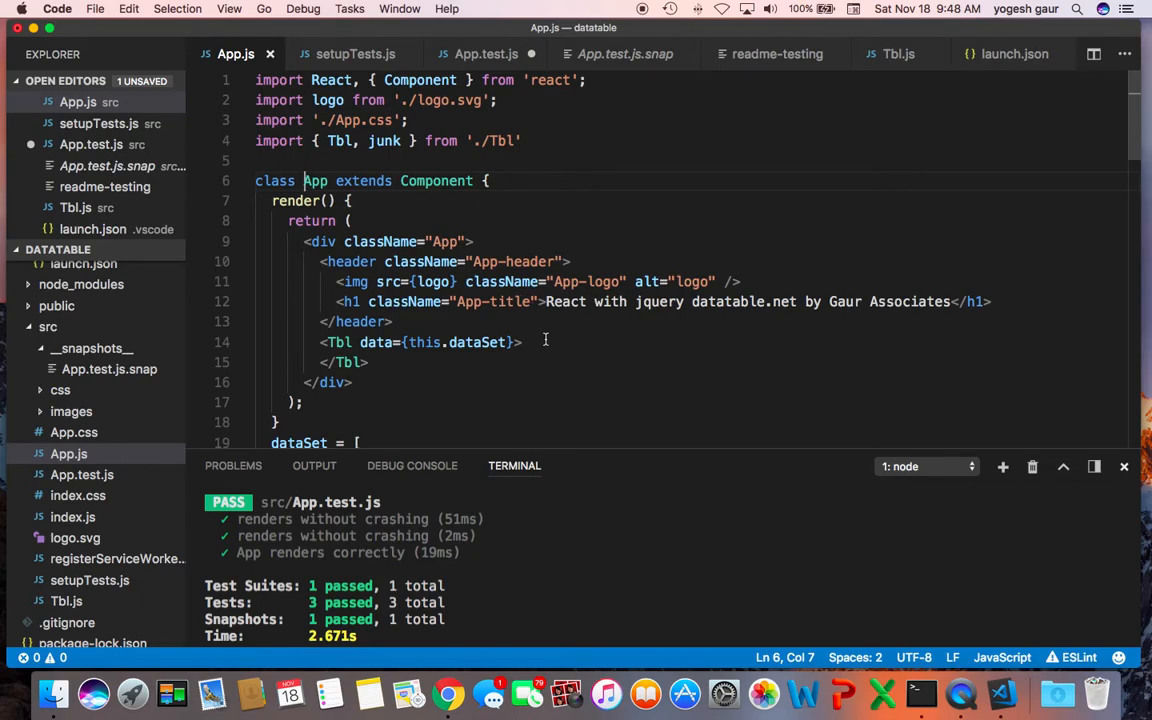
pyautogui.moveTo(552, 337)
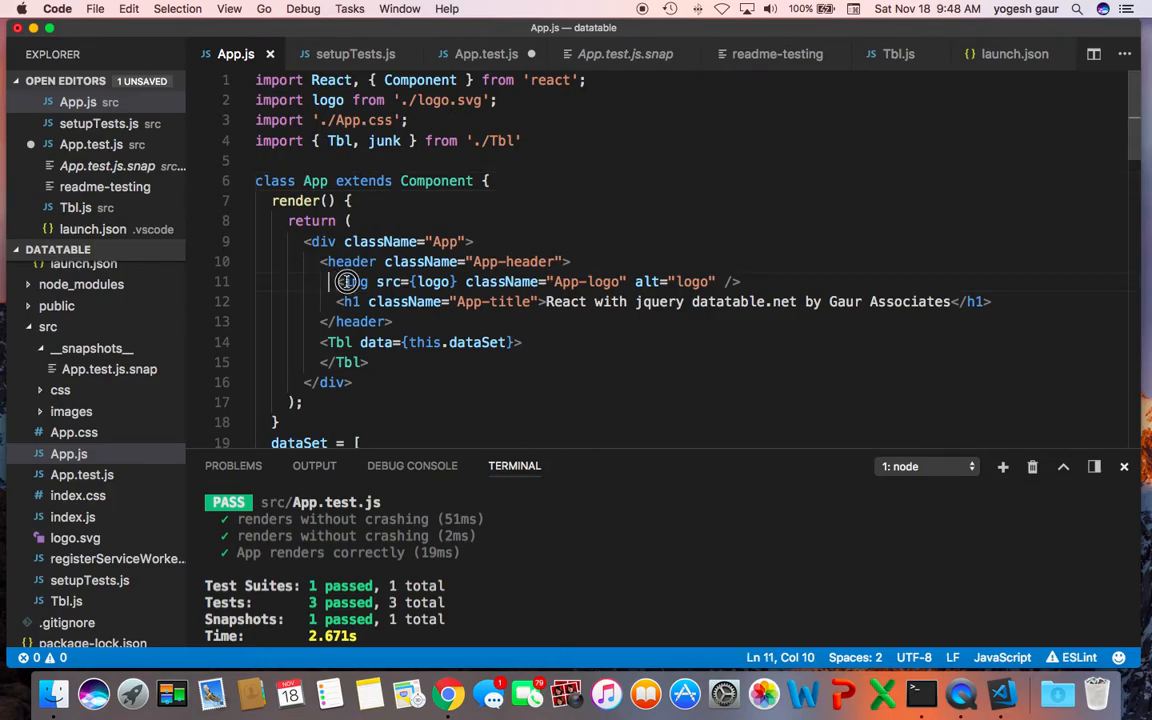
# - Duplicate the logo img line in App.js and review the failing snapshot output
pyautogui.moveTo(346, 281); pyautogui.dragTo(769, 281)
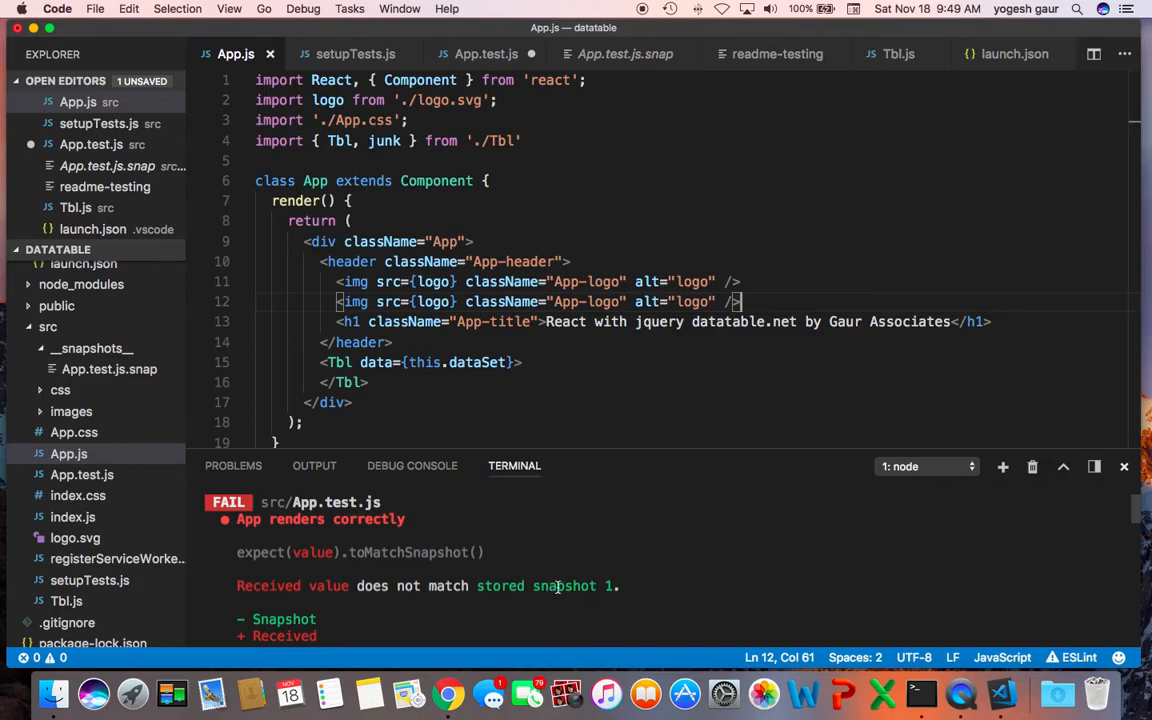
pyautogui.moveTo(593, 601)
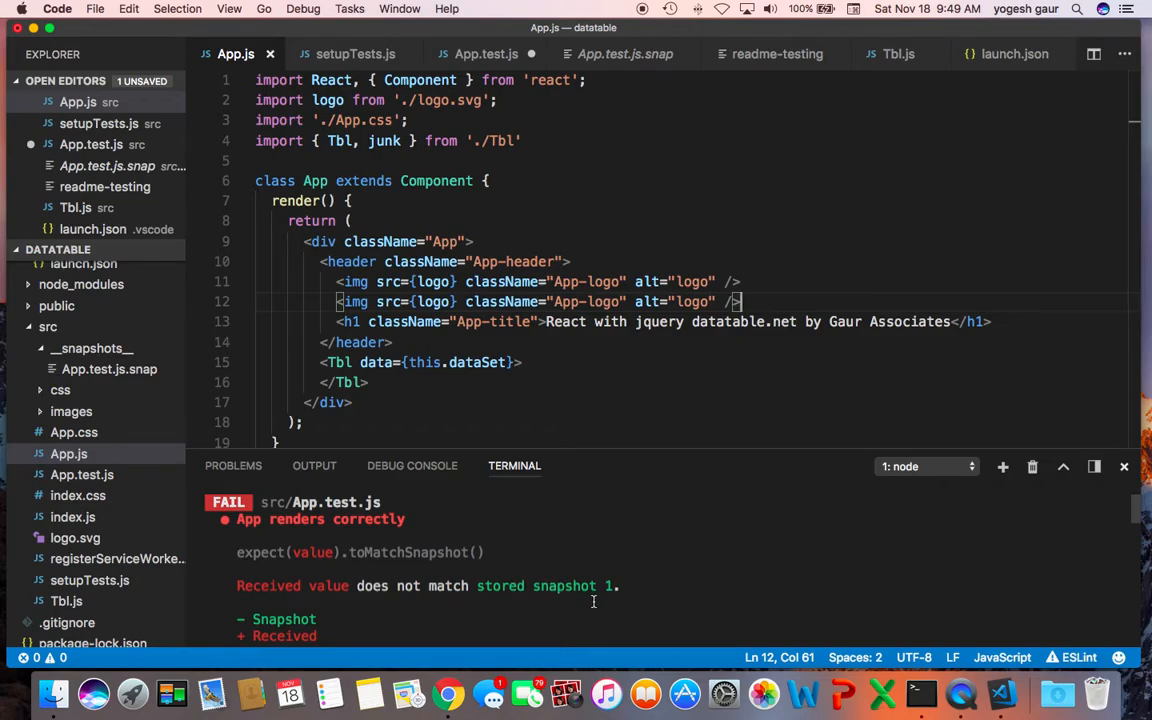
pyautogui.scroll(-3)
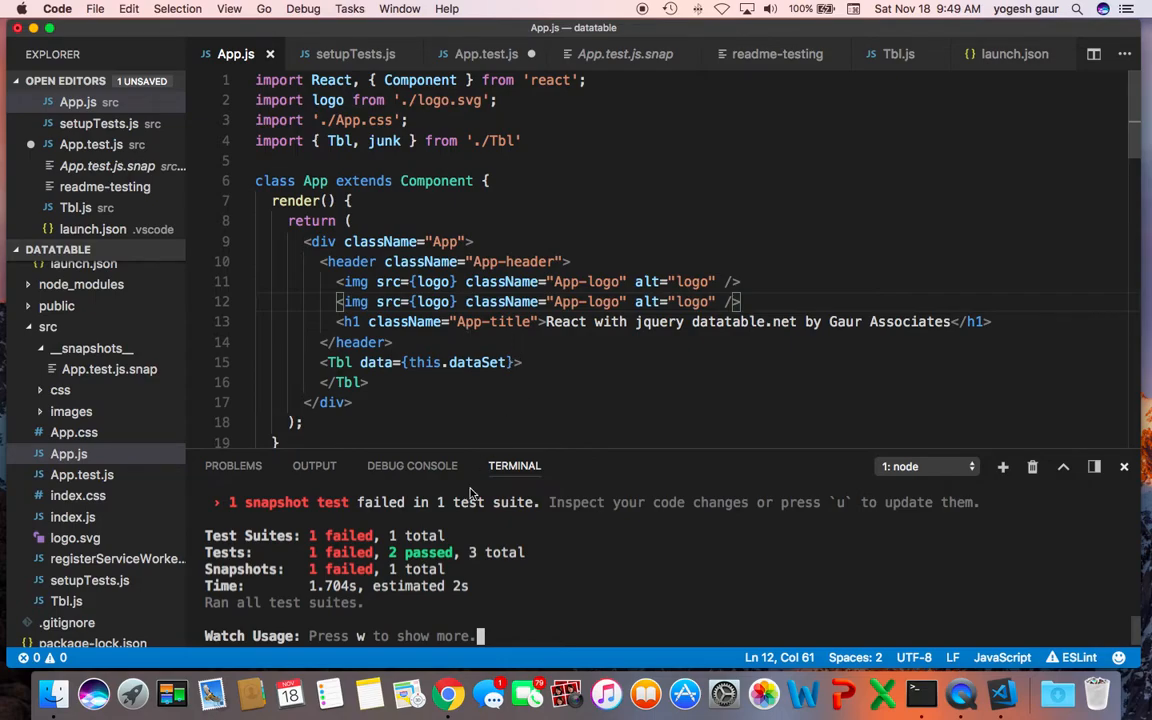
pyautogui.scroll(3)
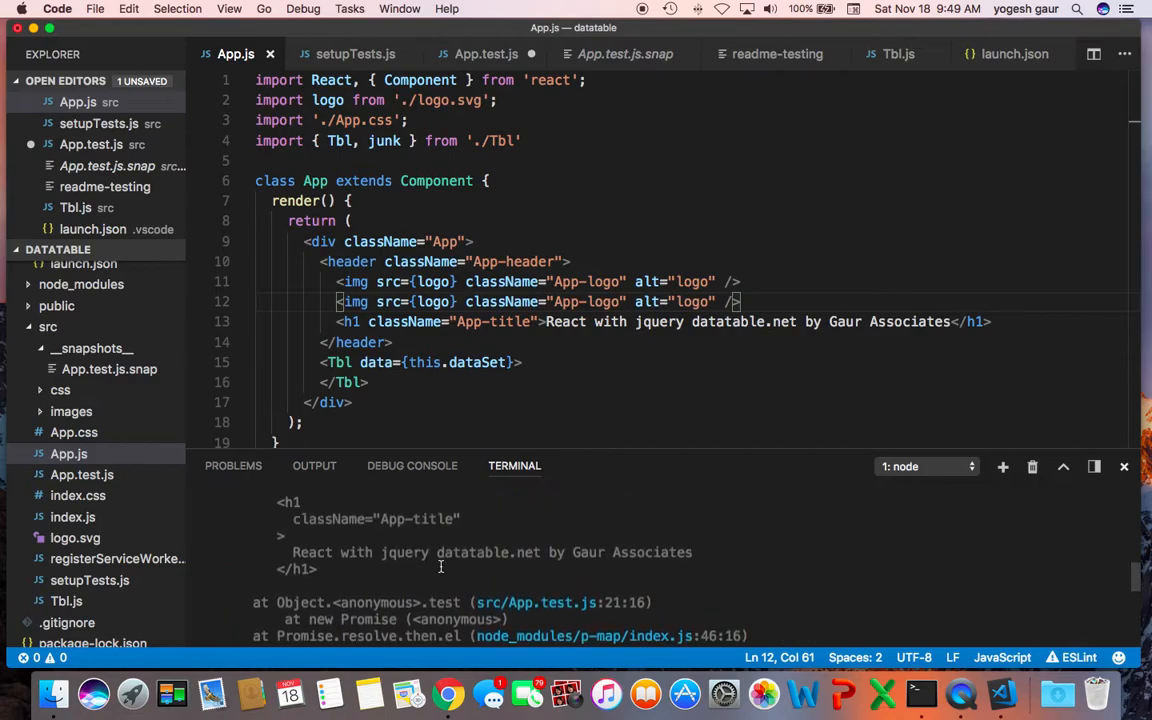
pyautogui.scroll(-3)
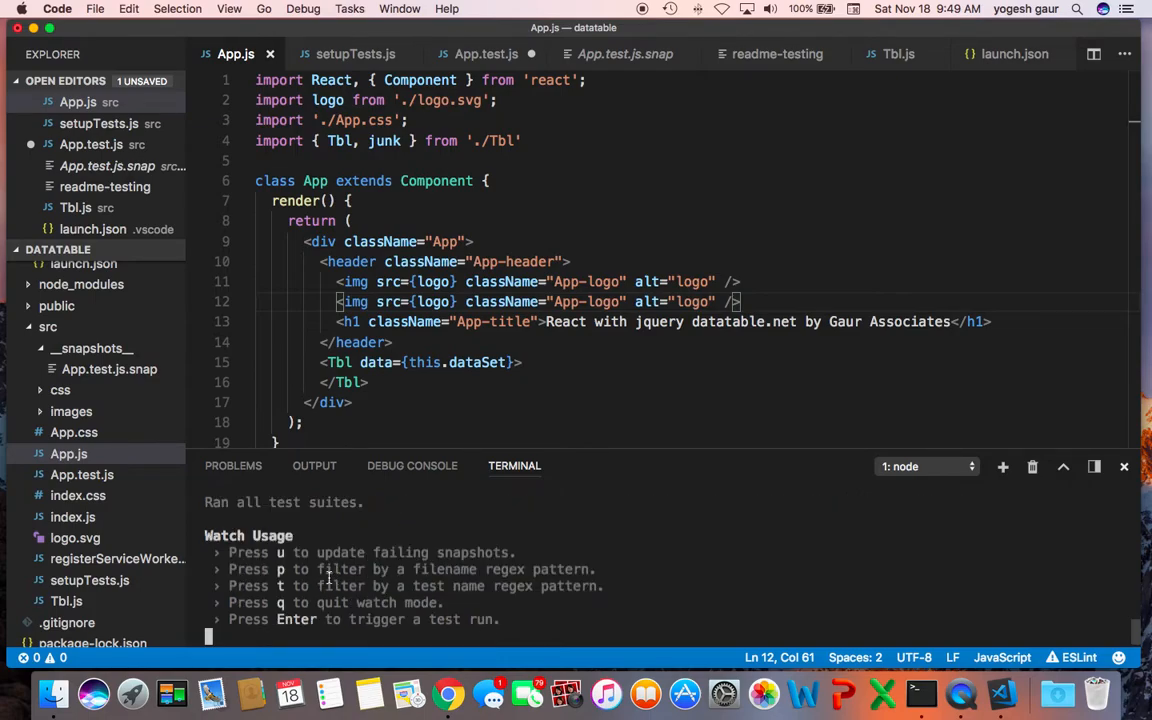
pyautogui.moveTo(518, 607)
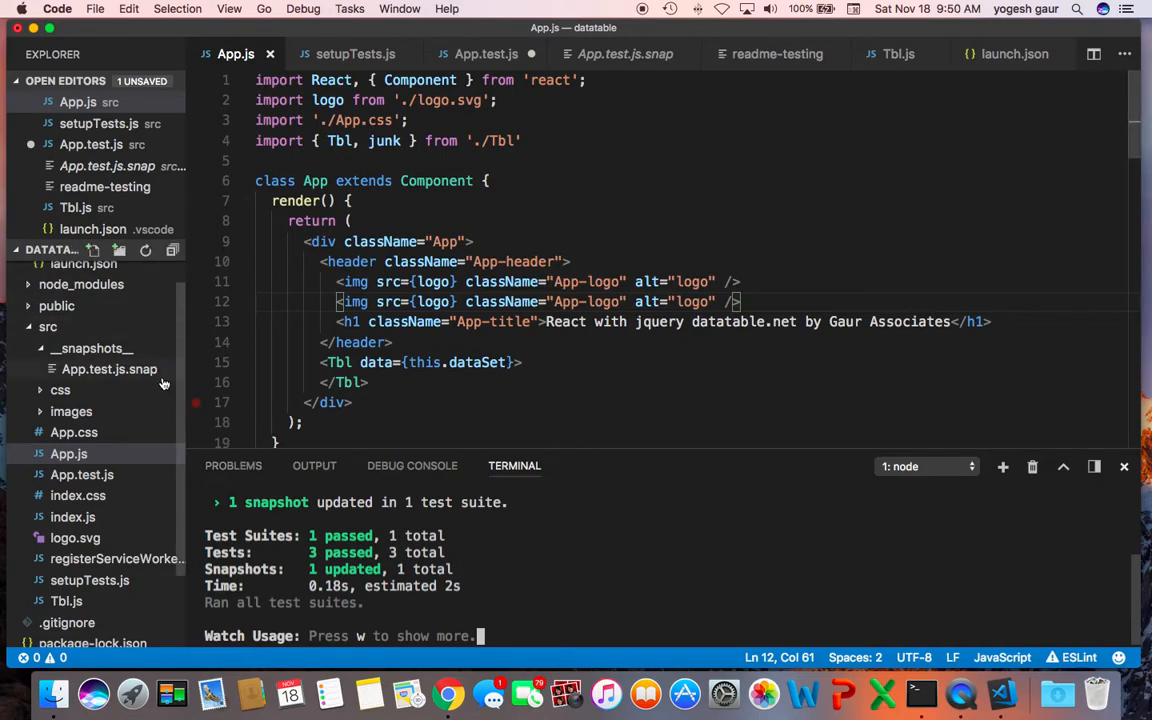
# - Check the updated App.test.js.snap with both logo images, then return to App.test.js
pyautogui.click(109, 369)
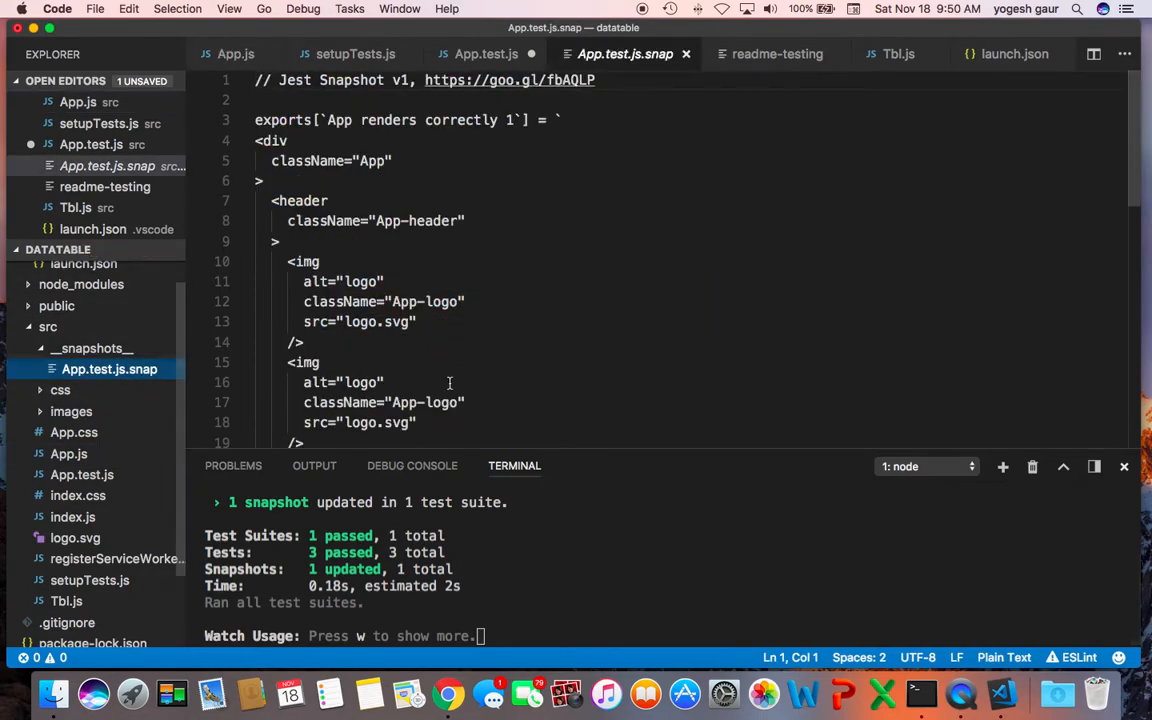
pyautogui.scroll(-3)
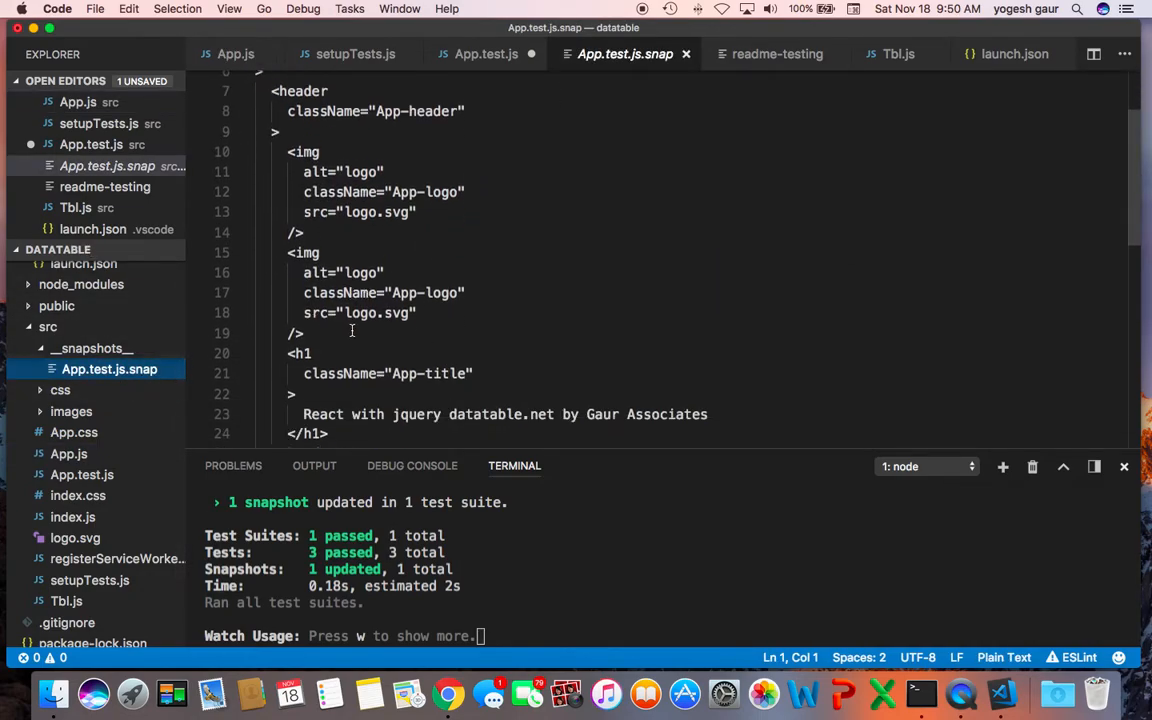
pyautogui.moveTo(516, 257)
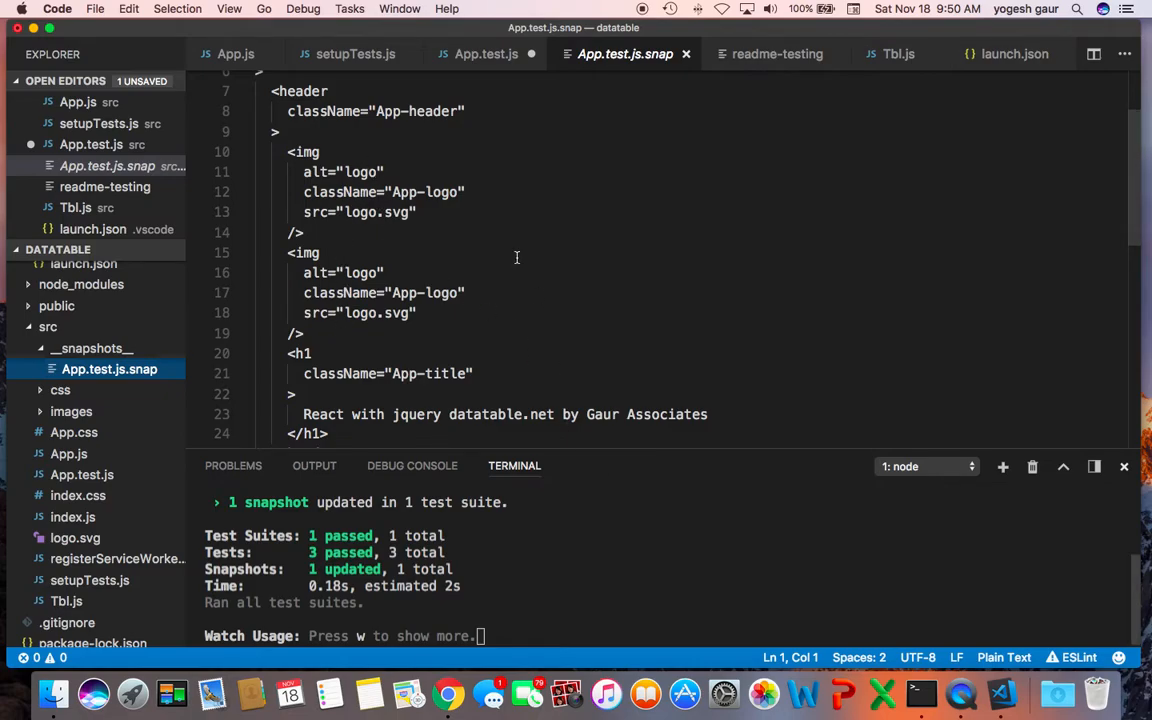
pyautogui.click(486, 54)
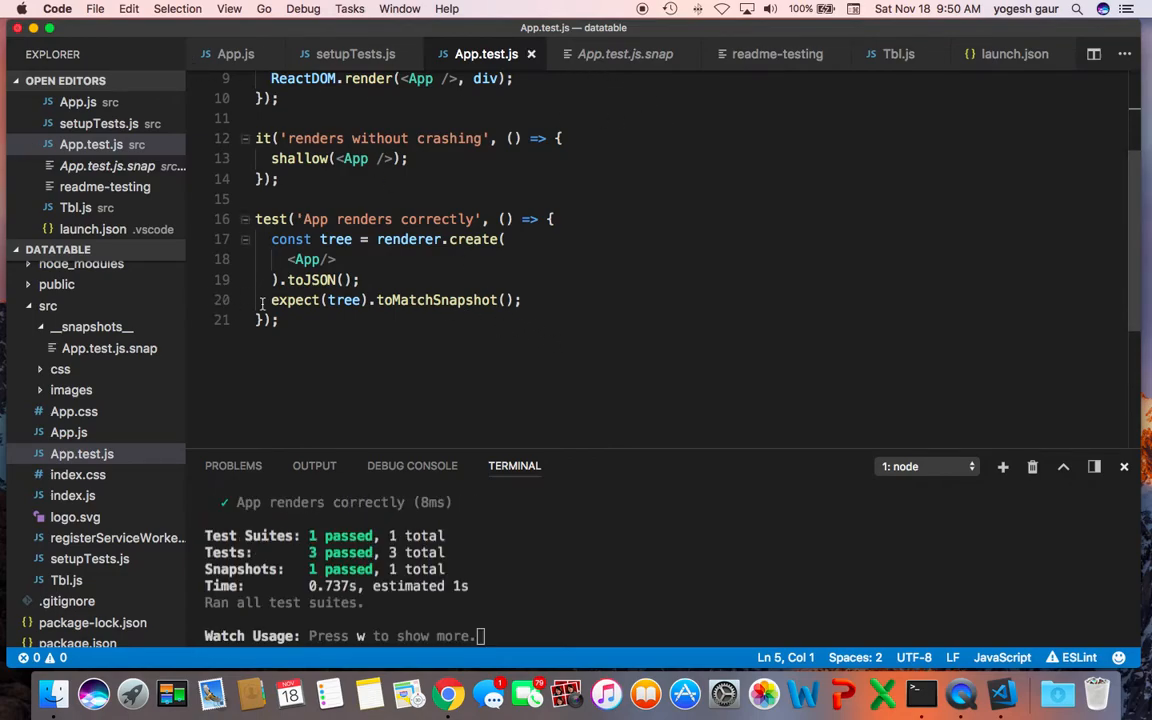
# - Select the toMatchSnapshot line, then open the gaurassociates.com tab in Chrome
pyautogui.click(512, 300)
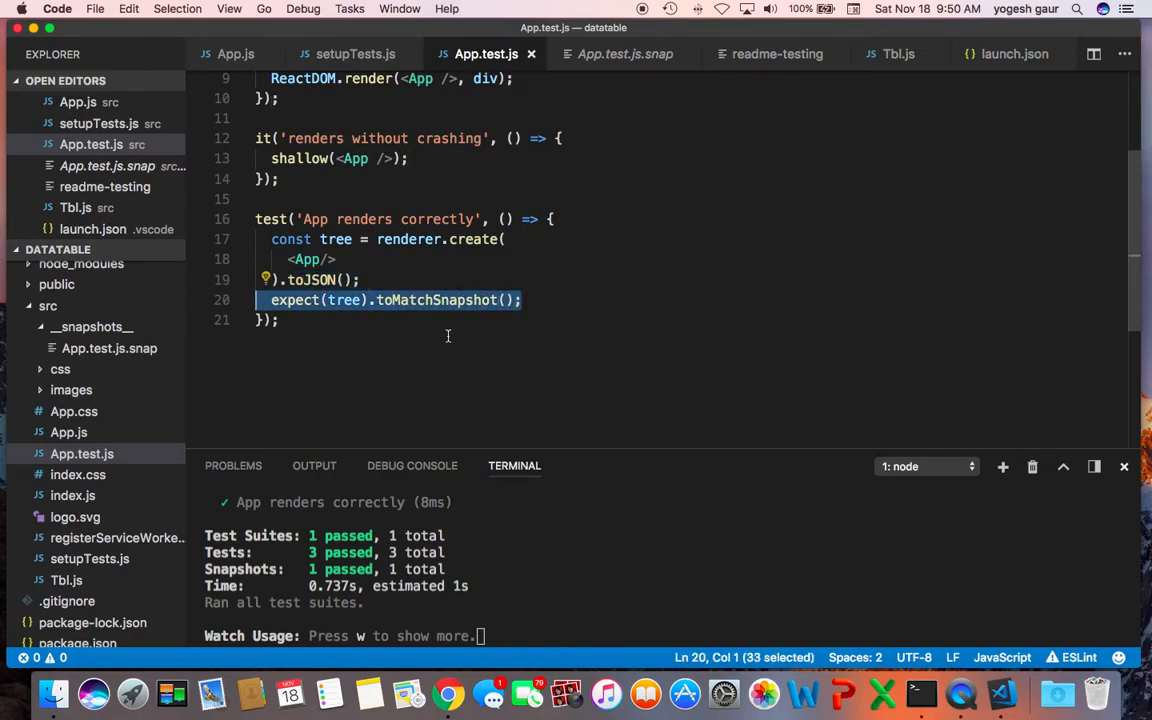
pyautogui.moveTo(487, 344)
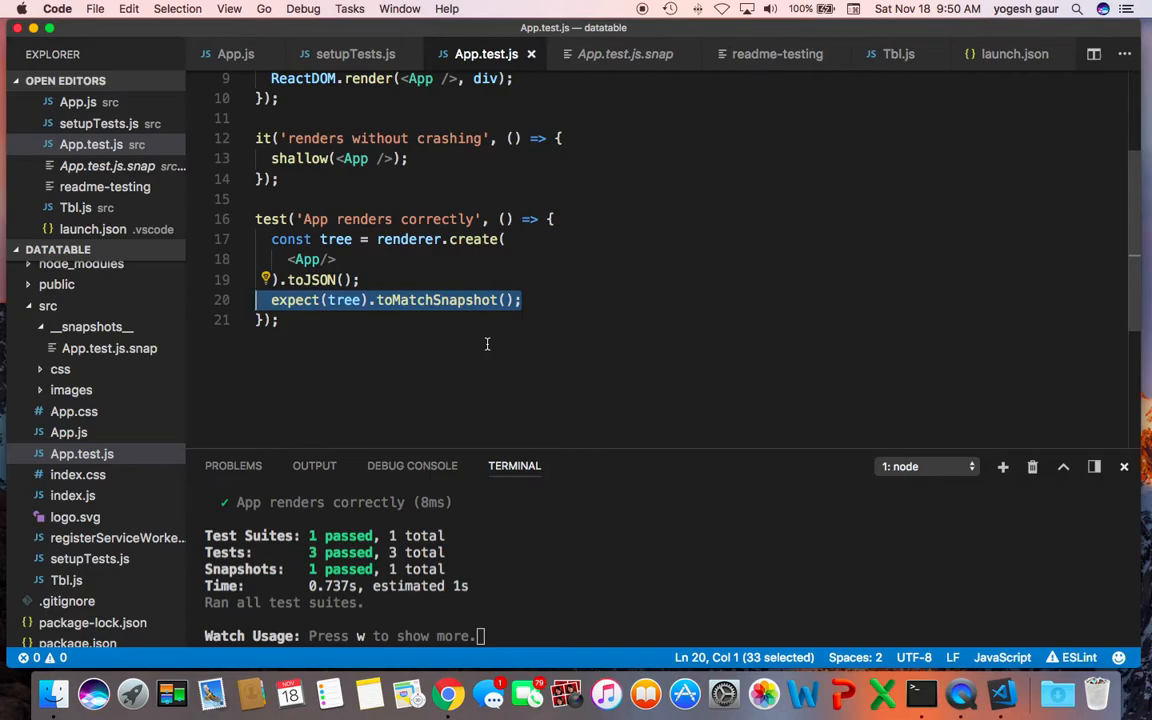
pyautogui.click(447, 693)
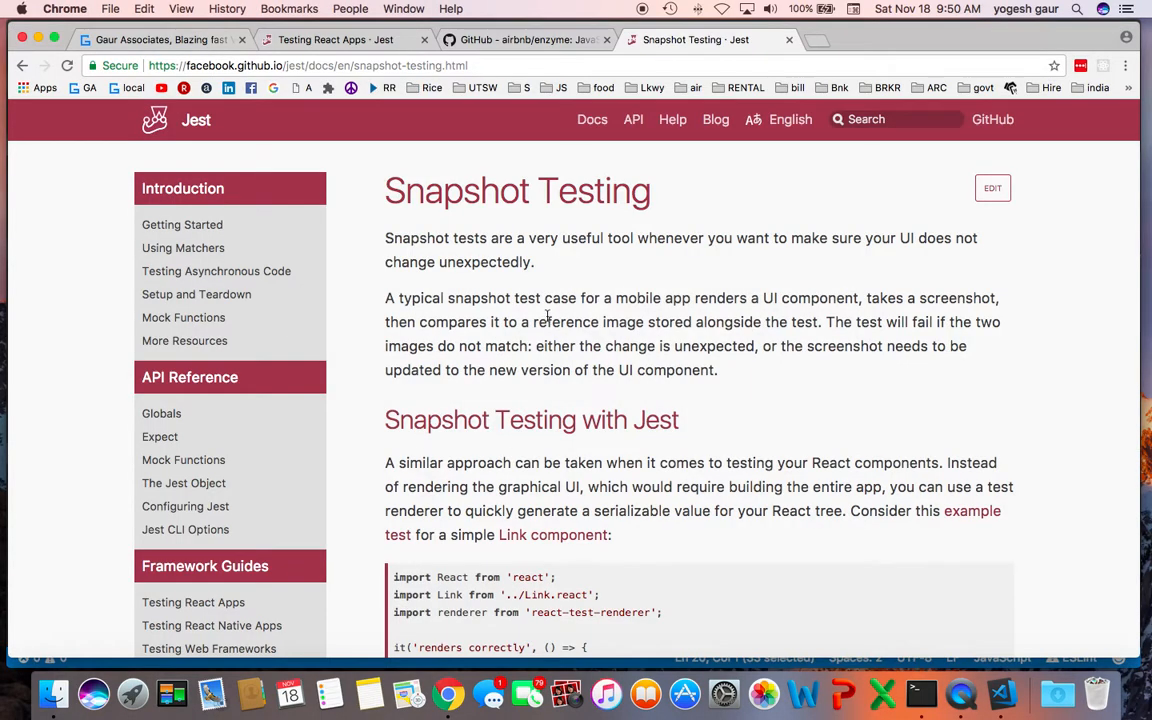
pyautogui.click(155, 39)
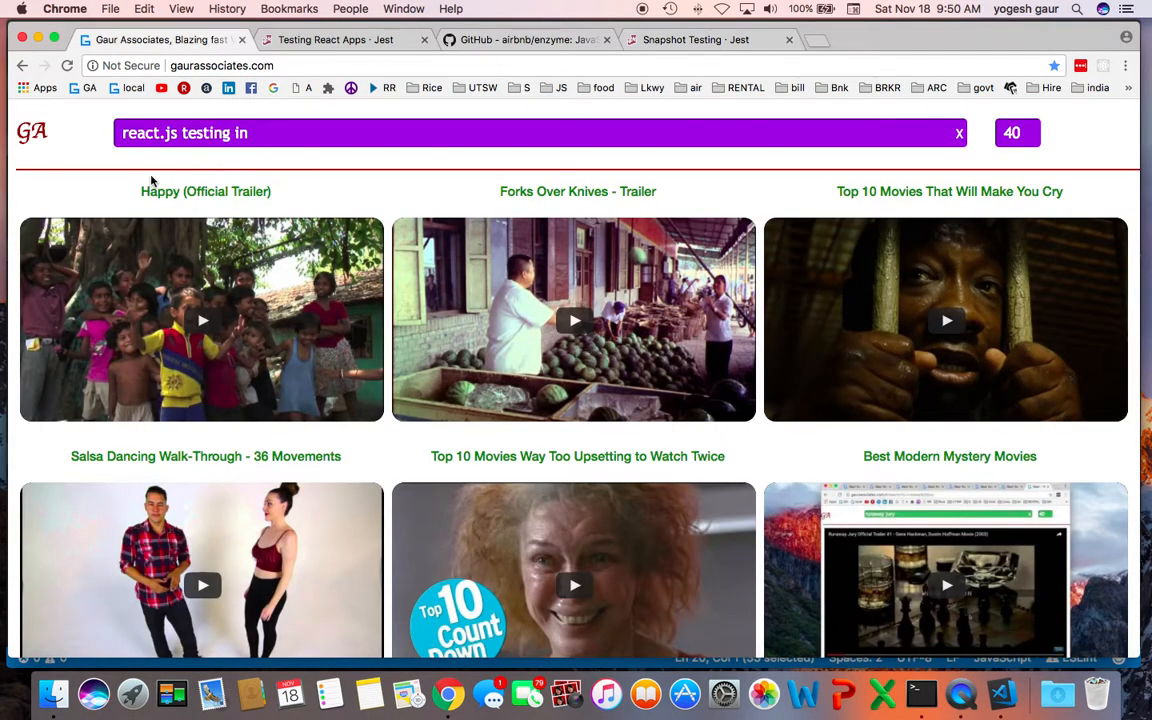